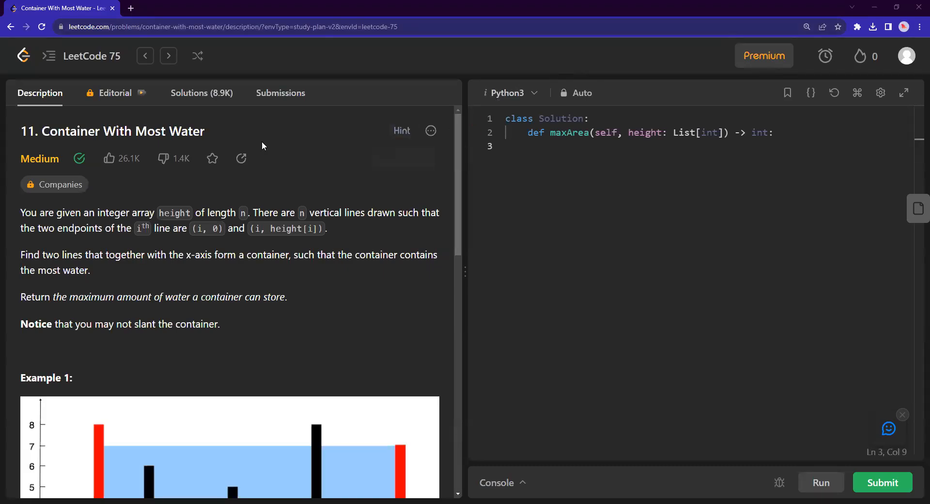
{"action": "mouse_move", "coordinate": [80, 143]}
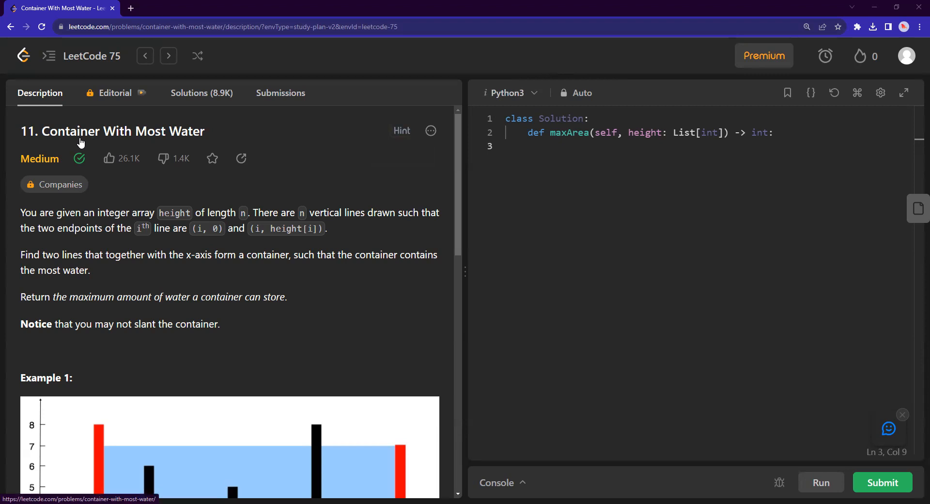
{"action": "mouse_move", "coordinate": [197, 140]}
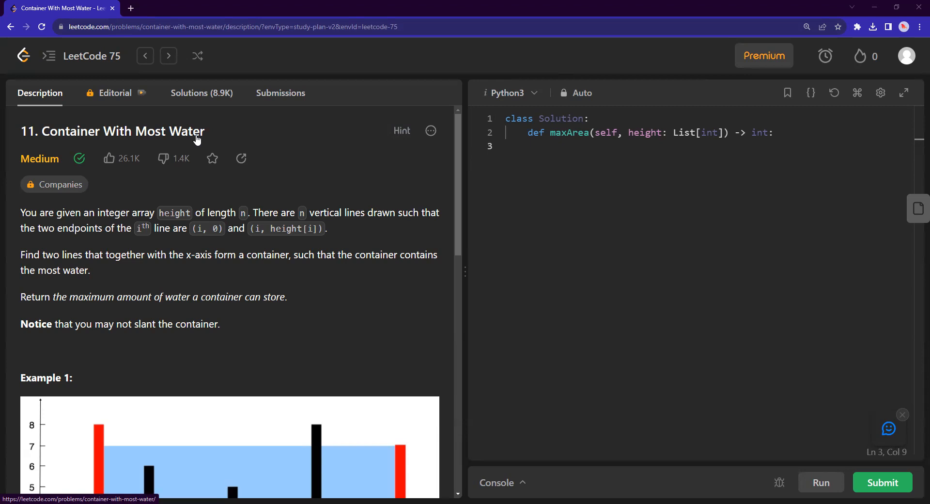
{"action": "mouse_move", "coordinate": [212, 162]}
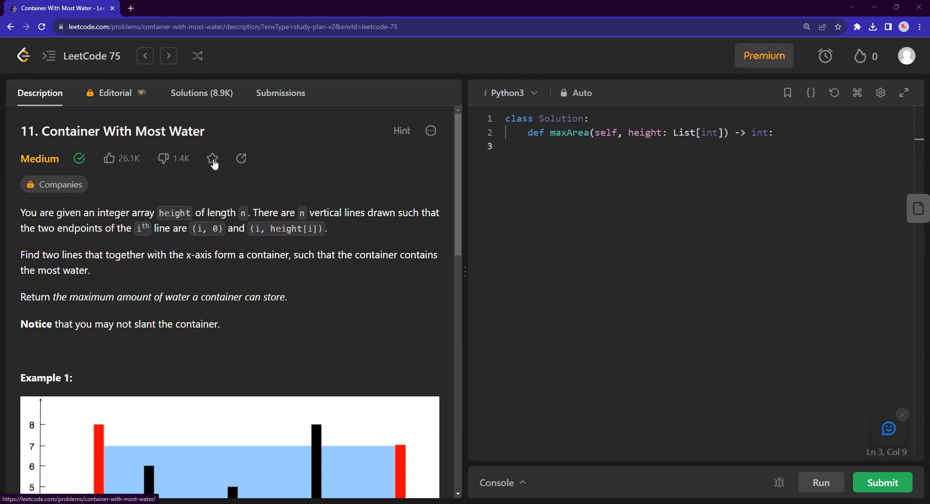
- Read the Container With Most Water statement, highlighting the height array and container phrases
{"action": "scroll", "scroll_direction": "down", "scroll_amount": 3}
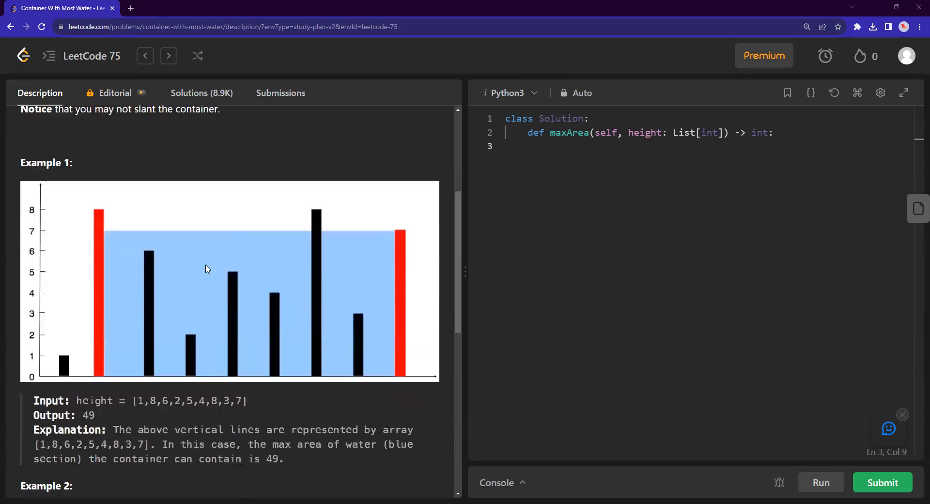
{"action": "scroll", "scroll_direction": "down", "scroll_amount": 3}
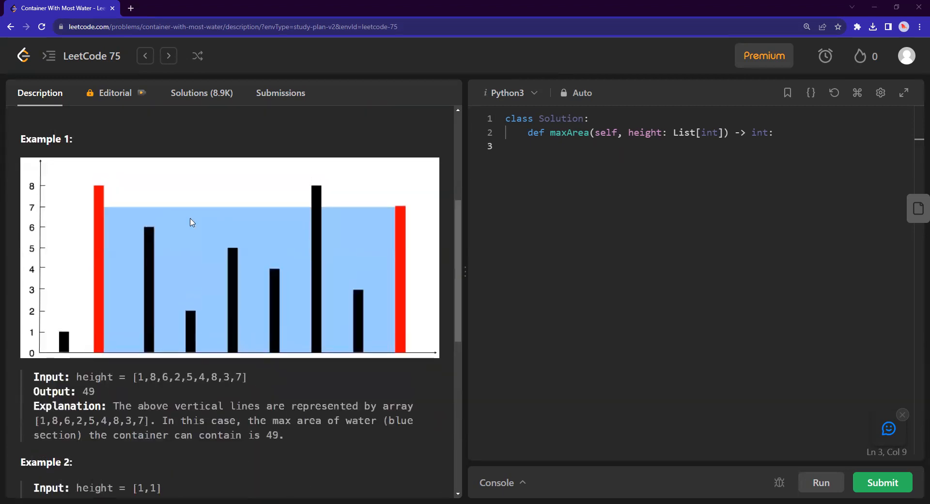
{"action": "scroll", "scroll_direction": "up", "scroll_amount": 3}
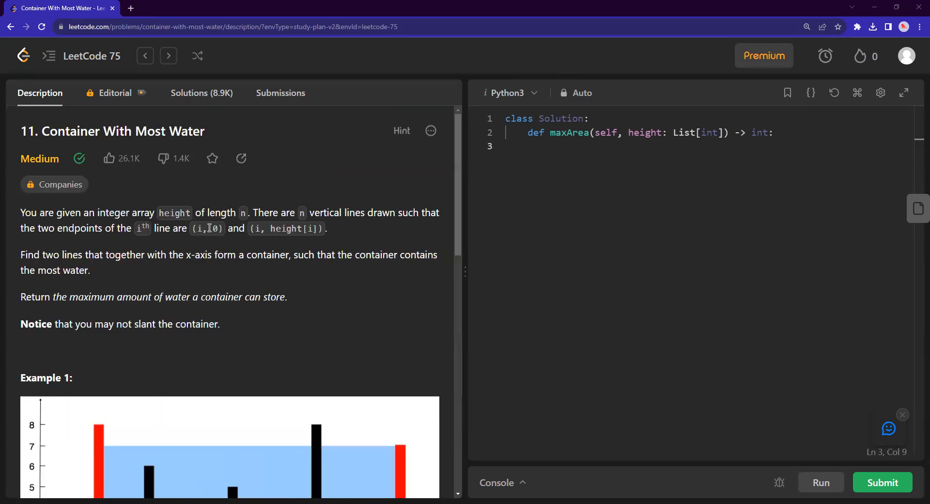
{"action": "mouse_move", "coordinate": [262, 199]}
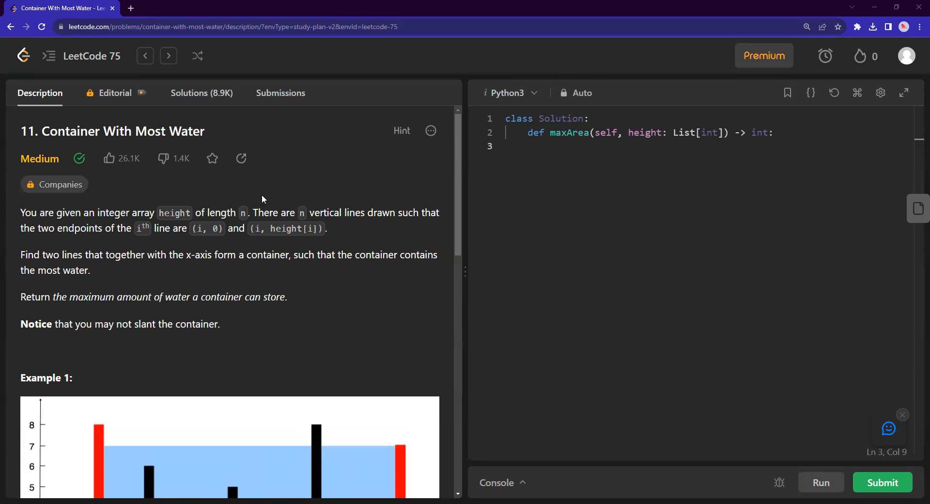
{"action": "mouse_move", "coordinate": [173, 211]}
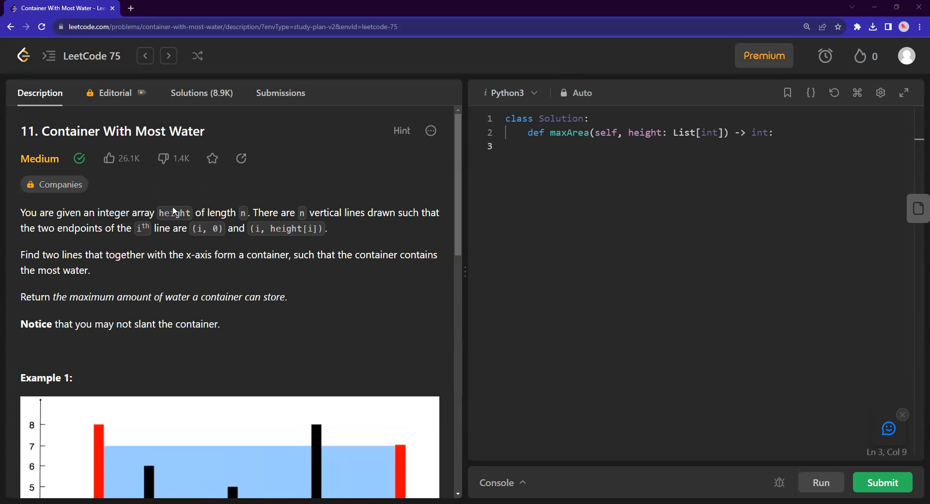
{"action": "left_click_drag", "start_coordinate": [69, 212], "coordinate": [216, 213]}
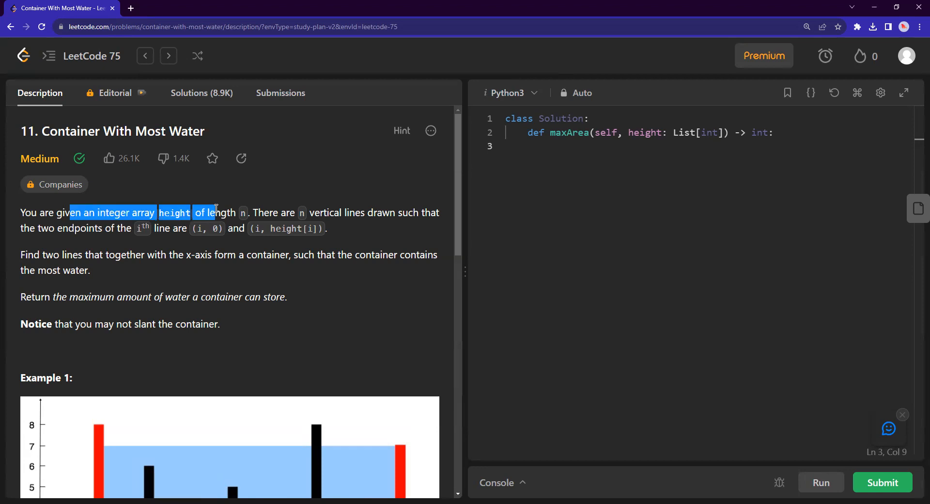
{"action": "scroll", "scroll_direction": "down", "scroll_amount": 3}
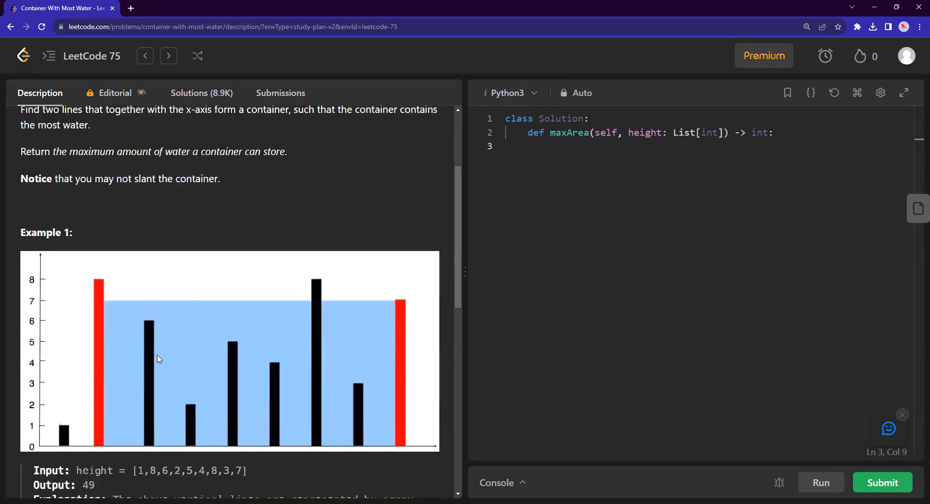
{"action": "mouse_move", "coordinate": [96, 413]}
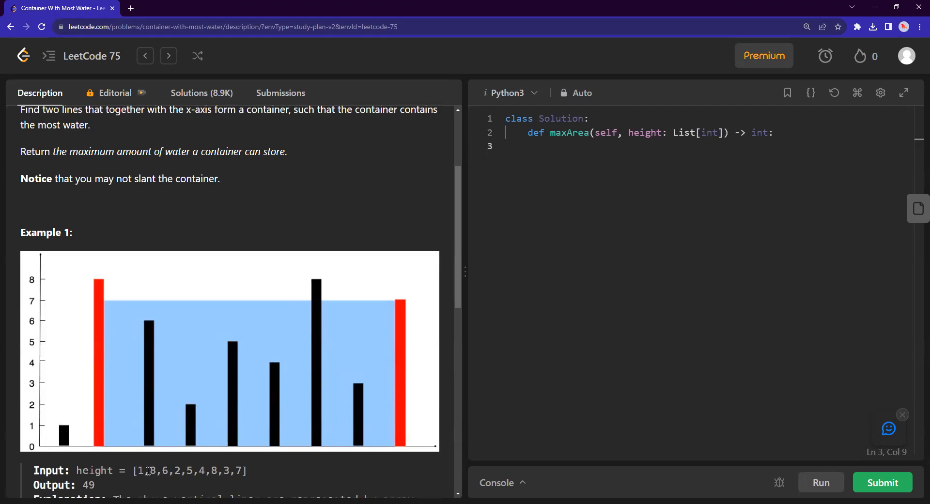
{"action": "scroll", "scroll_direction": "up", "scroll_amount": 3}
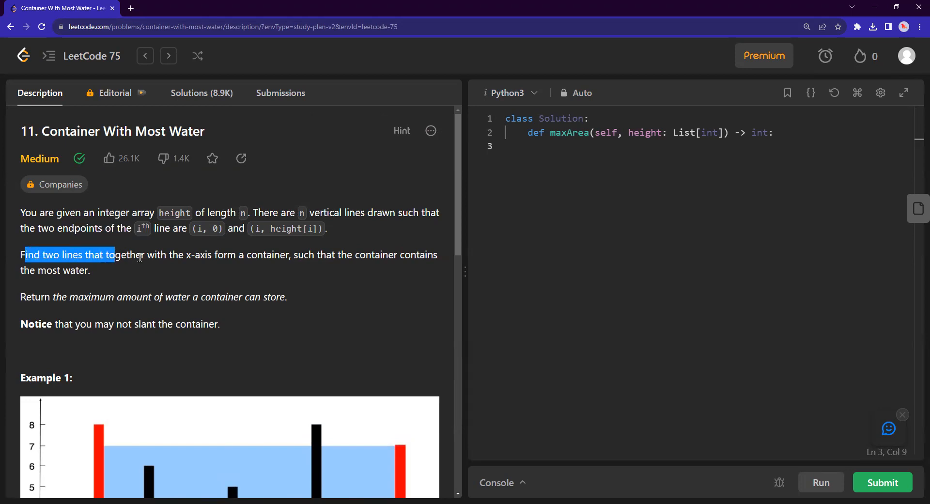
{"action": "left_click_drag", "start_coordinate": [107, 255], "coordinate": [235, 254]}
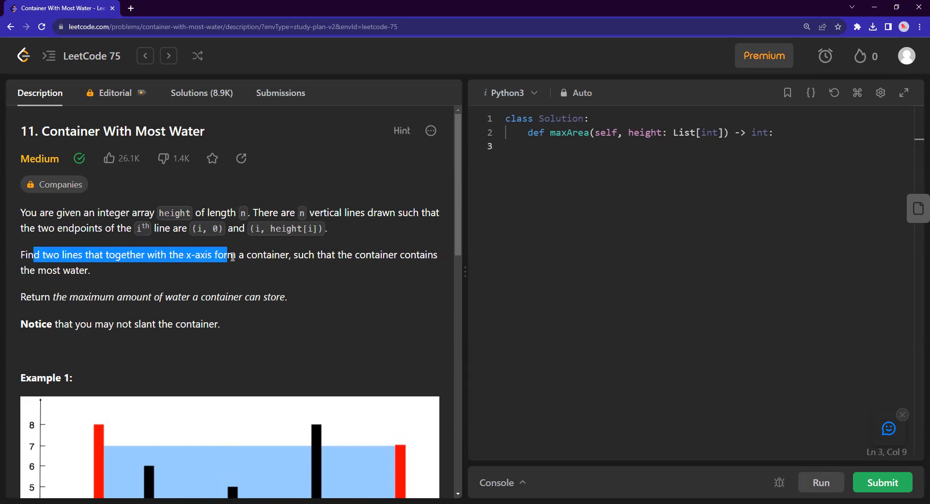
{"action": "left_click", "coordinate": [157, 266]}
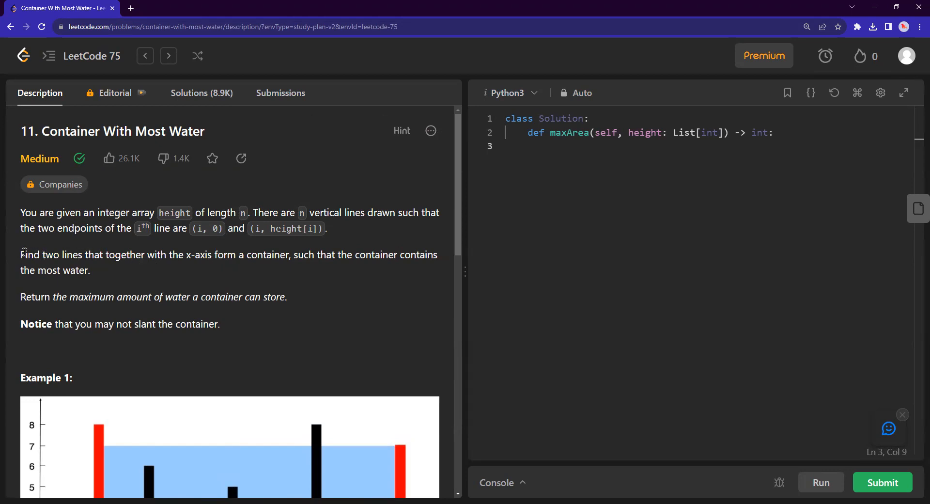
{"action": "mouse_move", "coordinate": [149, 255]}
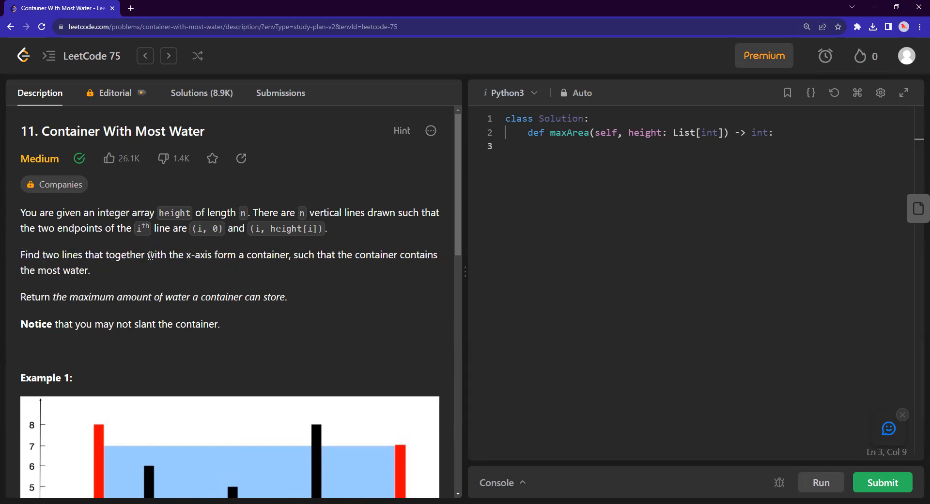
{"action": "mouse_move", "coordinate": [90, 269]}
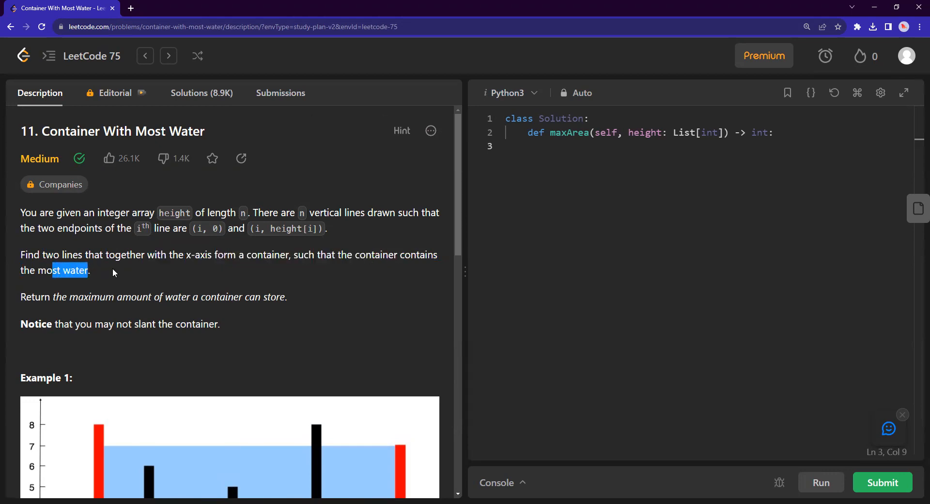
{"action": "scroll", "scroll_direction": "down", "scroll_amount": 3}
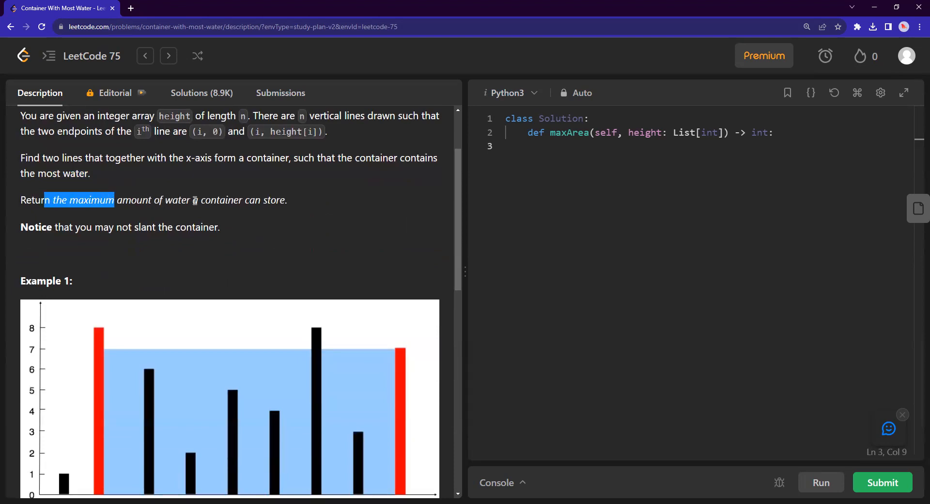
{"action": "scroll", "scroll_direction": "down", "scroll_amount": 3}
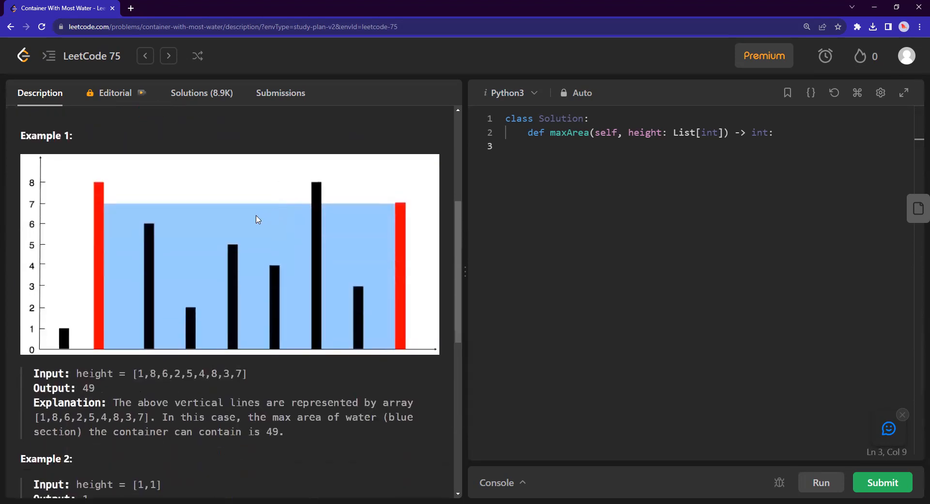
{"action": "scroll", "scroll_direction": "up", "scroll_amount": 3}
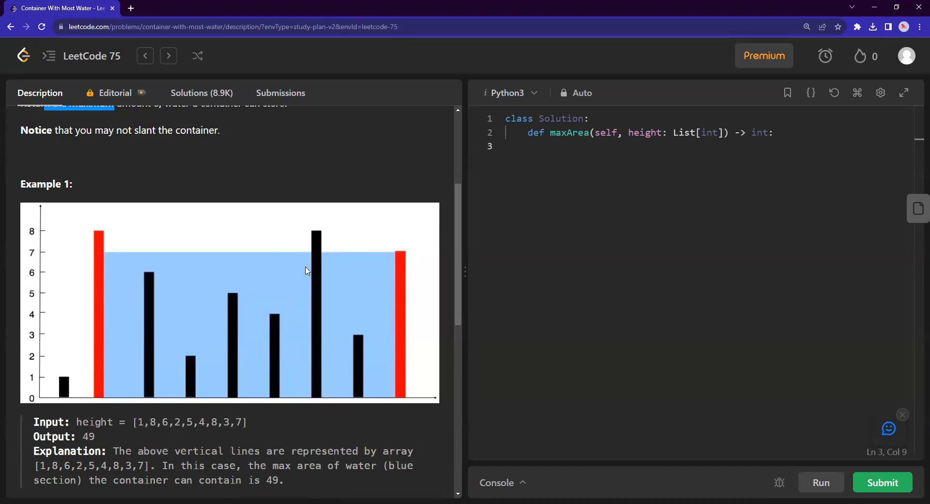
{"action": "mouse_move", "coordinate": [103, 341]}
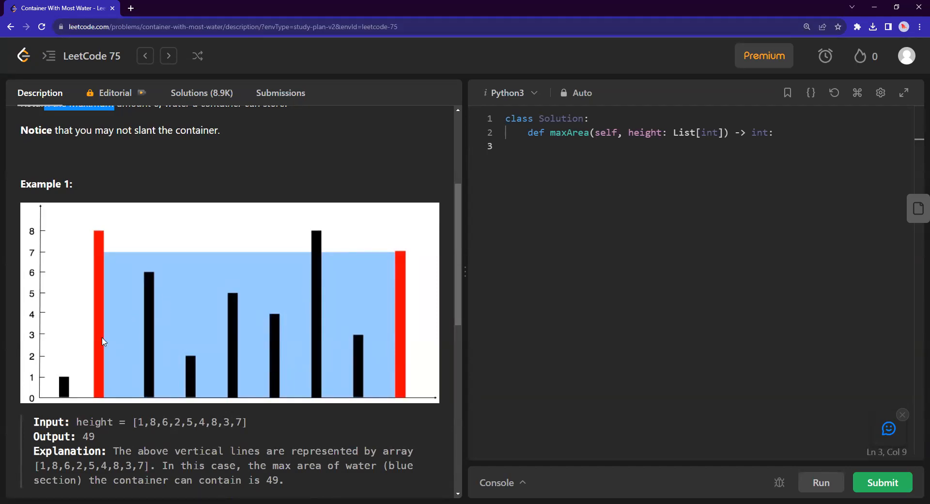
{"action": "mouse_move", "coordinate": [266, 291]}
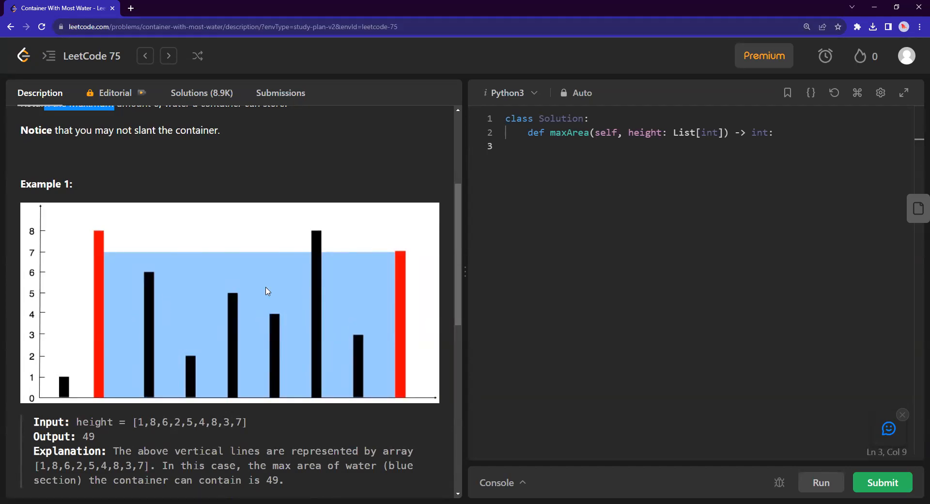
{"action": "mouse_move", "coordinate": [365, 218]}
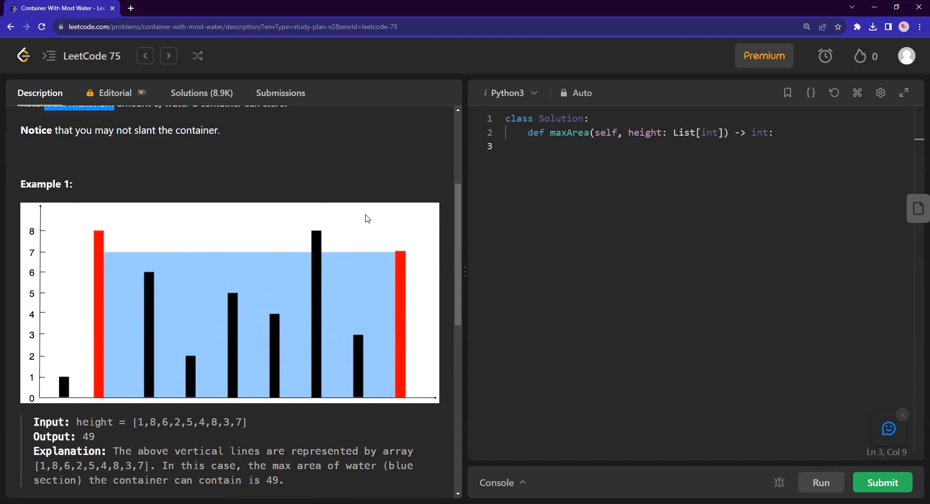
{"action": "mouse_move", "coordinate": [321, 143]}
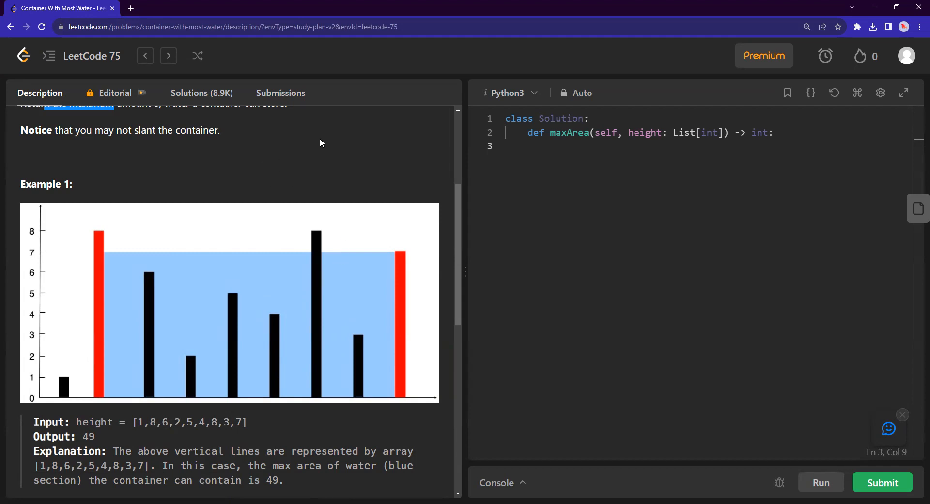
{"action": "mouse_move", "coordinate": [63, 315]}
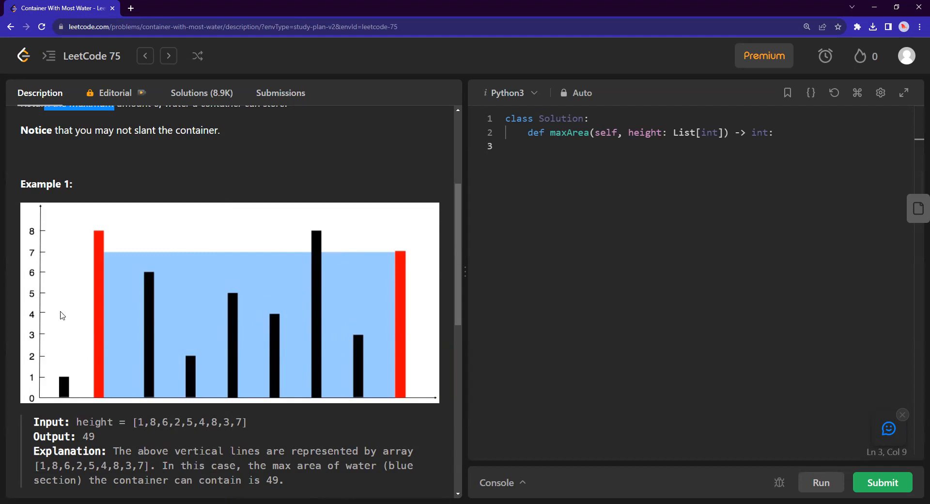
{"action": "mouse_move", "coordinate": [63, 385]}
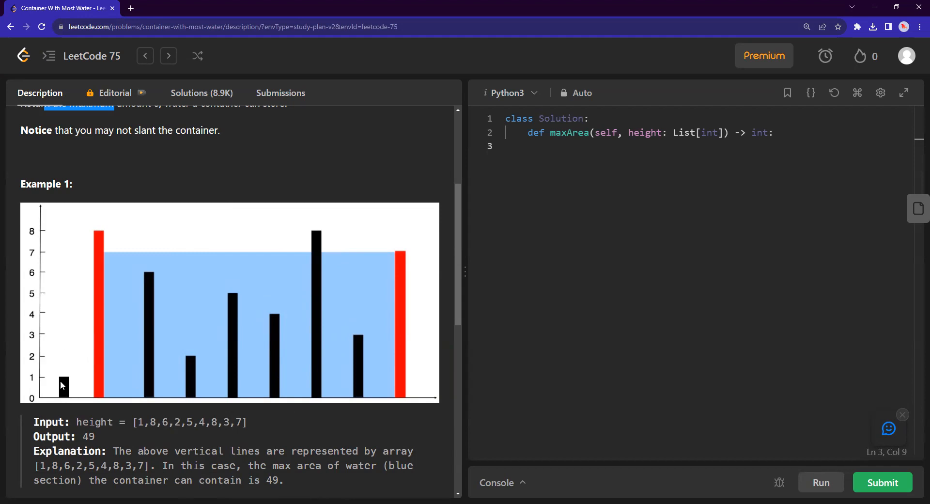
{"action": "mouse_move", "coordinate": [22, 406]}
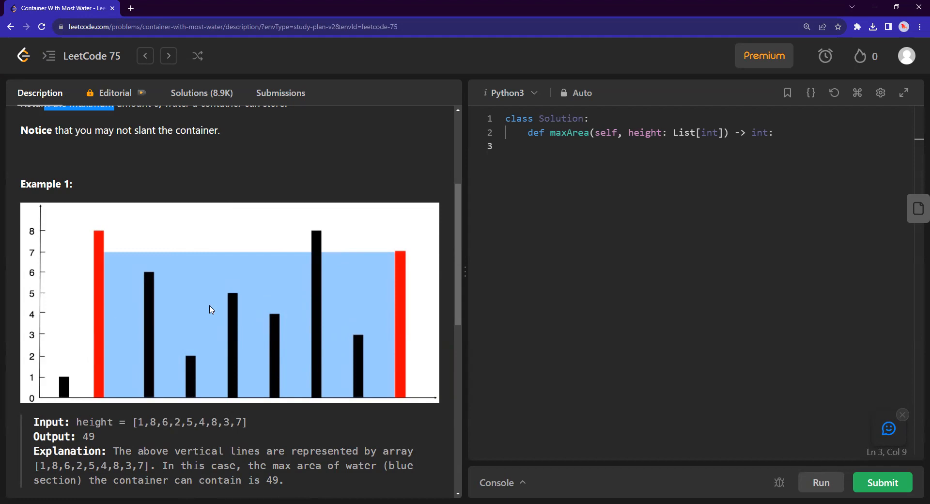
{"action": "mouse_move", "coordinate": [165, 343]}
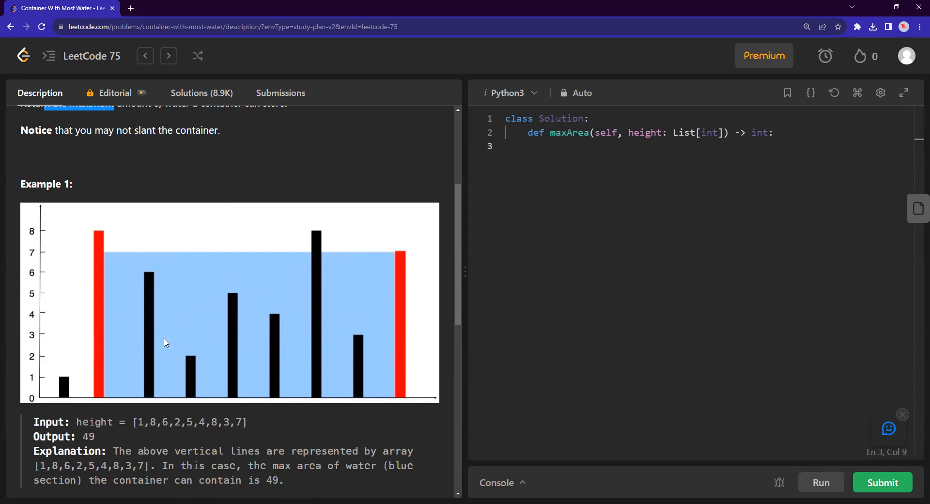
{"action": "mouse_move", "coordinate": [171, 338]}
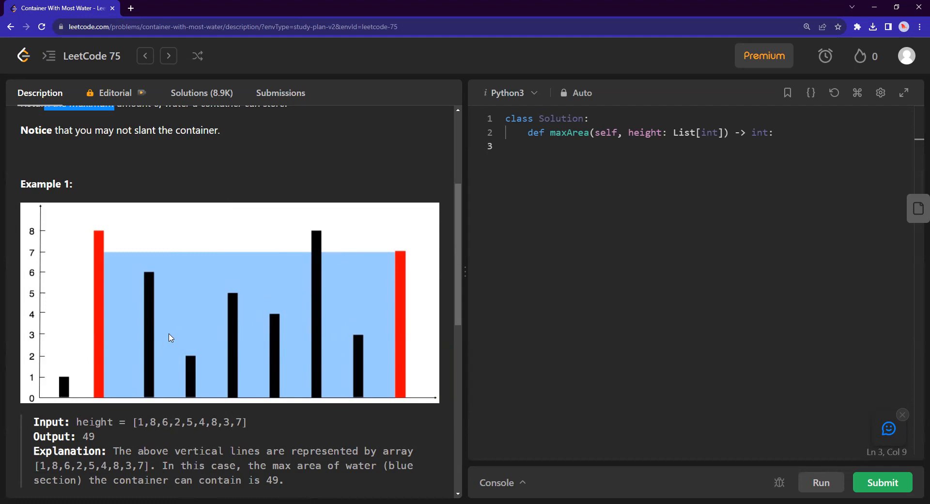
{"action": "mouse_move", "coordinate": [148, 346]}
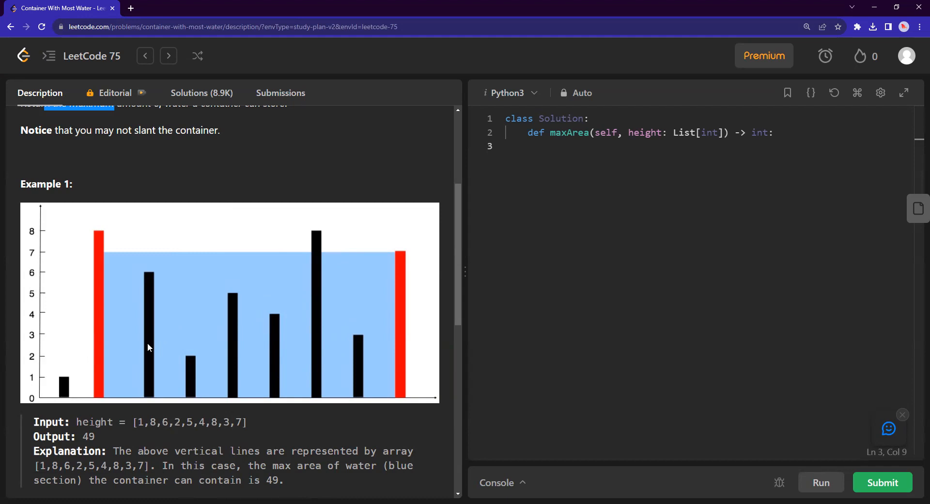
{"action": "mouse_move", "coordinate": [308, 317]}
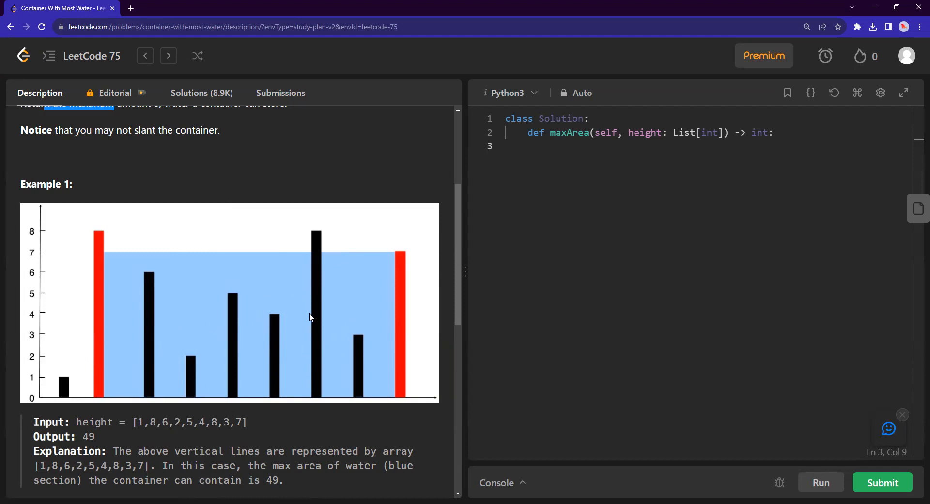
{"action": "mouse_move", "coordinate": [68, 396]}
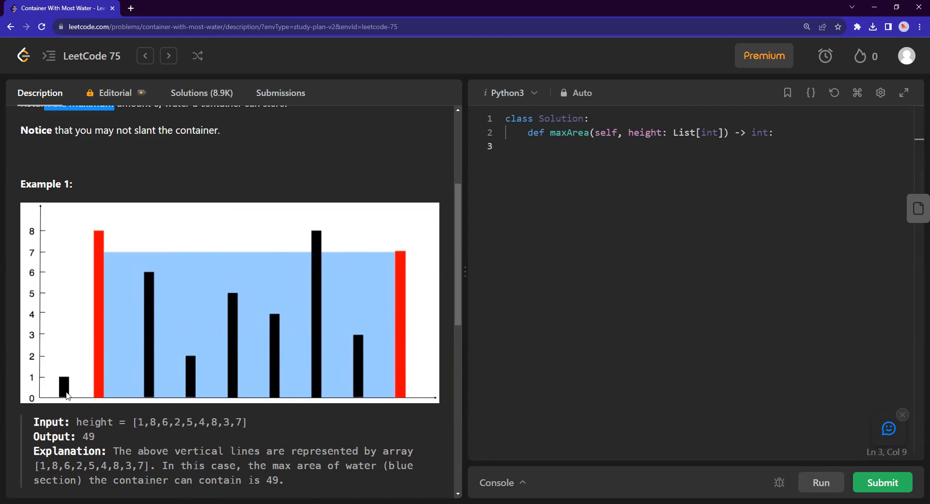
{"action": "mouse_move", "coordinate": [208, 394]}
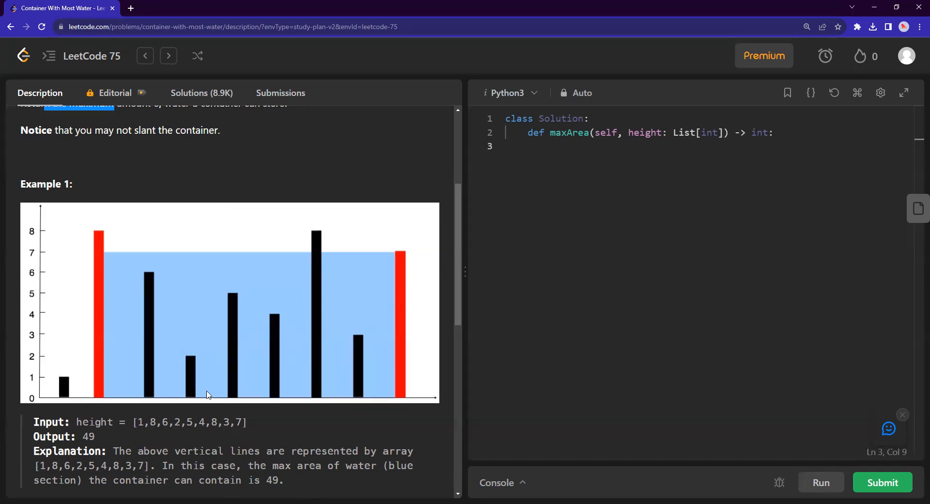
{"action": "mouse_move", "coordinate": [72, 385]}
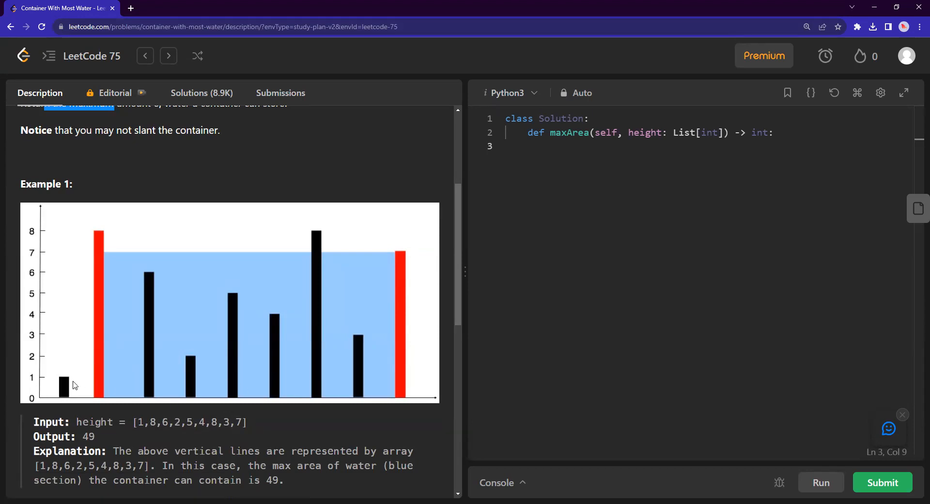
{"action": "mouse_move", "coordinate": [102, 394]}
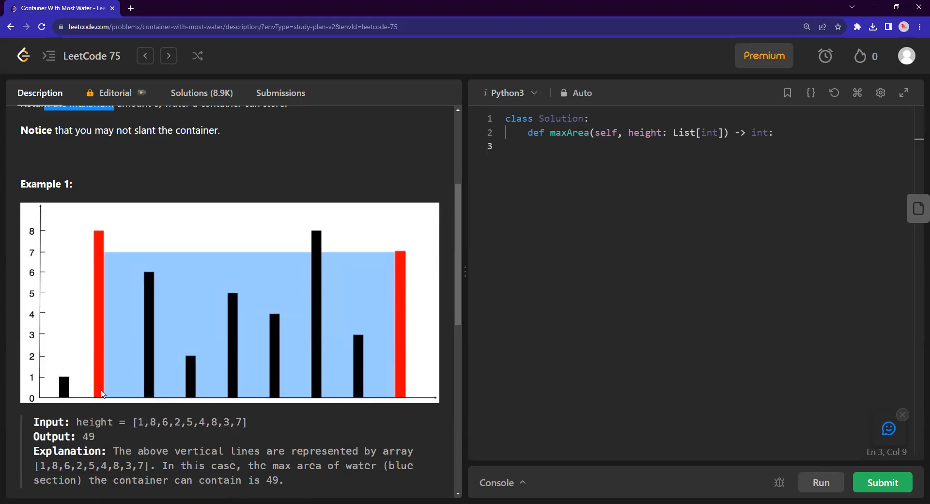
{"action": "mouse_move", "coordinate": [215, 265]}
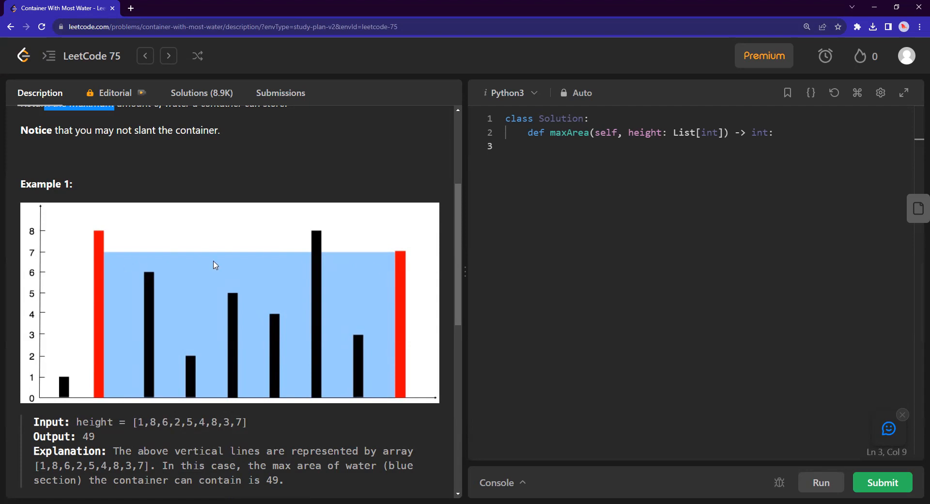
{"action": "mouse_move", "coordinate": [379, 264]}
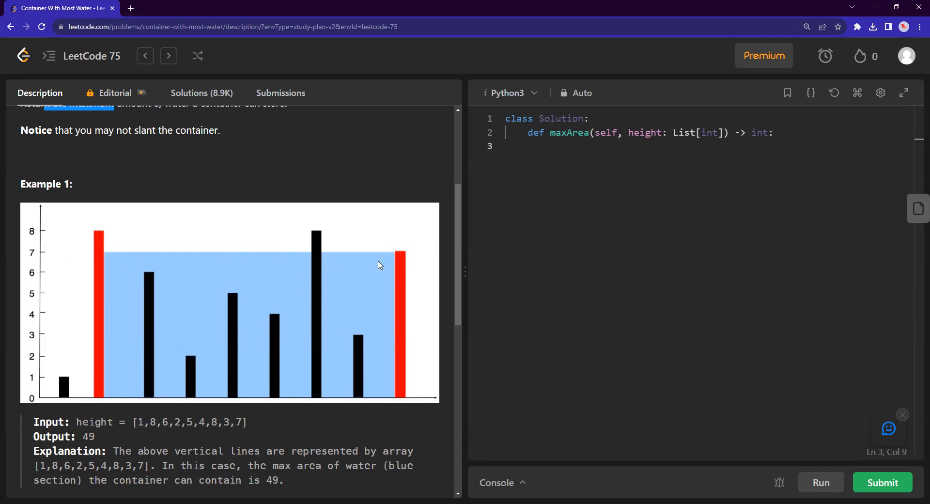
{"action": "mouse_move", "coordinate": [433, 222]}
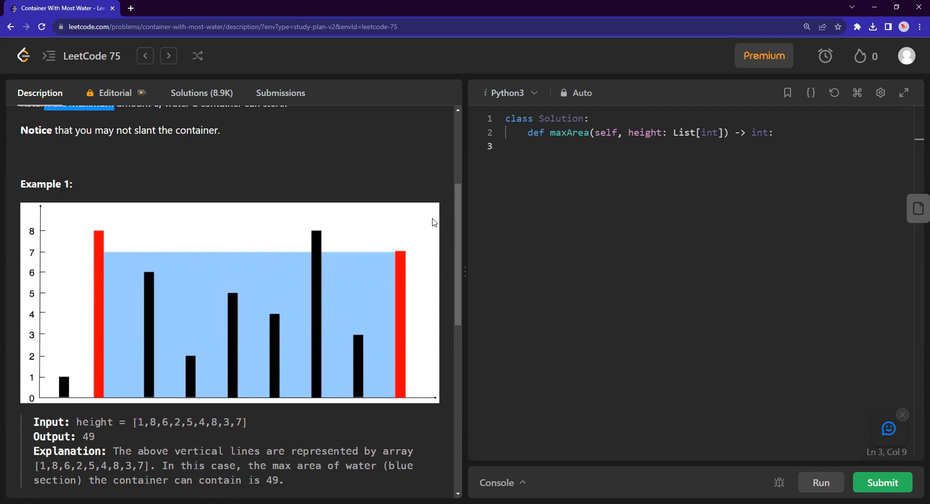
{"action": "mouse_move", "coordinate": [423, 228]}
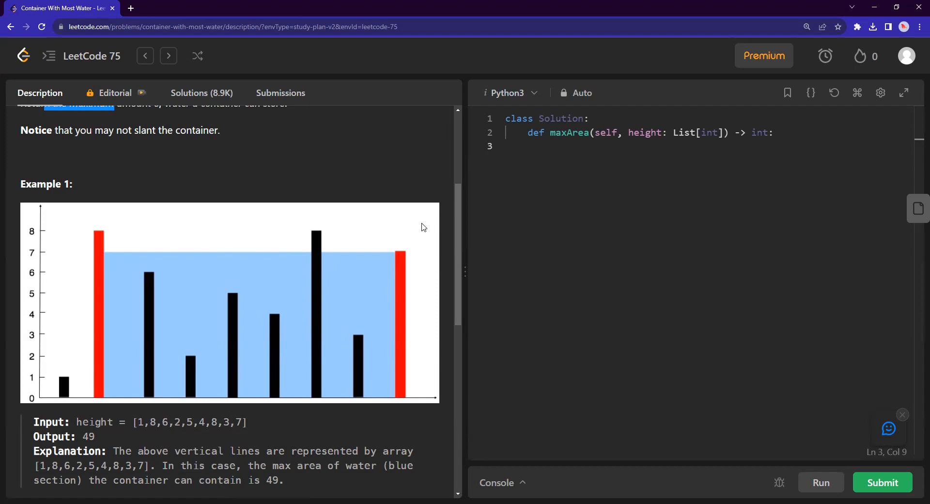
{"action": "mouse_move", "coordinate": [448, 212]}
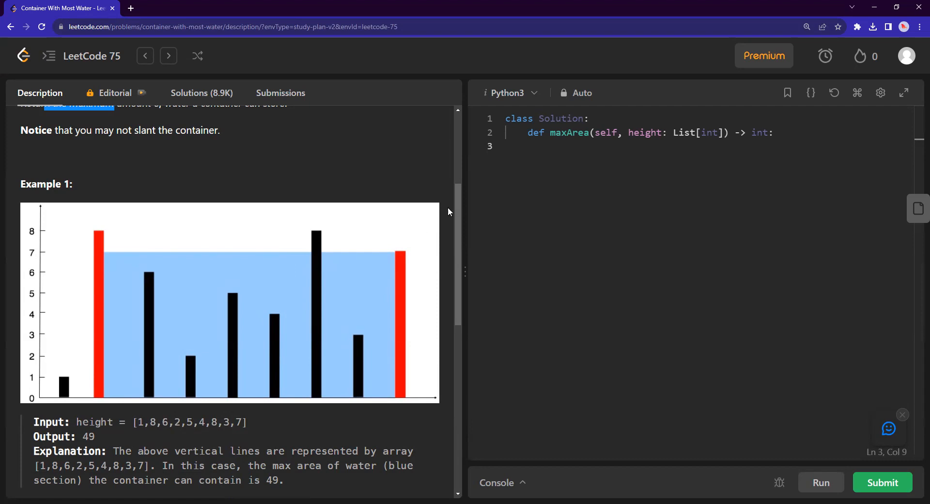
{"action": "mouse_move", "coordinate": [447, 217]}
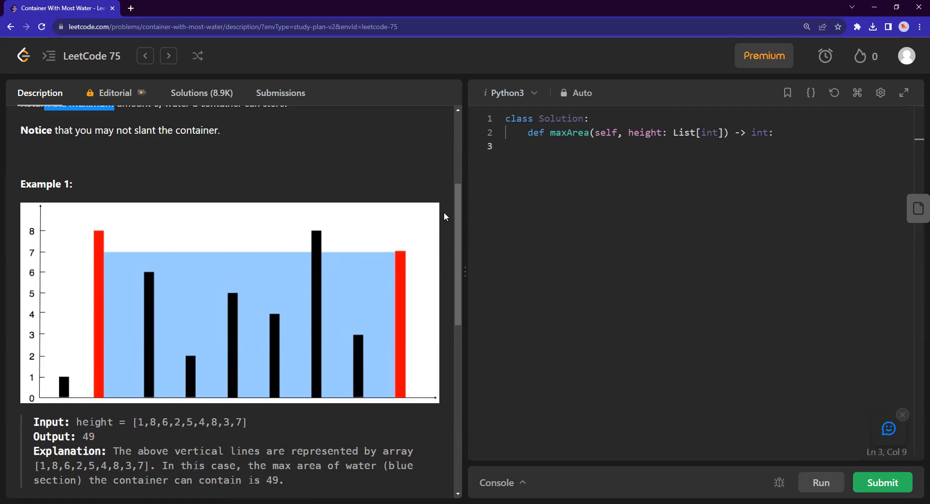
{"action": "mouse_move", "coordinate": [374, 237]}
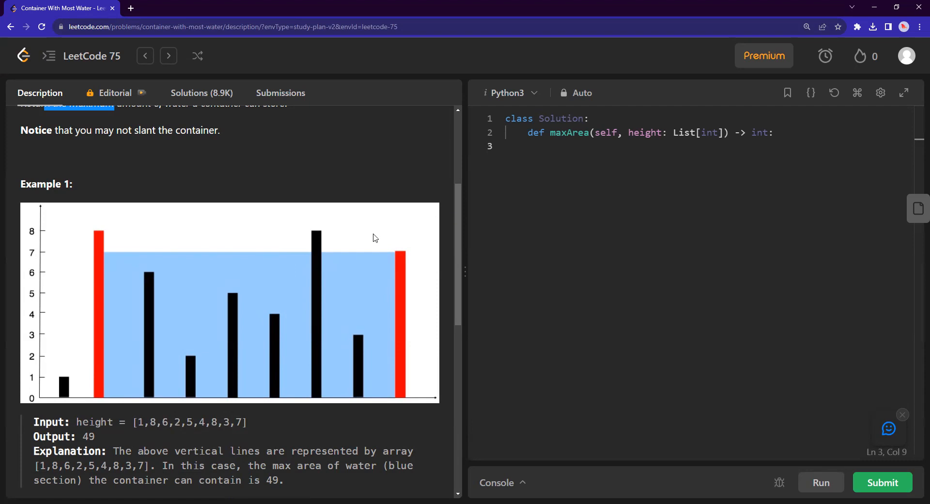
{"action": "mouse_move", "coordinate": [318, 326]}
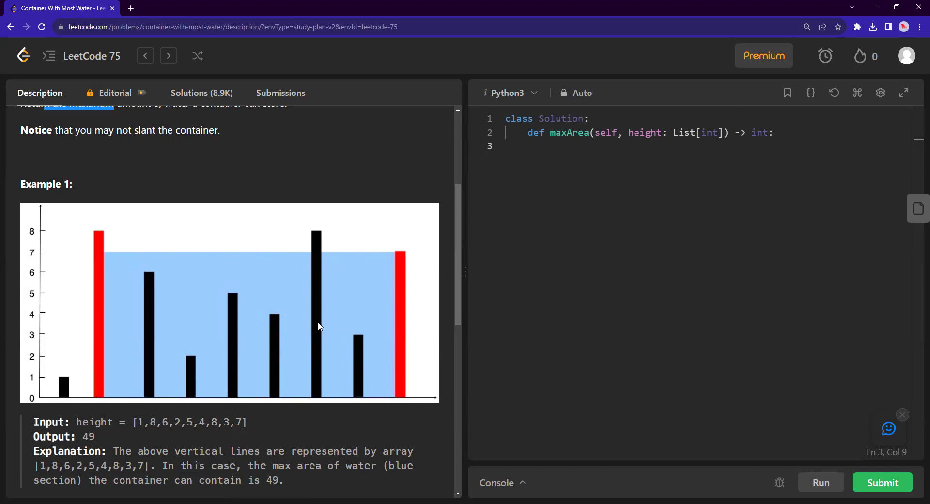
{"action": "mouse_move", "coordinate": [358, 370]}
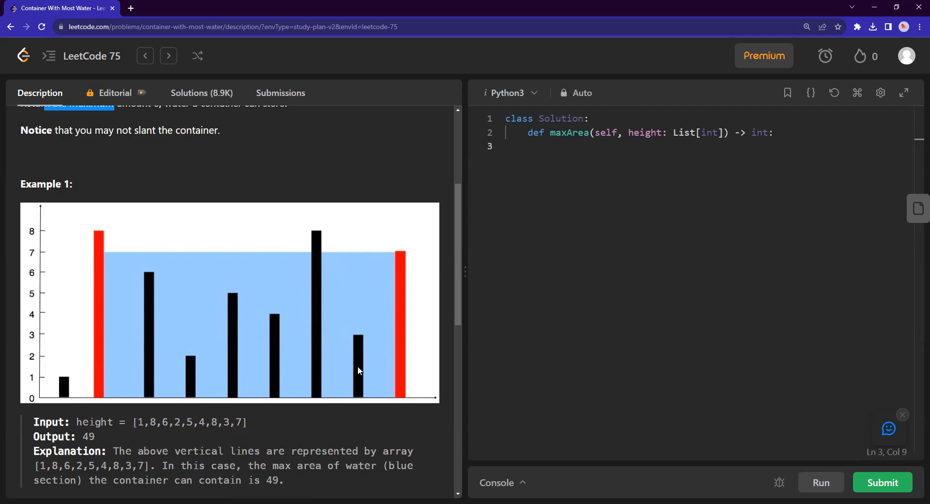
{"action": "mouse_move", "coordinate": [365, 347]}
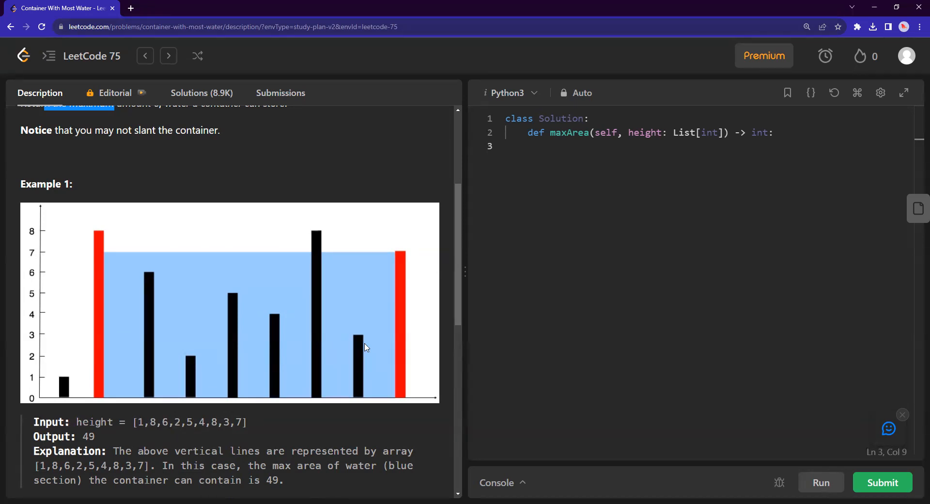
{"action": "mouse_move", "coordinate": [65, 435]}
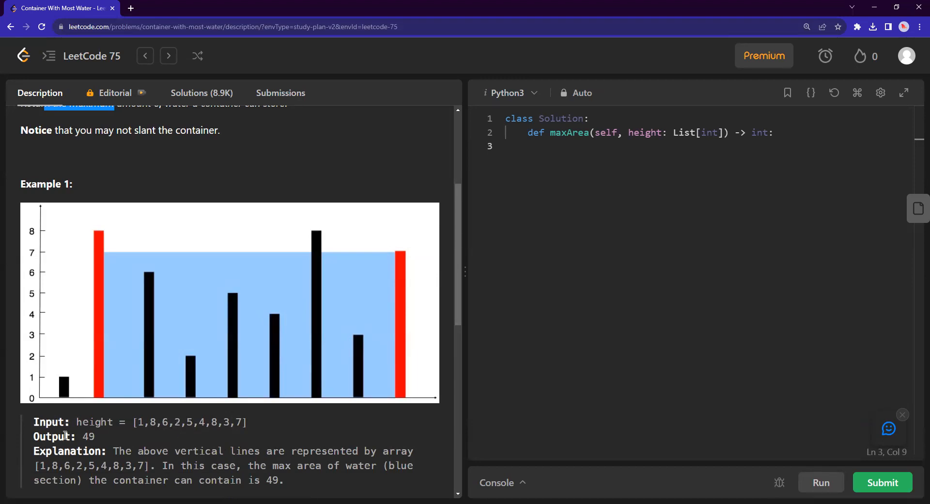
{"action": "mouse_move", "coordinate": [406, 462]}
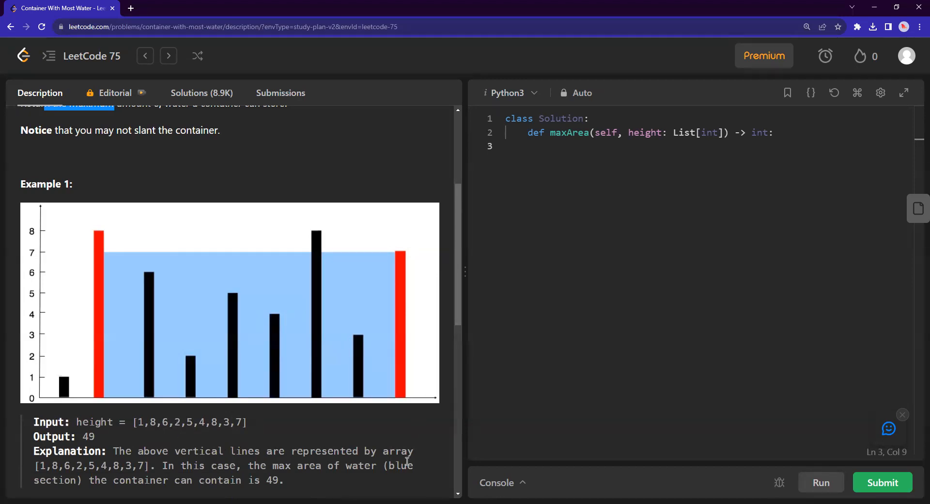
{"action": "mouse_move", "coordinate": [97, 381]}
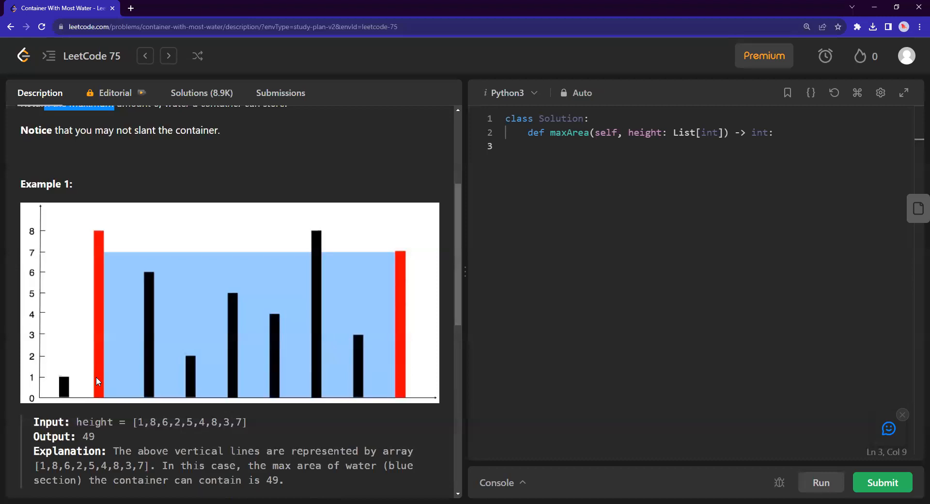
{"action": "mouse_move", "coordinate": [64, 381]}
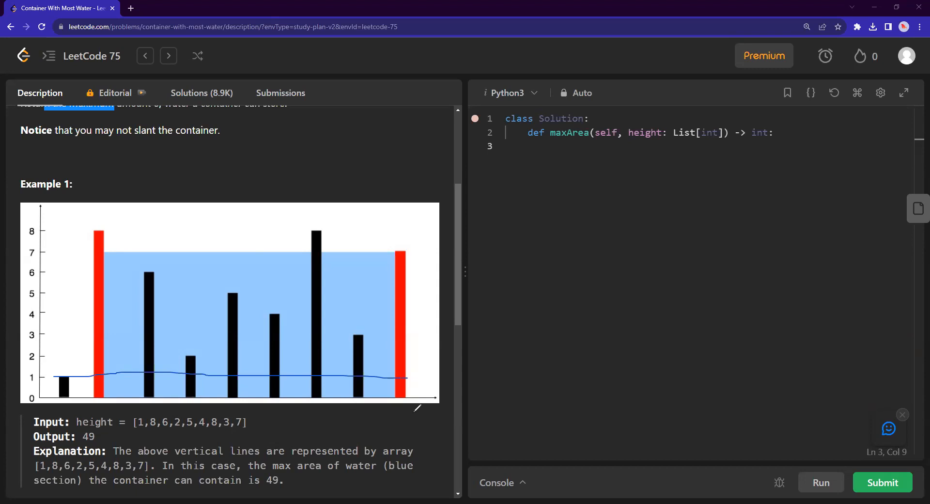
{"action": "mouse_move", "coordinate": [41, 376]}
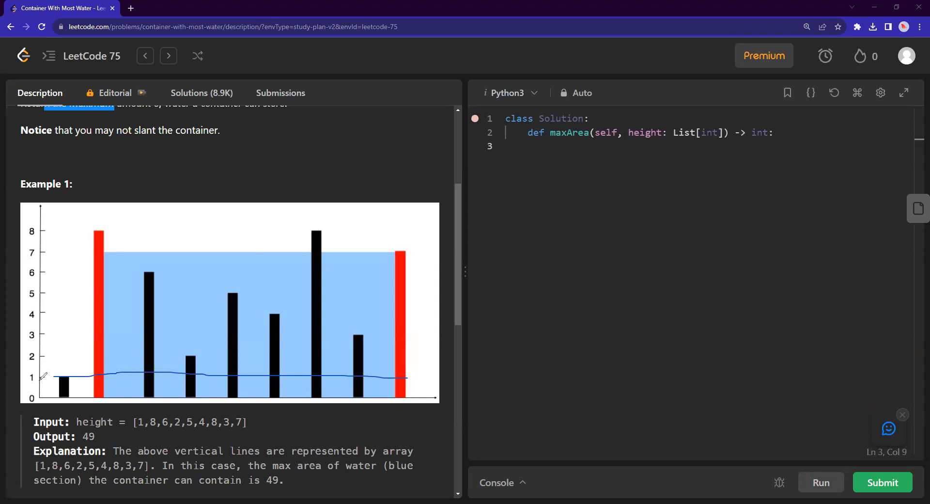
{"action": "mouse_move", "coordinate": [408, 337]}
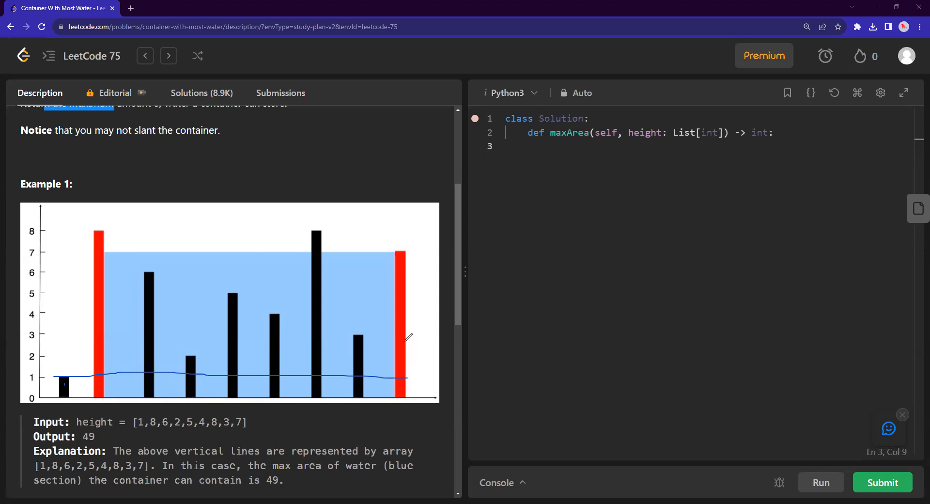
{"action": "mouse_move", "coordinate": [104, 354]}
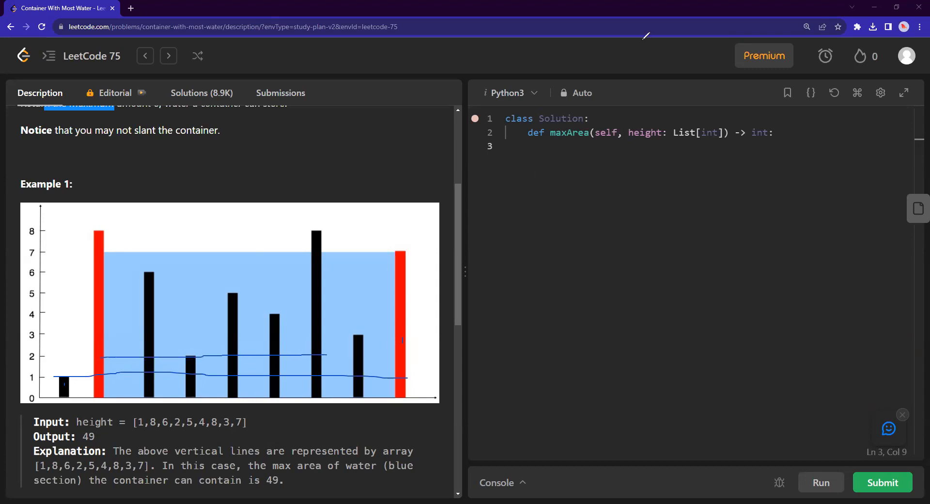
{"action": "mouse_move", "coordinate": [287, 281]}
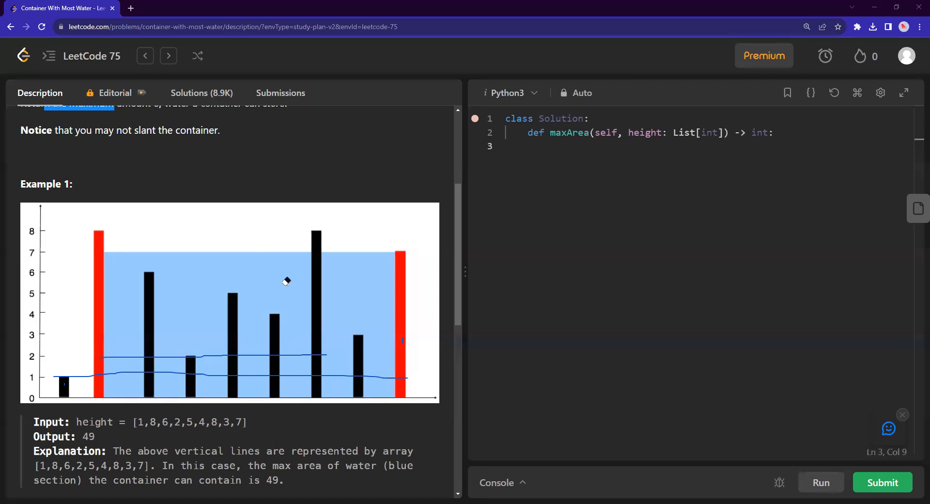
{"action": "mouse_move", "coordinate": [388, 349]}
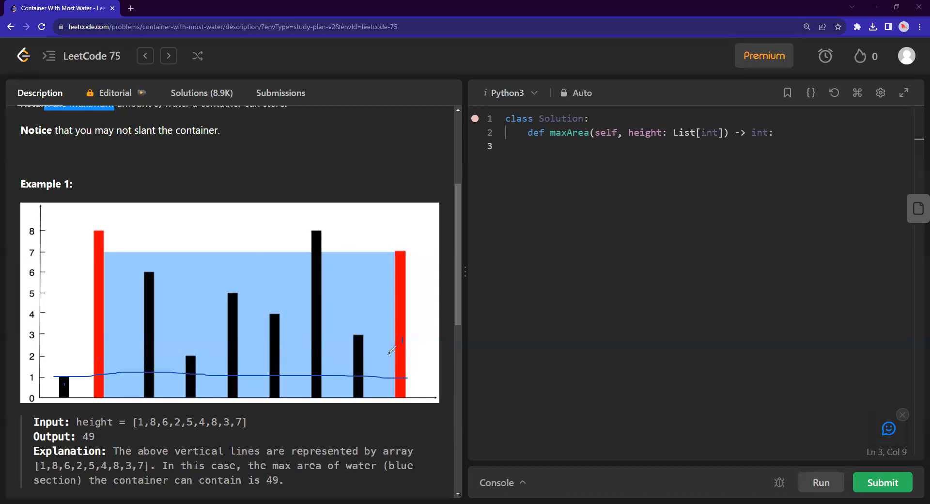
{"action": "mouse_move", "coordinate": [68, 374]}
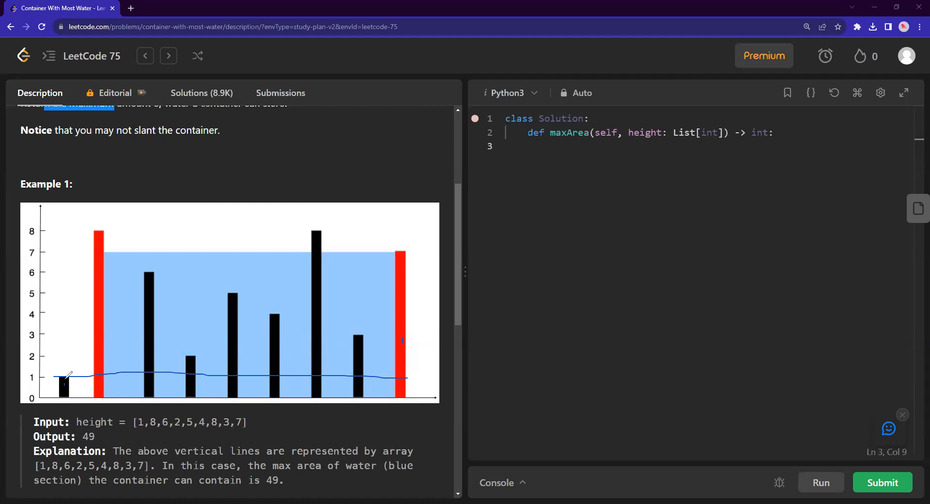
{"action": "mouse_move", "coordinate": [265, 328]}
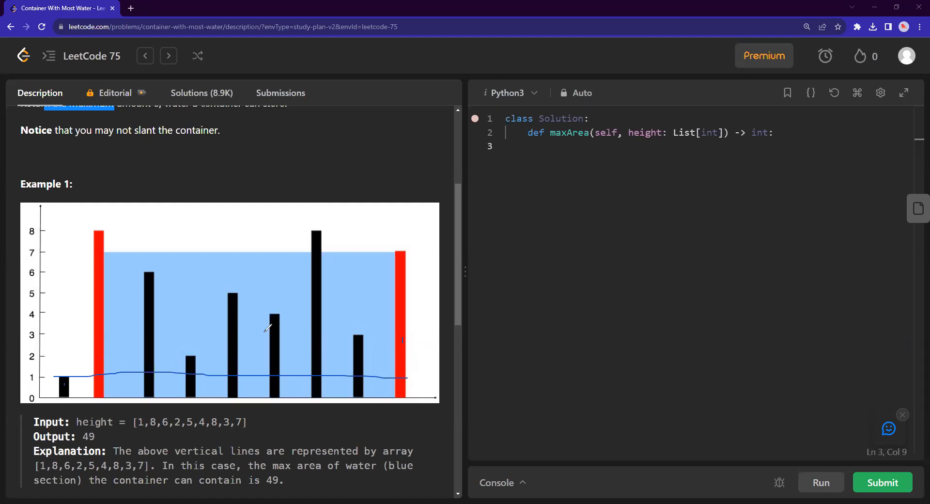
{"action": "mouse_move", "coordinate": [69, 371]}
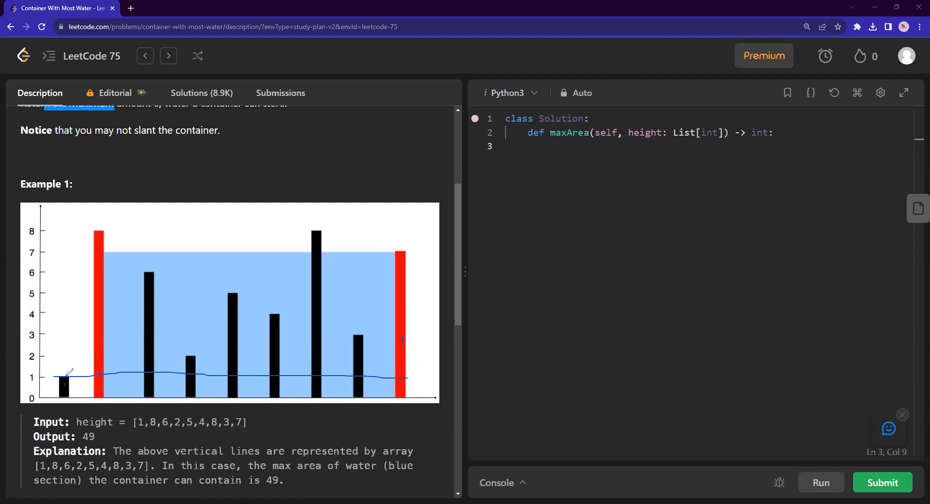
{"action": "mouse_move", "coordinate": [81, 348]}
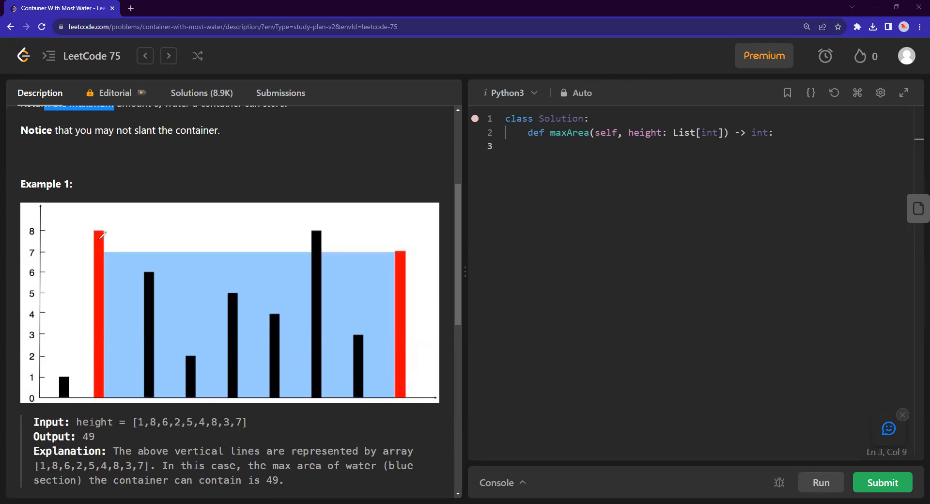
{"action": "mouse_move", "coordinate": [259, 234]}
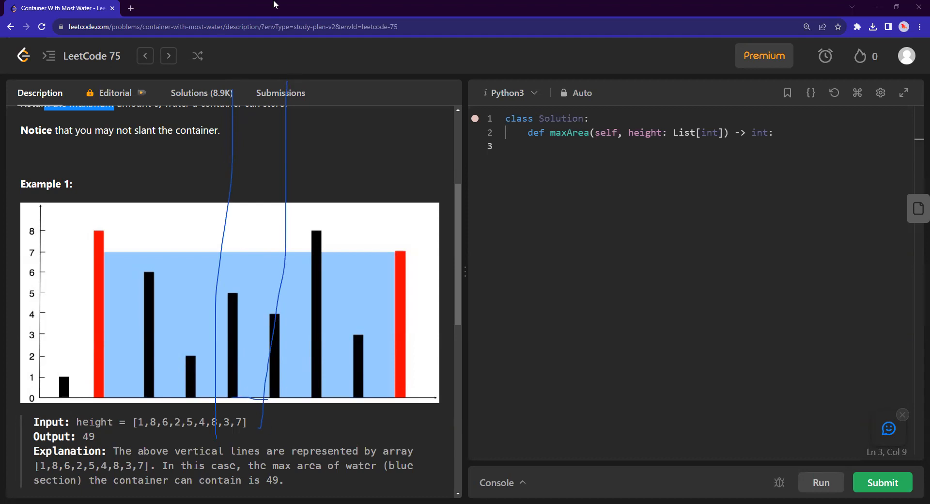
{"action": "mouse_move", "coordinate": [256, 135]}
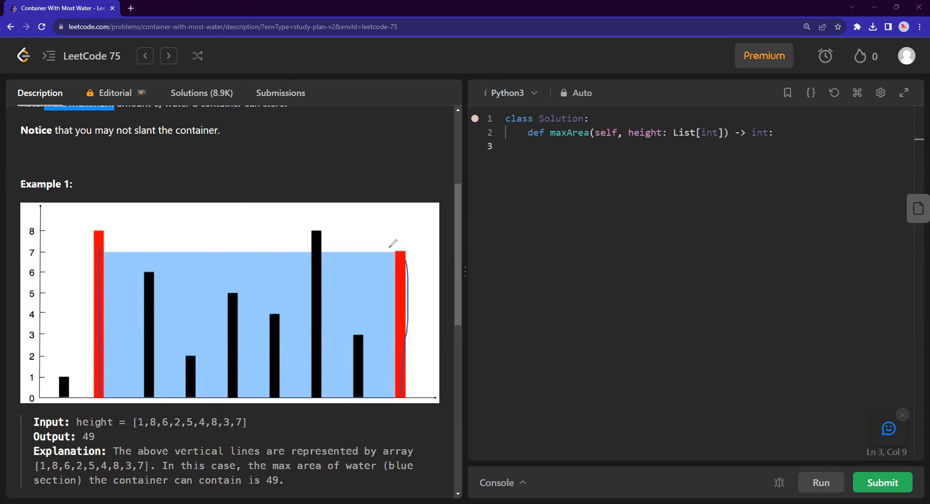
{"action": "mouse_move", "coordinate": [406, 260]}
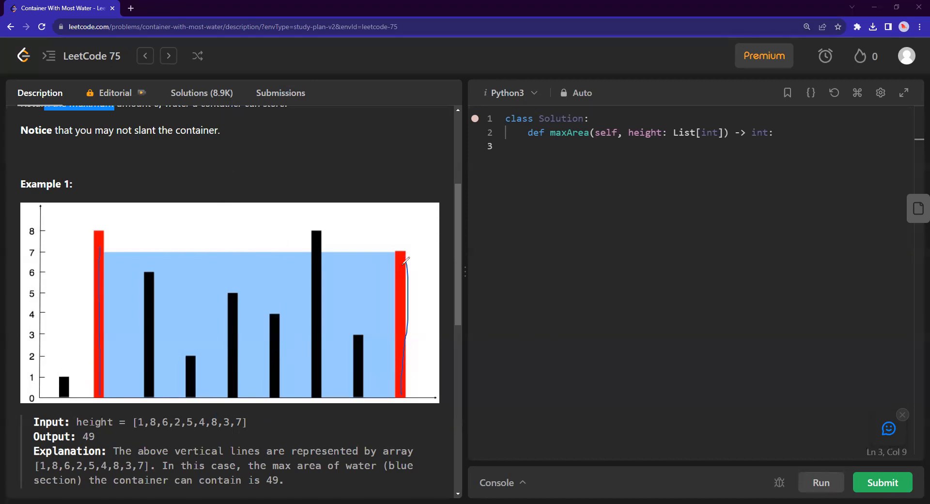
{"action": "mouse_move", "coordinate": [403, 269]}
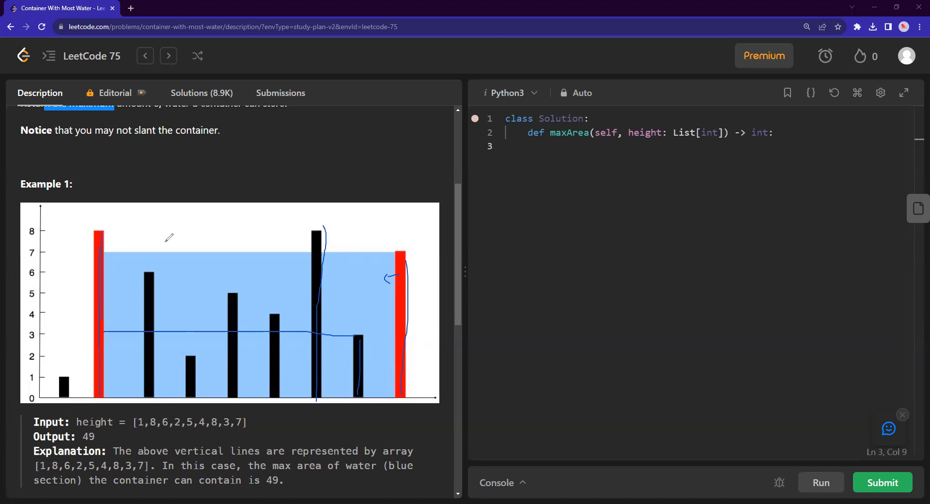
{"action": "mouse_move", "coordinate": [134, 270]}
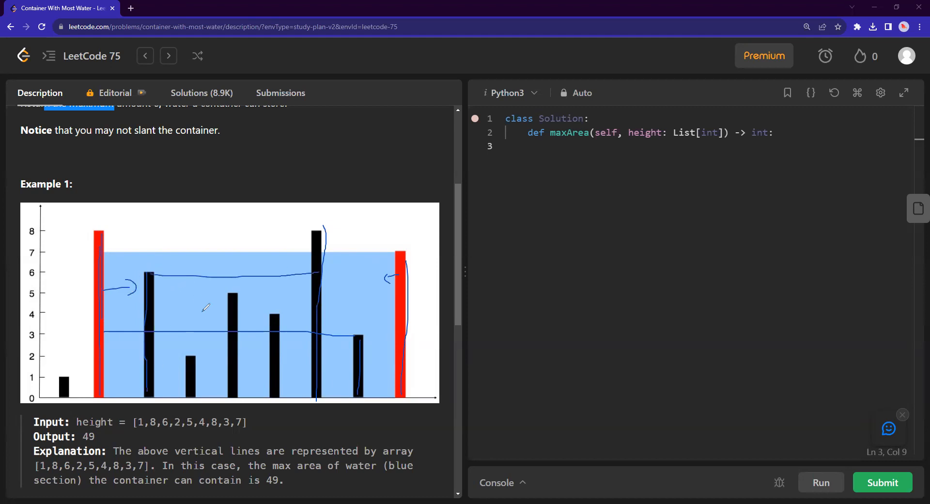
{"action": "mouse_move", "coordinate": [176, 288]}
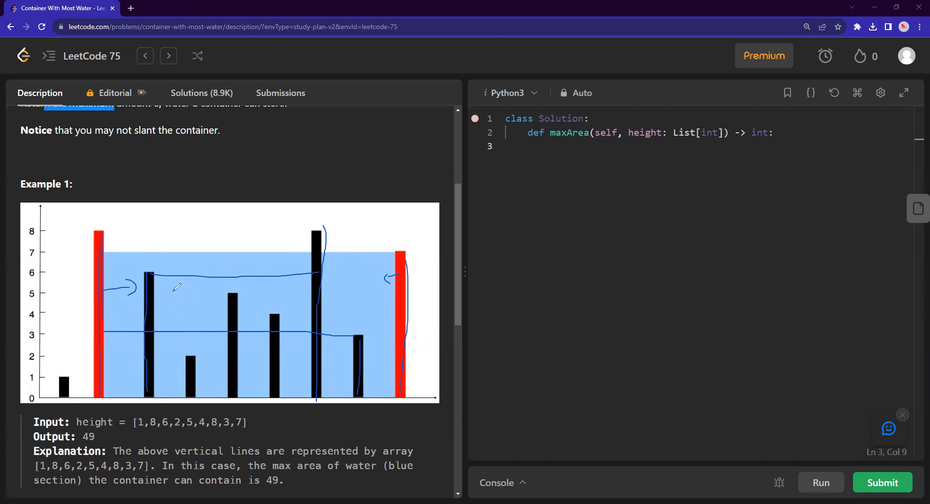
{"action": "mouse_move", "coordinate": [366, 287]}
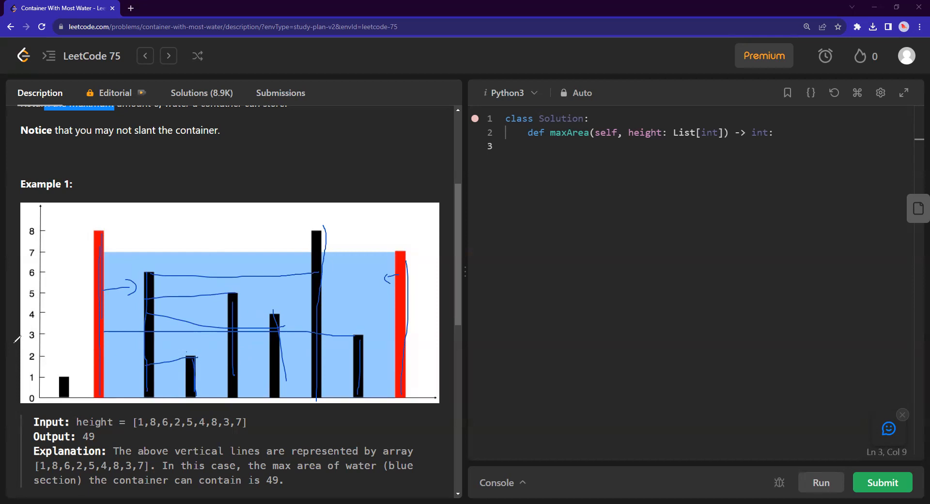
{"action": "mouse_move", "coordinate": [152, 265]}
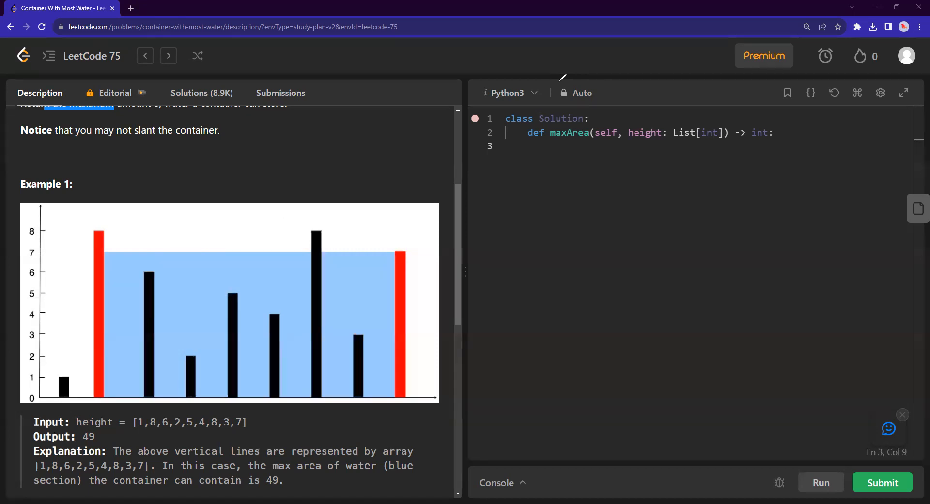
{"action": "mouse_move", "coordinate": [173, 360]}
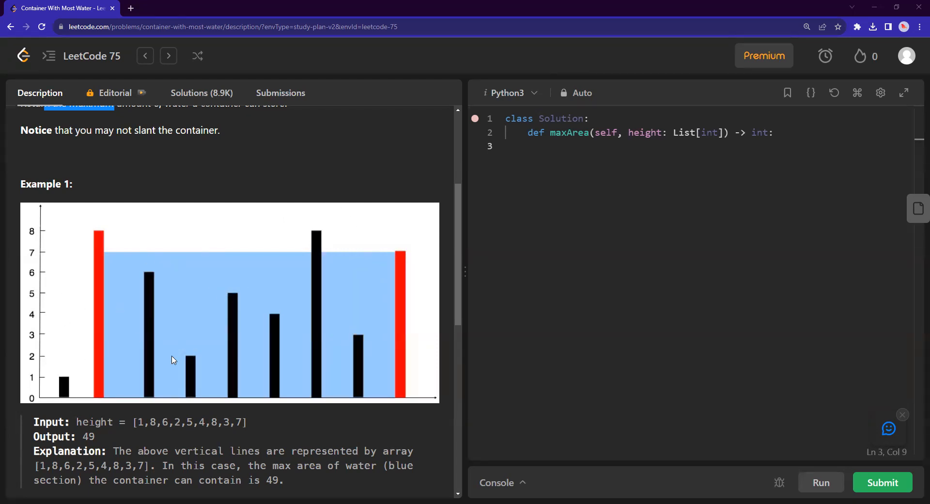
{"action": "mouse_move", "coordinate": [385, 254]}
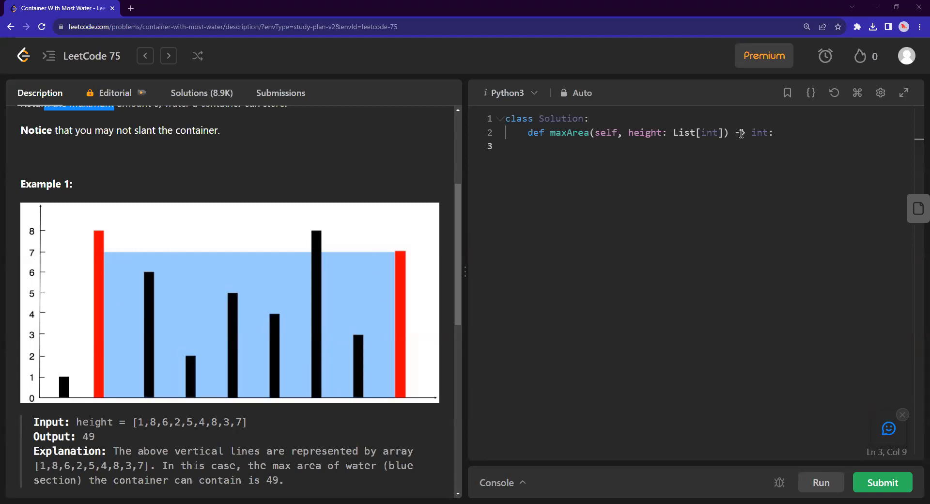
- Initialize l, r = 0, len(height)-1 and maxxer = 0 at the start of maxArea
{"action": "left_click", "coordinate": [771, 133]}
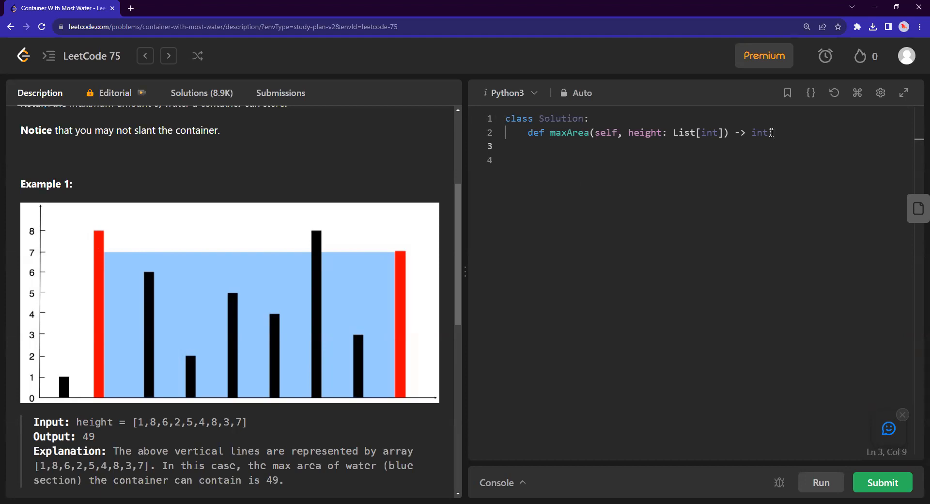
{"action": "type", "text": "l, r"}
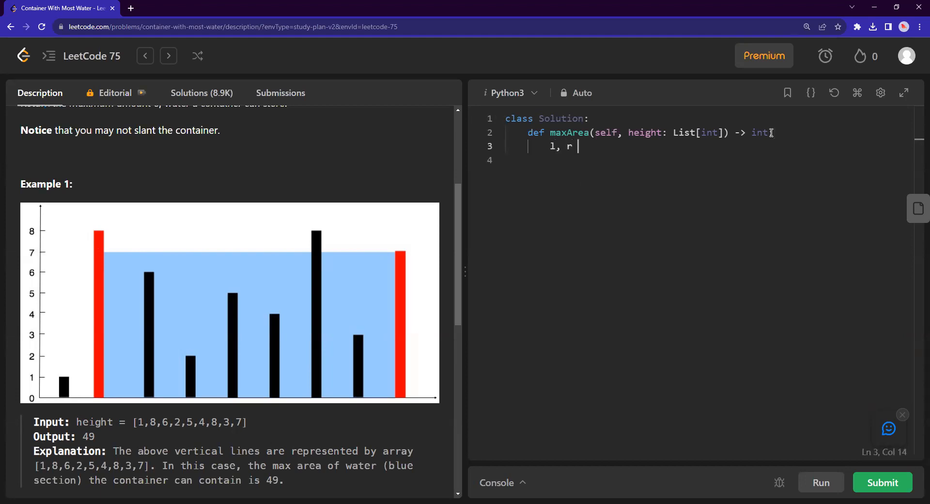
{"action": "type", "text": "="}
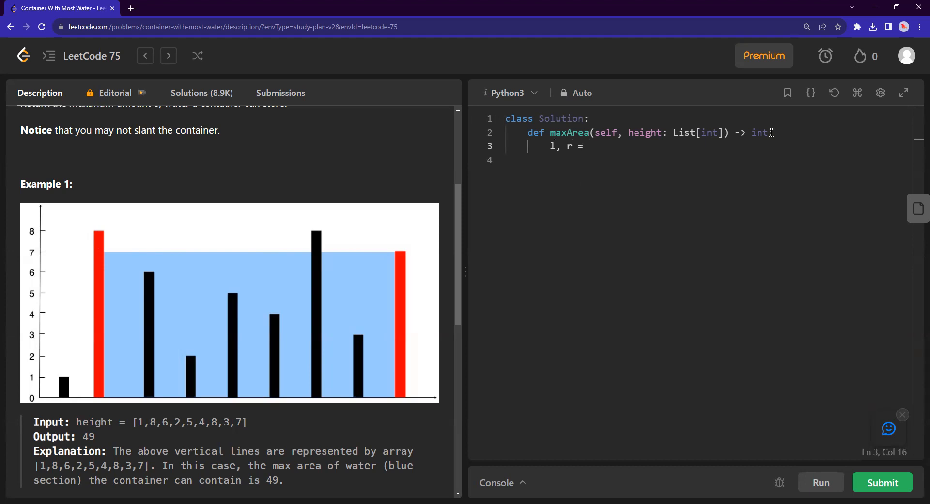
{"action": "type", "text": "0, len"}
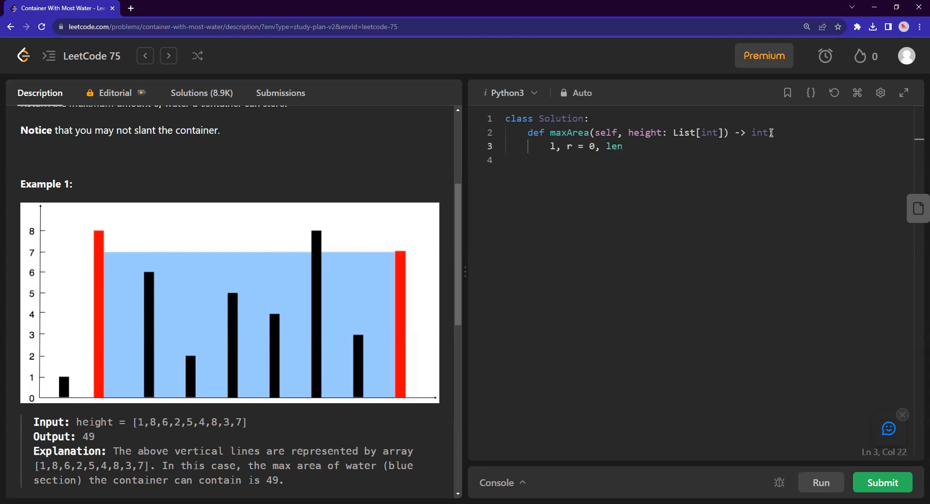
{"action": "type", "text": "(height)"}
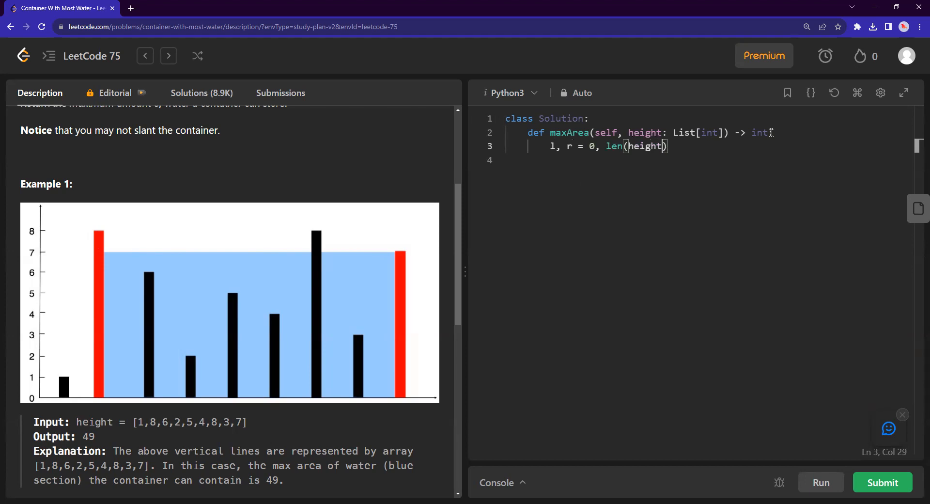
{"action": "type", "text": "-1"}
{"action": "type", "text": "while"}
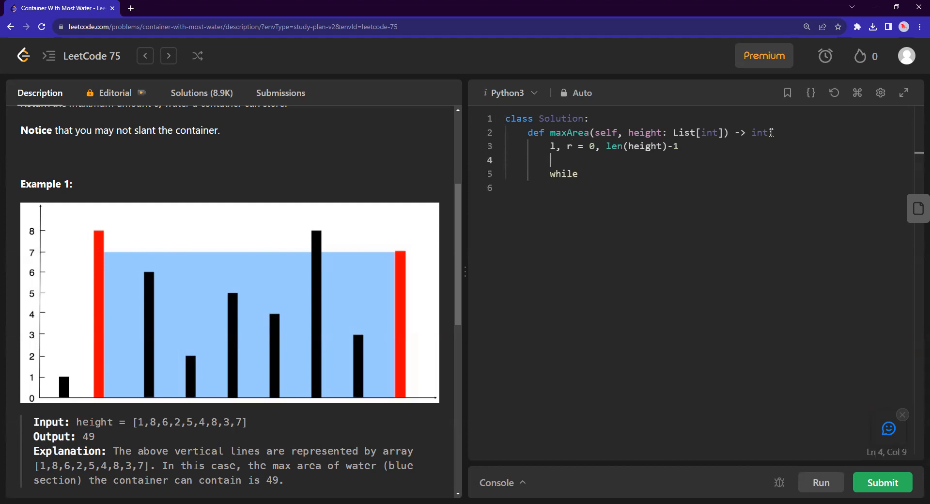
{"action": "type", "text": "maxxer"}
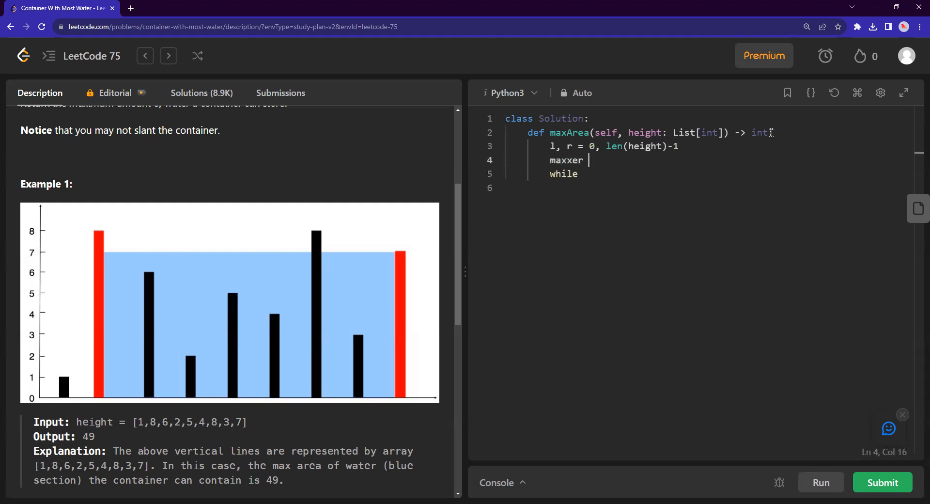
{"action": "type", "text": "= 0"}
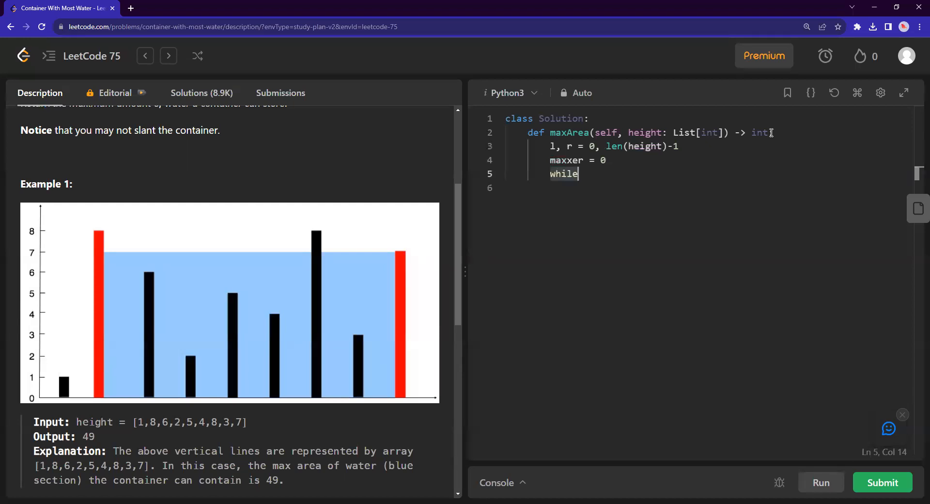
- Add the while l<r: loop header below the initializations
{"action": "double_click", "coordinate": [566, 160]}
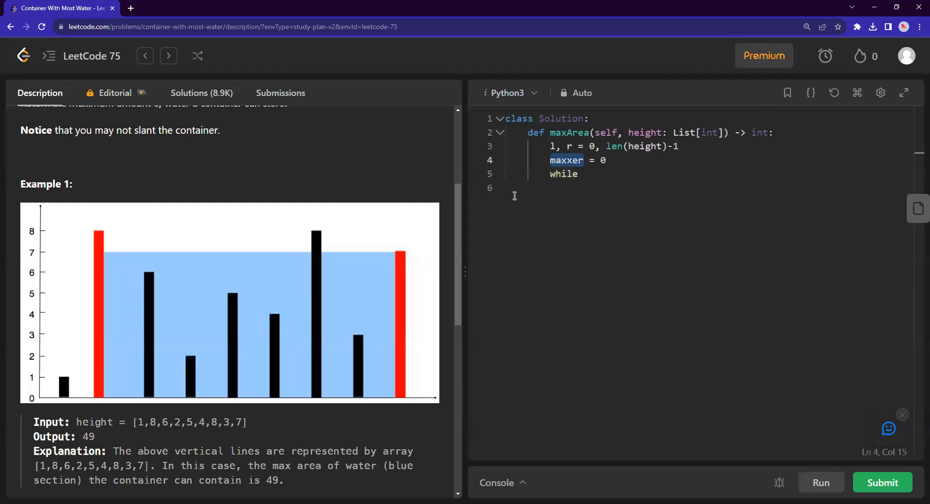
{"action": "left_click", "coordinate": [584, 173]}
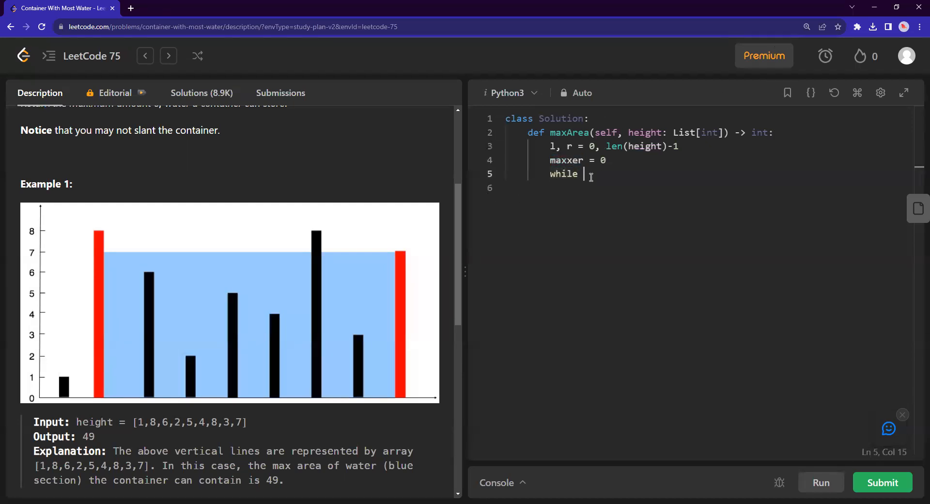
{"action": "type", "text": "l"}
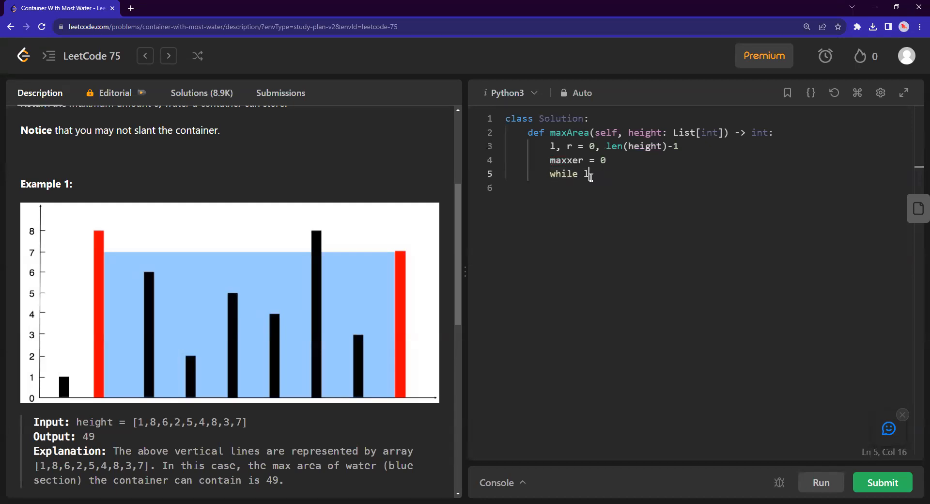
{"action": "type", "text": "<r"}
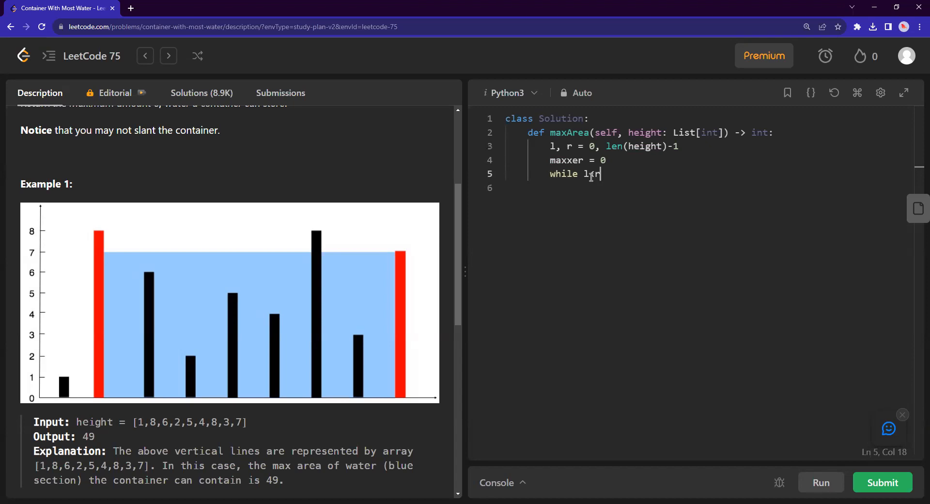
{"action": "type", "text": "<"}
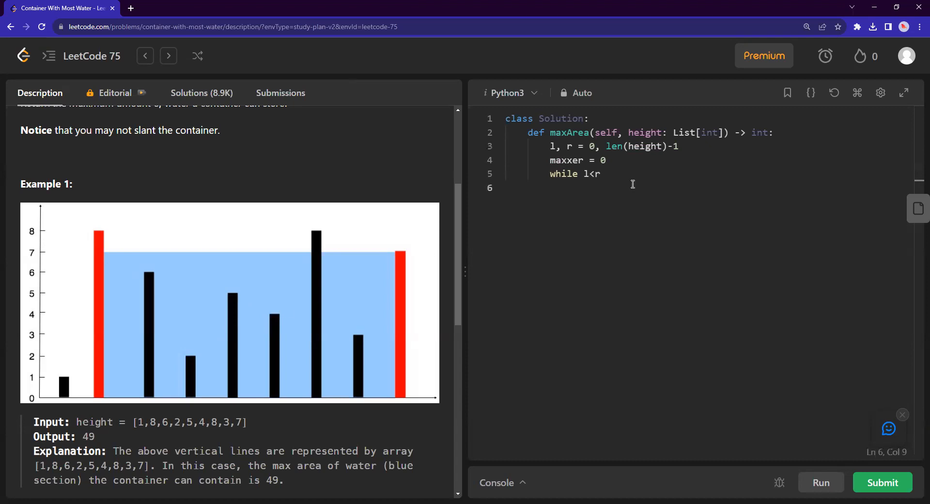
{"action": "left_click", "coordinate": [596, 173]}
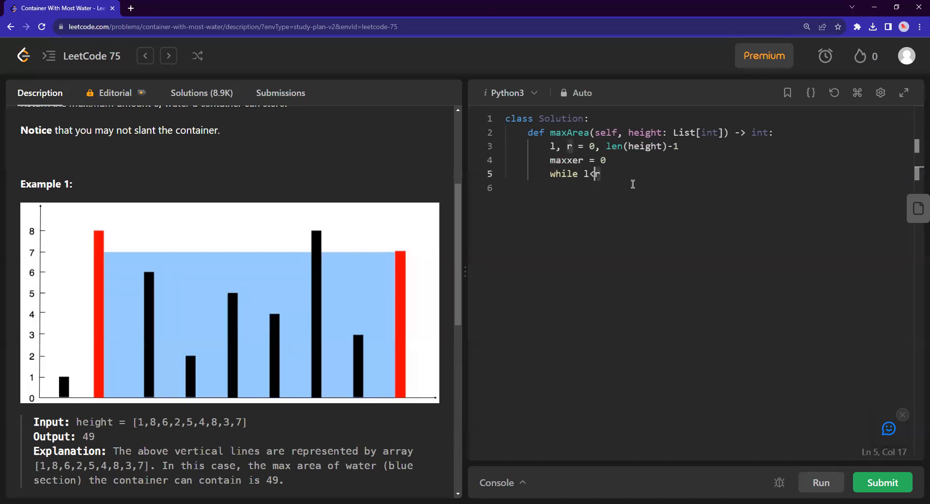
{"action": "type", "text": ":"}
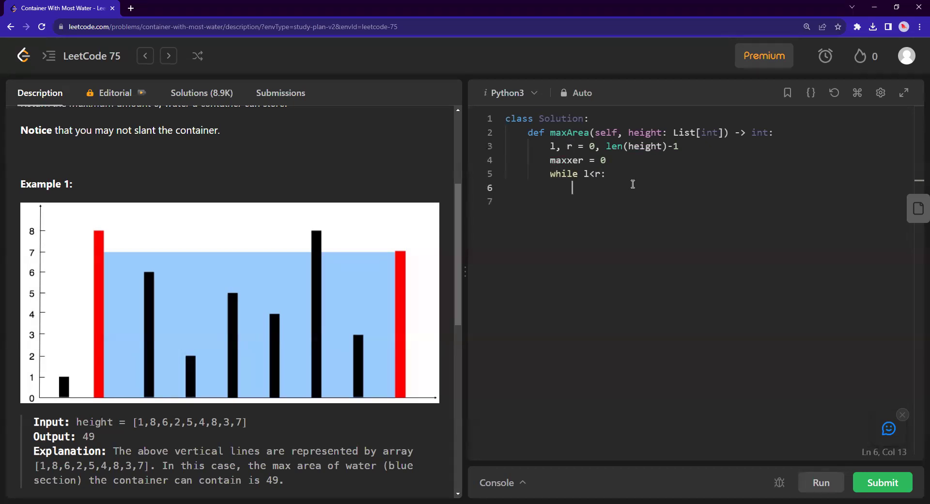
- Write vol = (r-l)*(min(height[r], height[l])) inside the while loop
{"action": "type", "text": "vol ="}
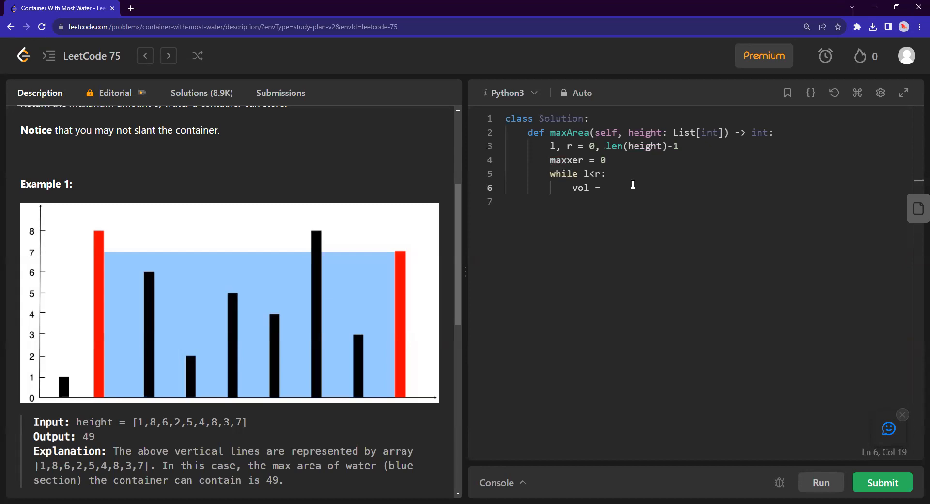
{"action": "type", "text": "()"}
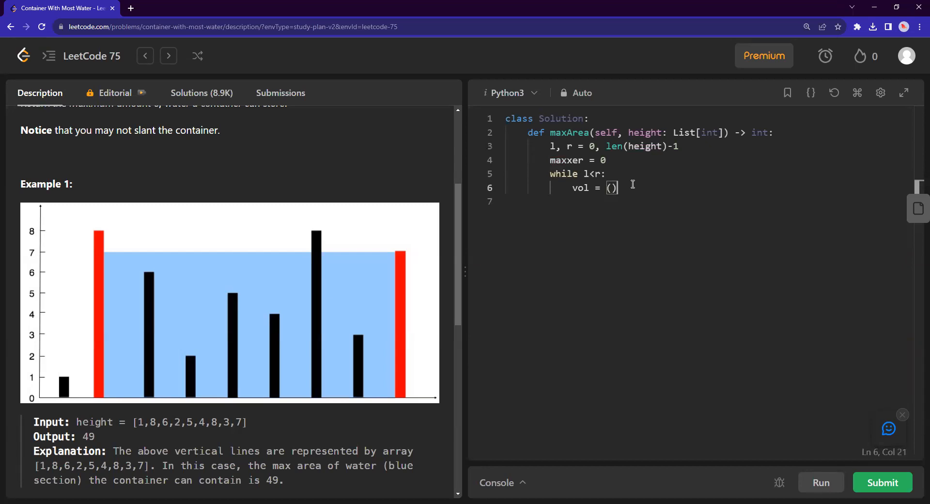
{"action": "type", "text": "r-1"}
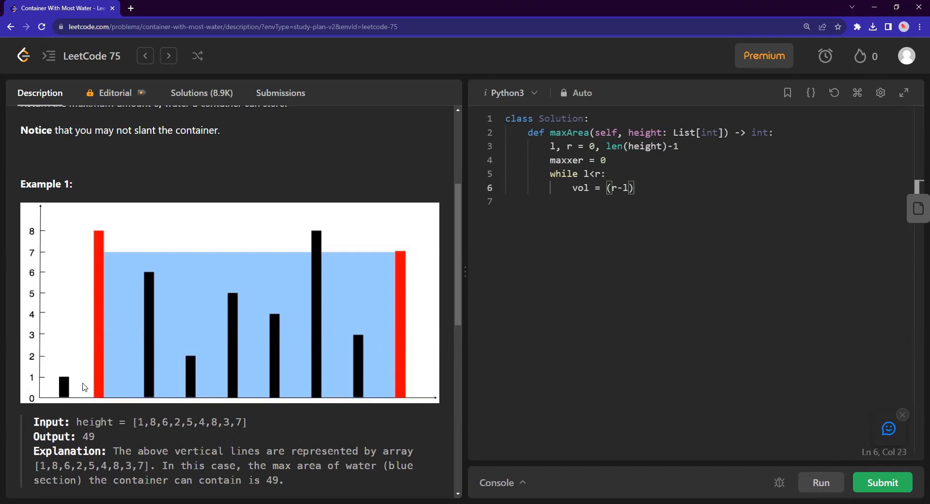
{"action": "mouse_move", "coordinate": [598, 241]}
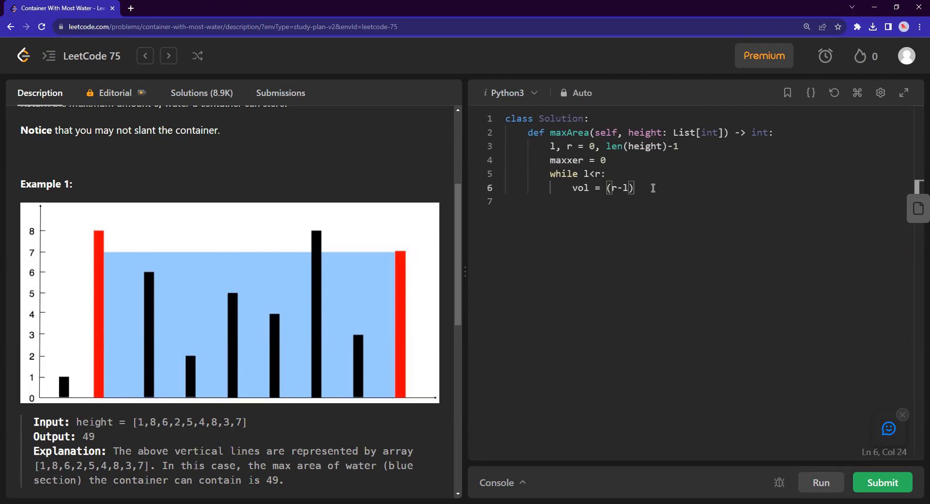
{"action": "type", "text": "*"}
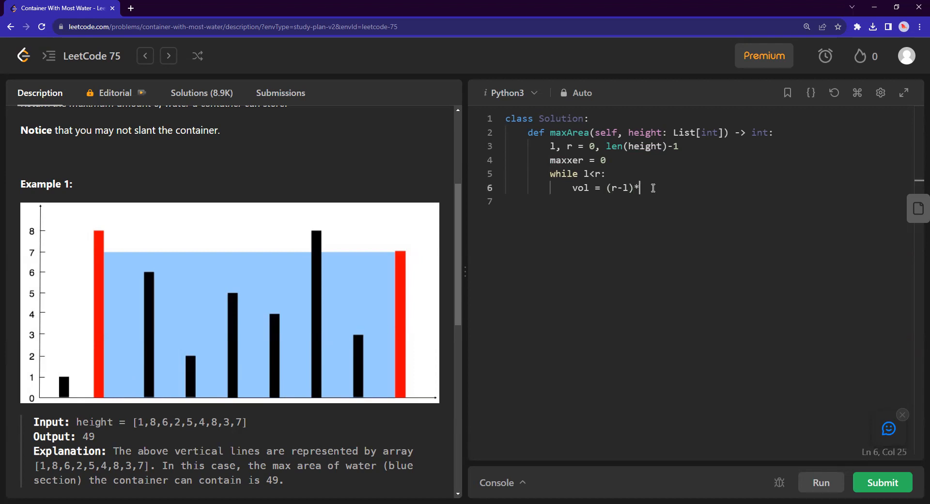
{"action": "mouse_move", "coordinate": [104, 314]}
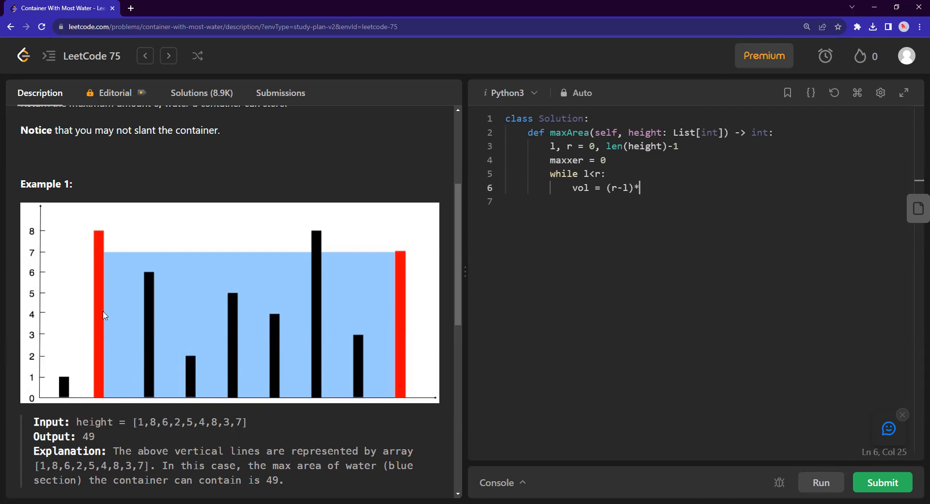
{"action": "type", "text": "min("}
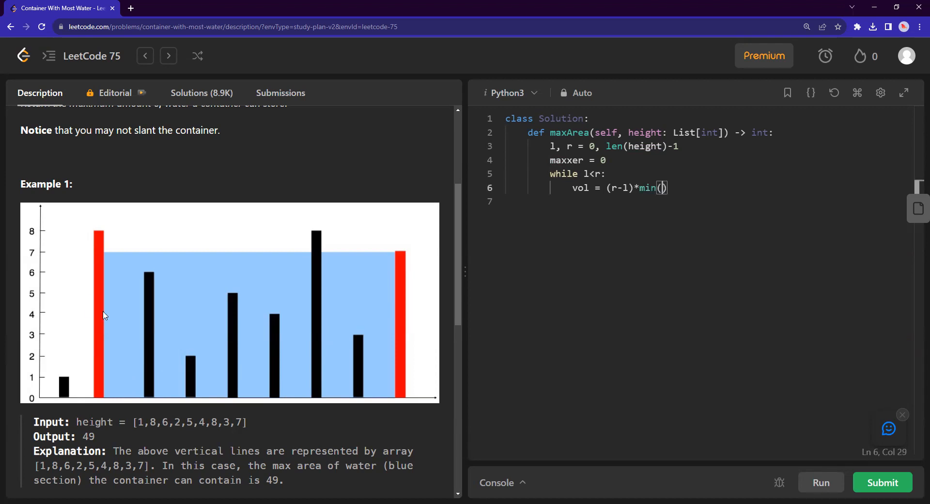
{"action": "type", "text": "height[]"}
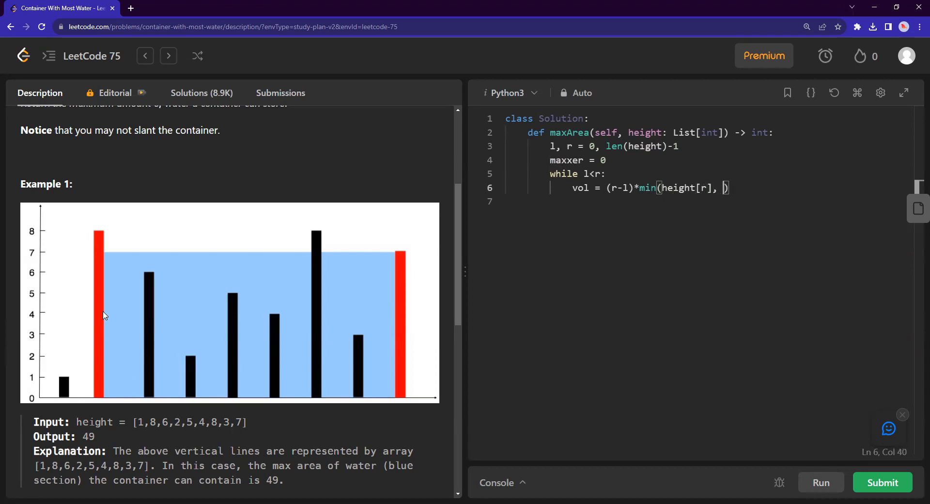
{"action": "type", "text": "height[l"}
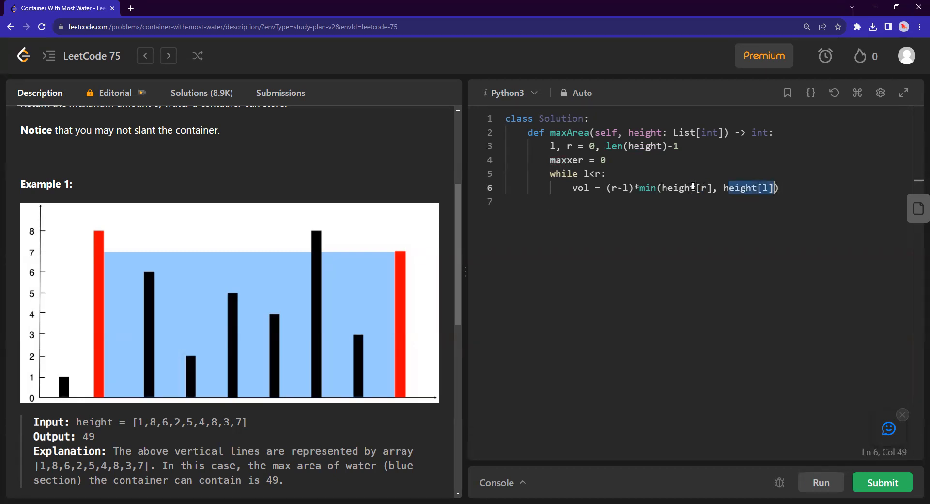
{"action": "left_click", "coordinate": [640, 188]}
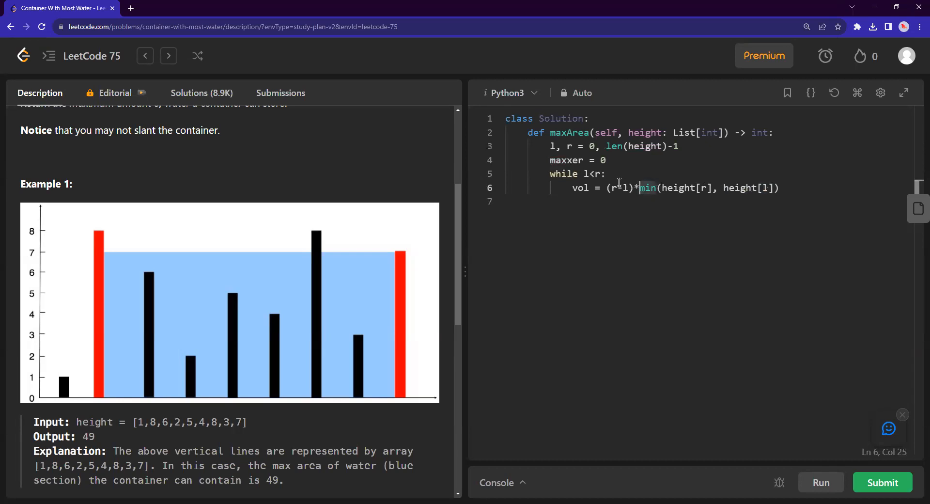
{"action": "type", "text": "("}
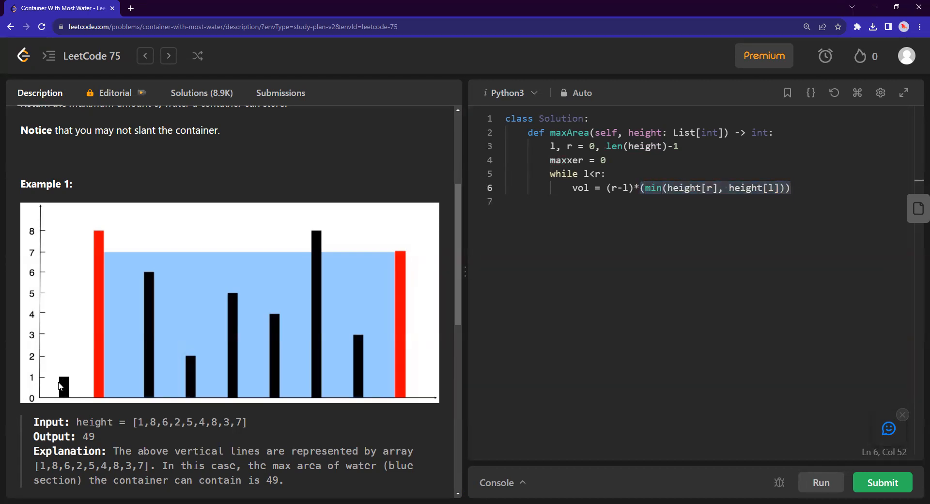
{"action": "mouse_move", "coordinate": [69, 395]}
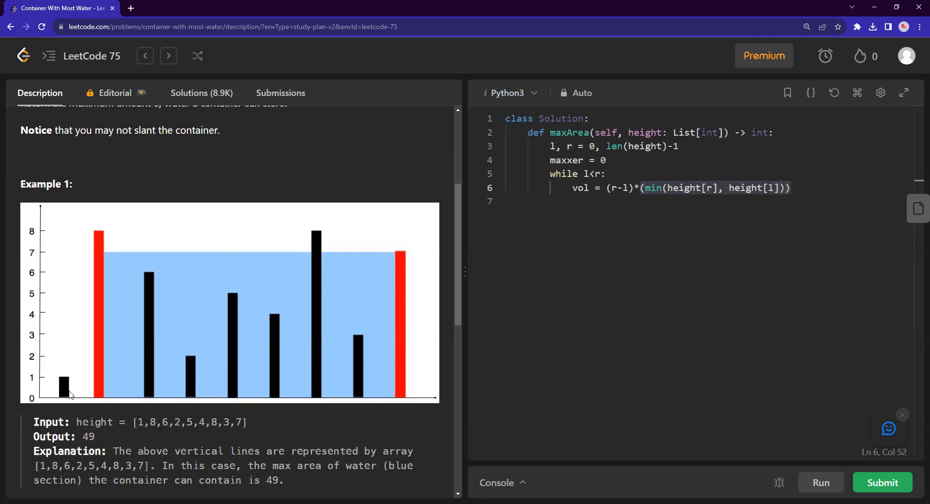
{"action": "mouse_move", "coordinate": [59, 390]}
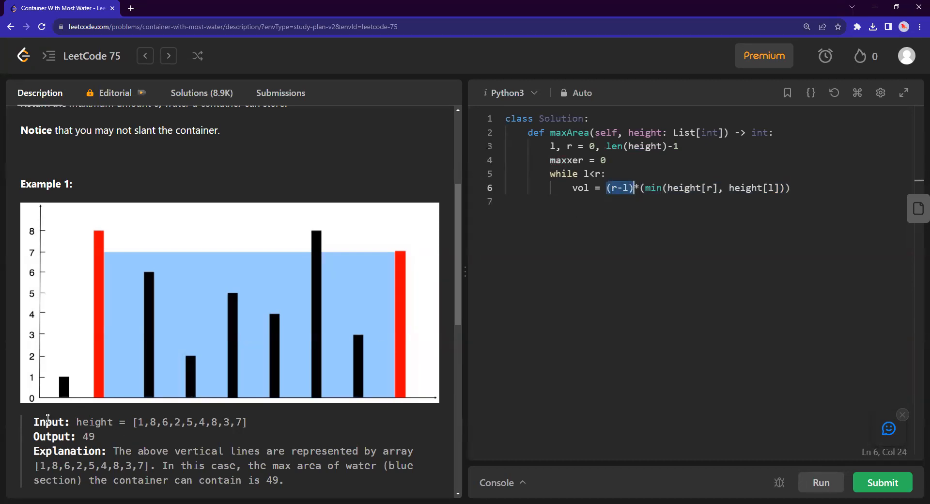
{"action": "left_click", "coordinate": [791, 188]}
{"action": "type", "text": "maxxer"}
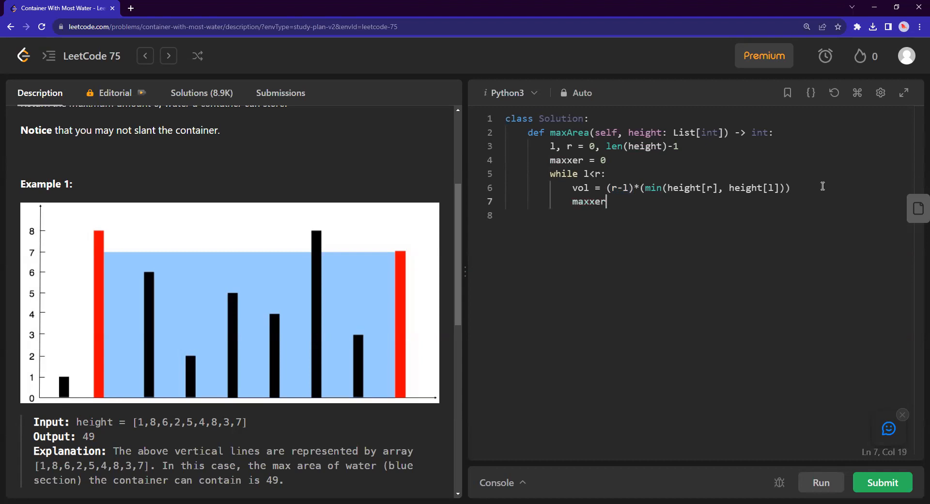
- Update maxxer = max(maxxer, vol) in the loop and return maxxer at the end
{"action": "type", "text": "= ma"}
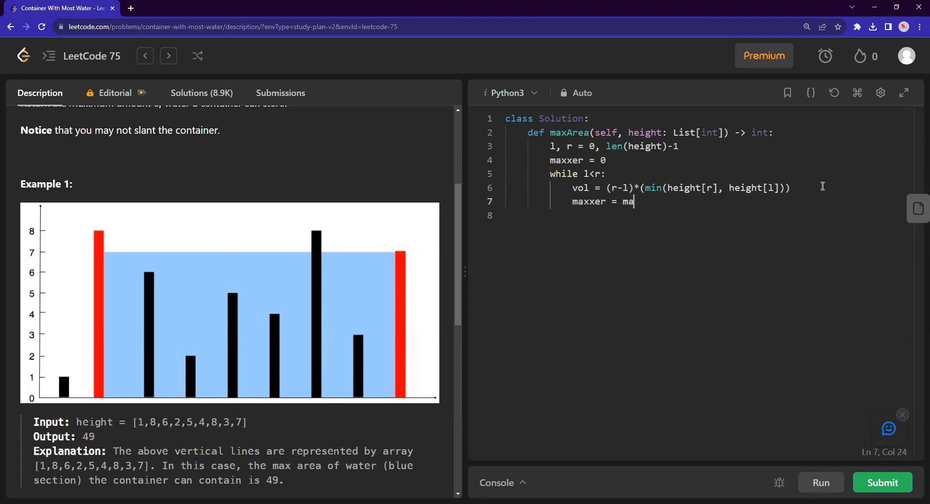
{"action": "type", "text": "x(maxxe"}
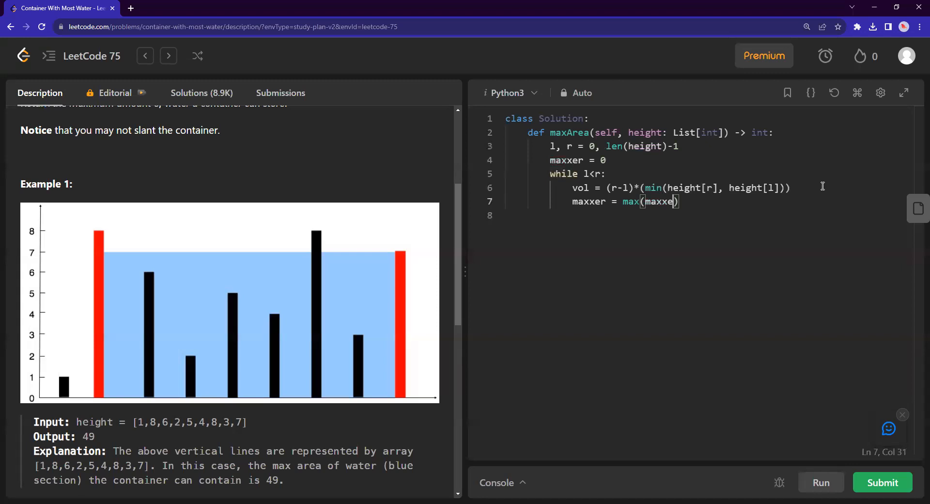
{"action": "type", "text": ", vol"}
{"action": "left_click", "coordinate": [701, 215]}
{"action": "type", "text": "return maxx"}
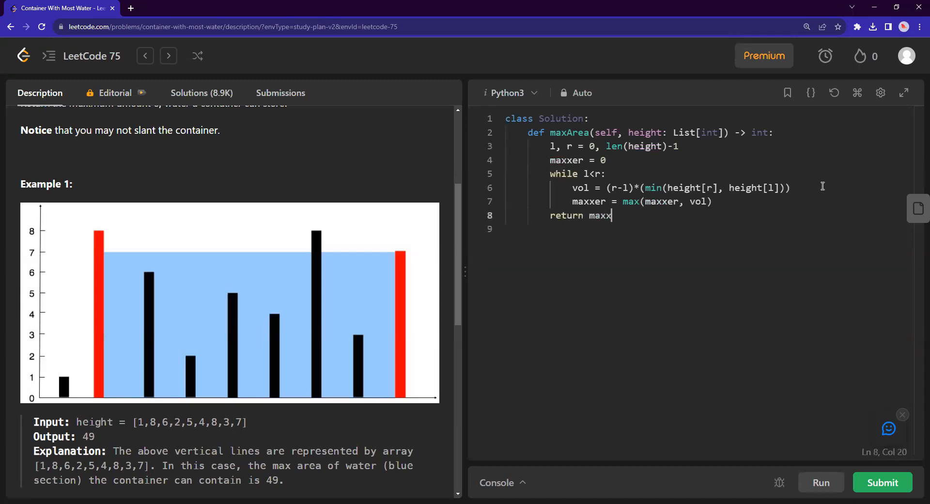
{"action": "type", "text": "er"}
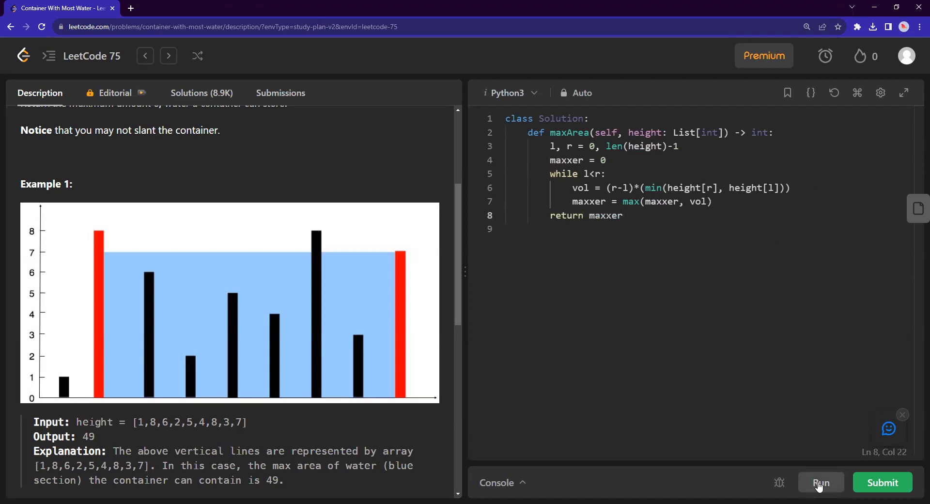
- Run the solution against the example cases, getting Time Limit Exceeded
{"action": "left_click", "coordinate": [820, 481]}
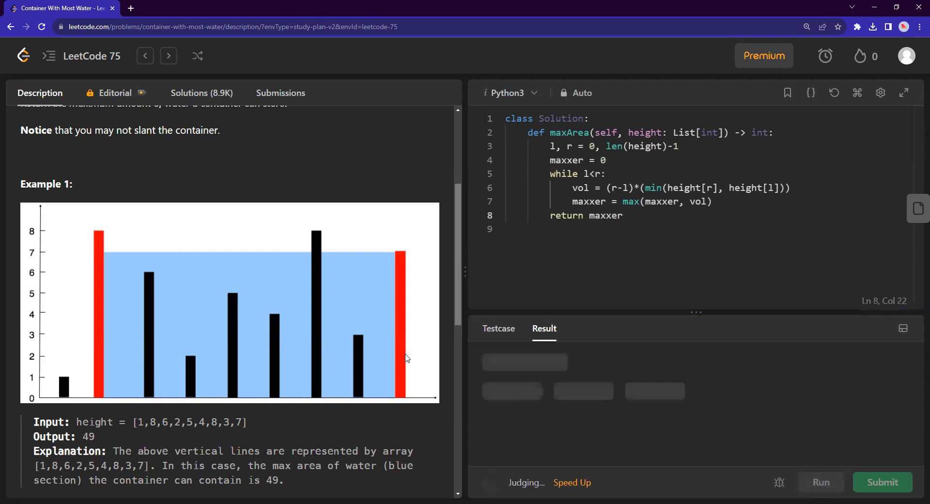
{"action": "scroll", "scroll_direction": "up", "scroll_amount": 3}
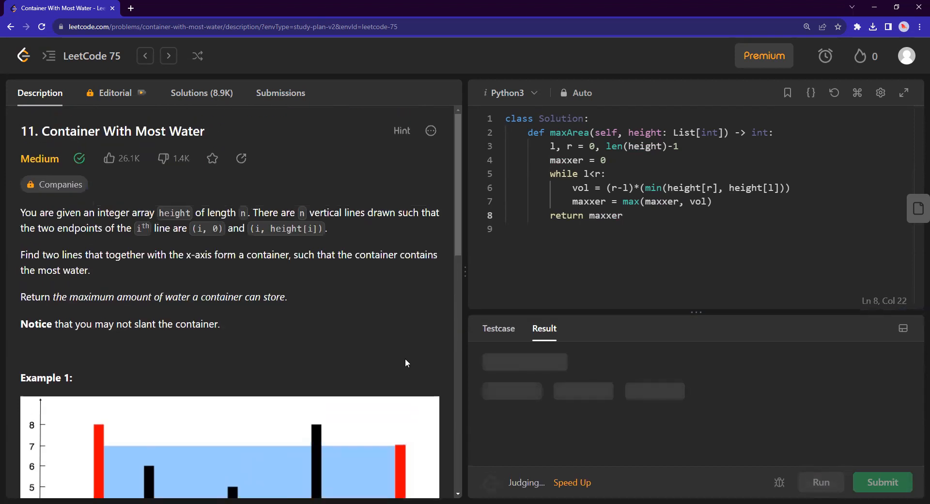
{"action": "mouse_move", "coordinate": [425, 341]}
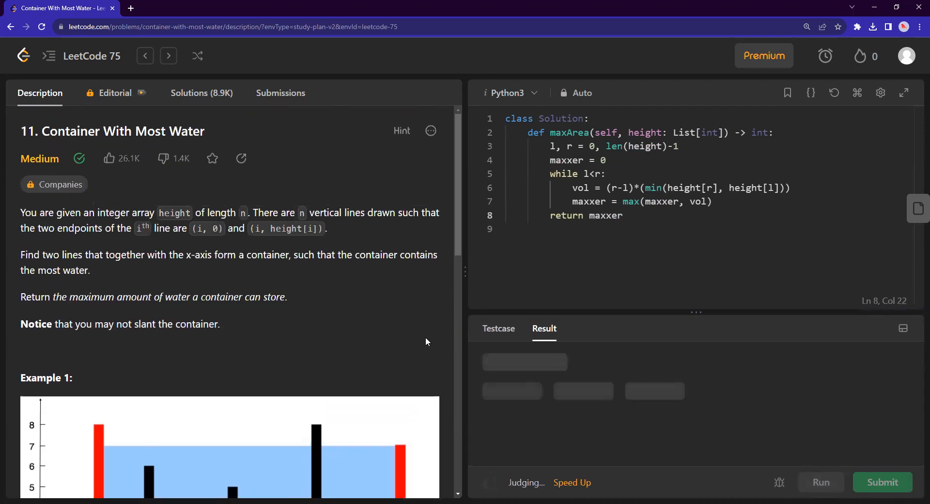
{"action": "mouse_move", "coordinate": [578, 186]}
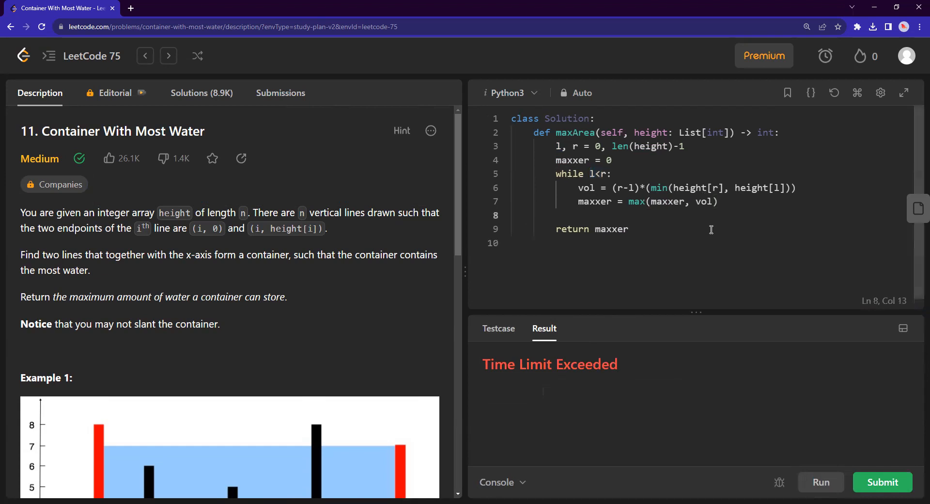
{"action": "scroll", "scroll_direction": "down", "scroll_amount": 3}
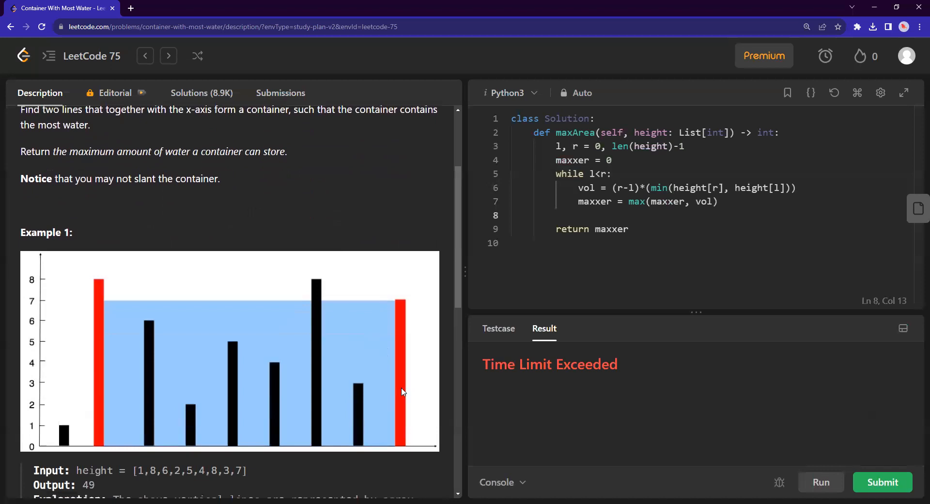
{"action": "mouse_move", "coordinate": [413, 436]}
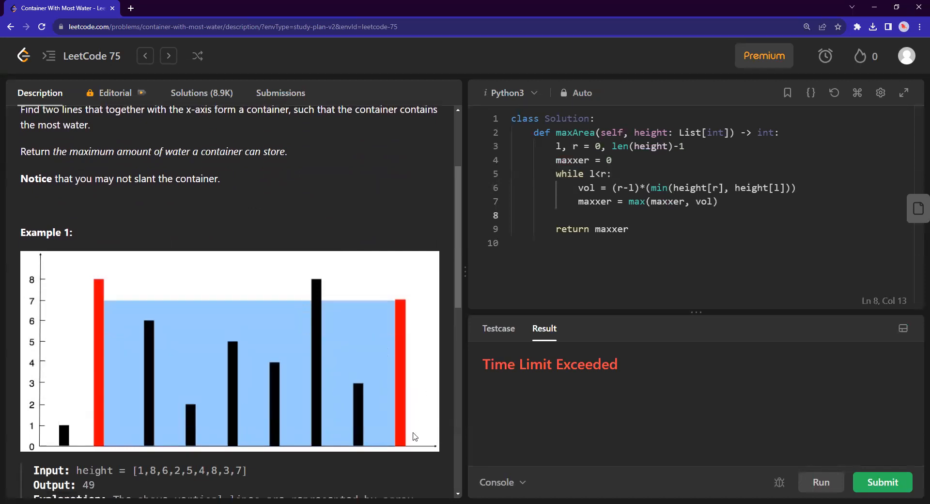
{"action": "mouse_move", "coordinate": [234, 410]}
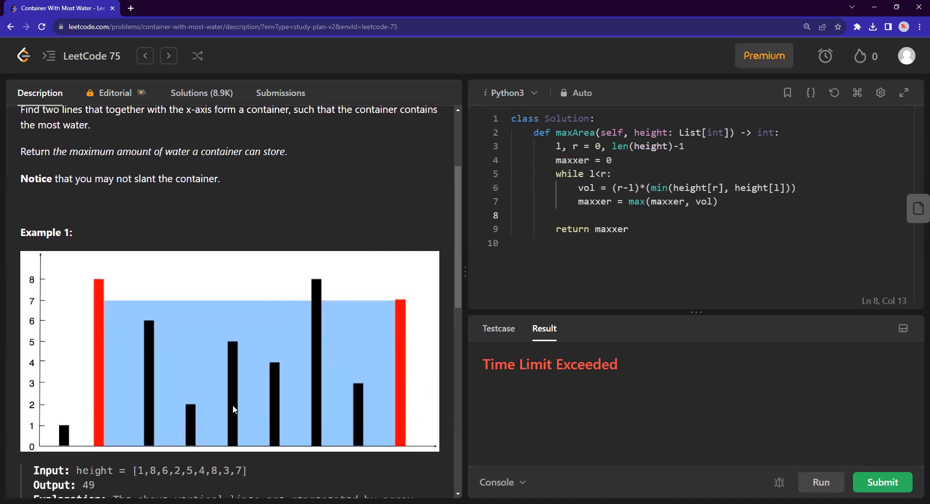
{"action": "mouse_move", "coordinate": [86, 430]}
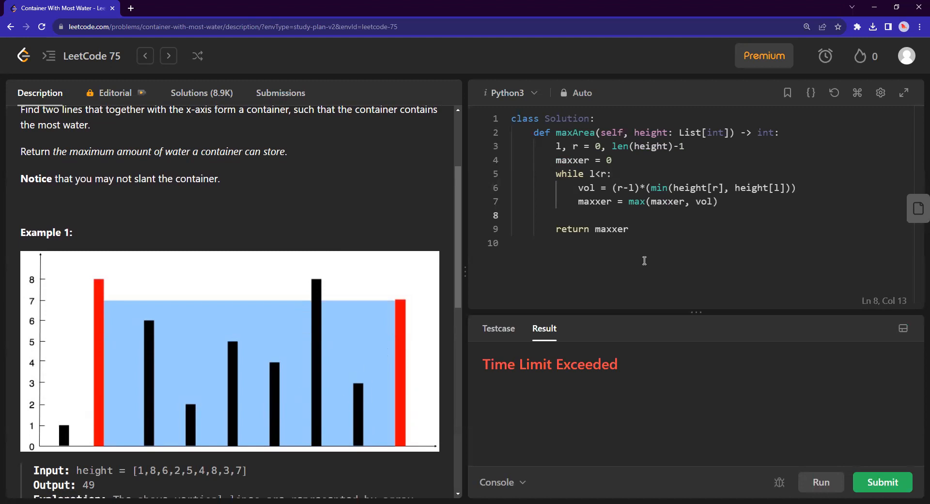
- Add if height[r] >height[l]: l+=1 else: r-=1 to move the pointers each iteration
{"action": "type", "text": "if"}
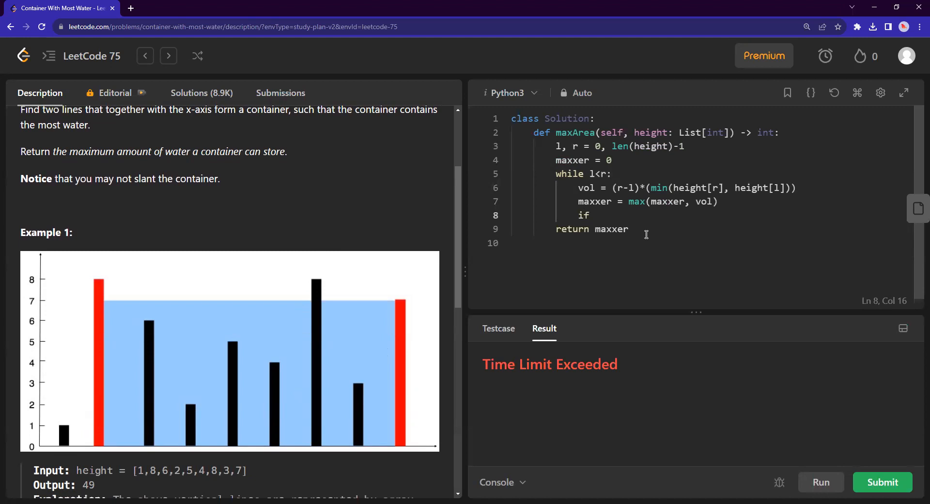
{"action": "type", "text": "height[r]"}
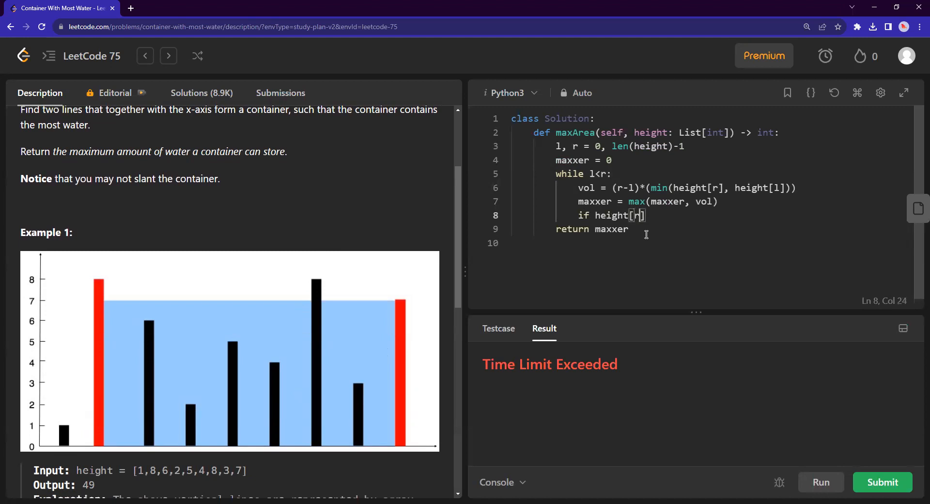
{"action": "type", "text": ">height"}
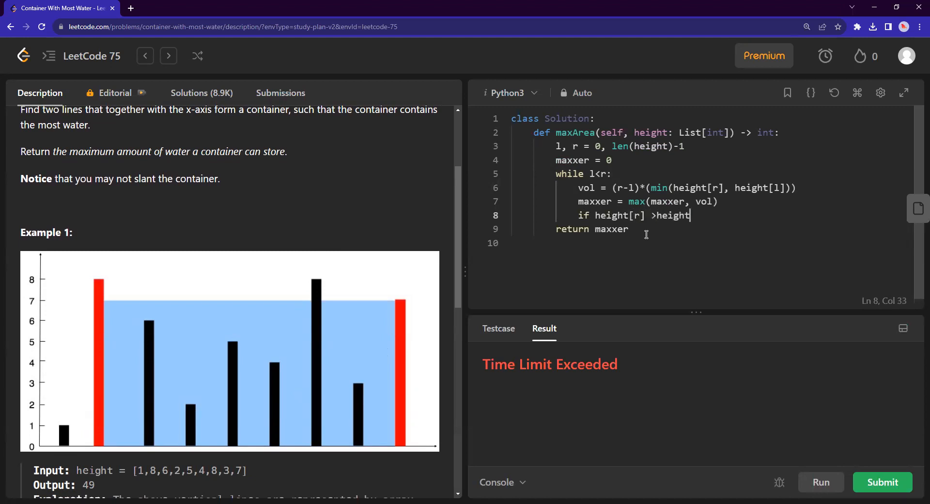
{"action": "type", "text": "[l]:"}
{"action": "type", "text": "l+"}
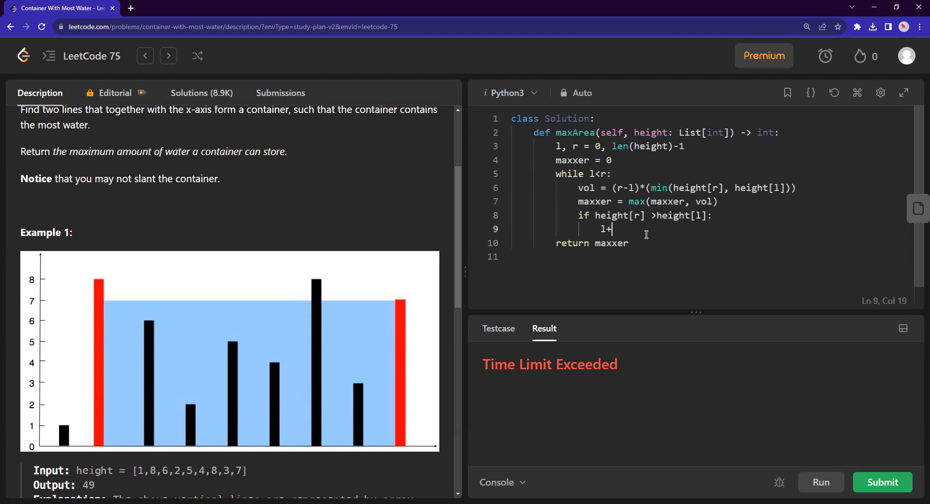
{"action": "type", "text": "=1"}
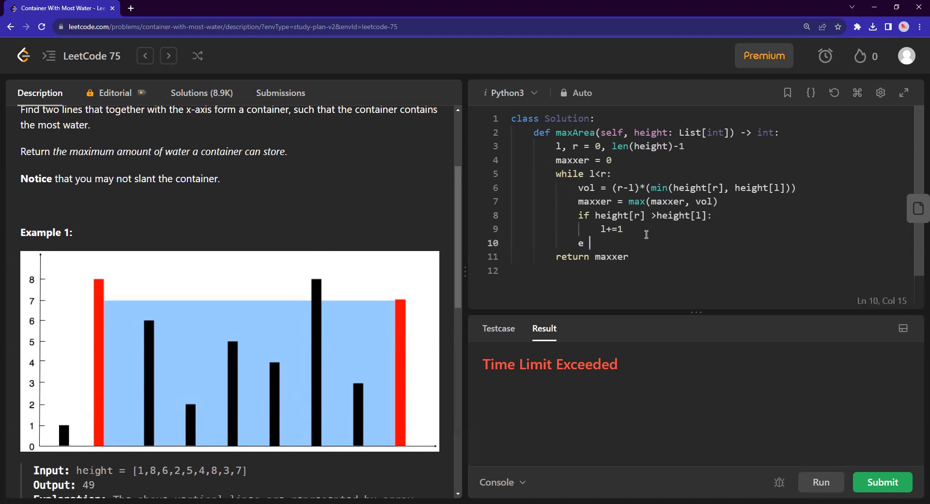
{"action": "type", "text": "lse:"}
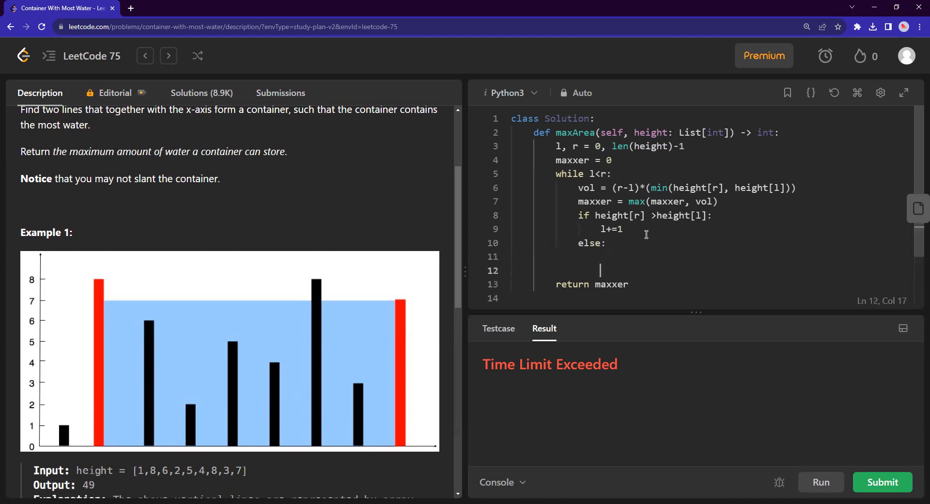
{"action": "key", "text": "Backspace"}
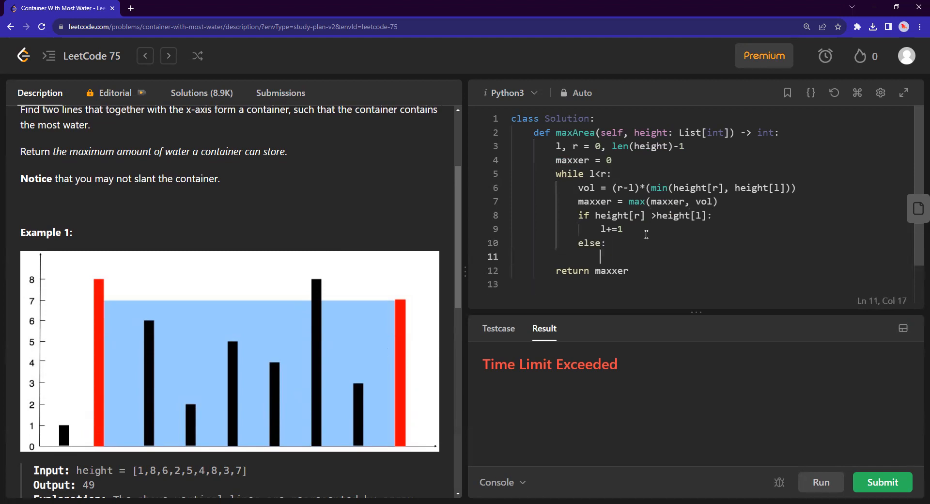
{"action": "type", "text": "r-=1"}
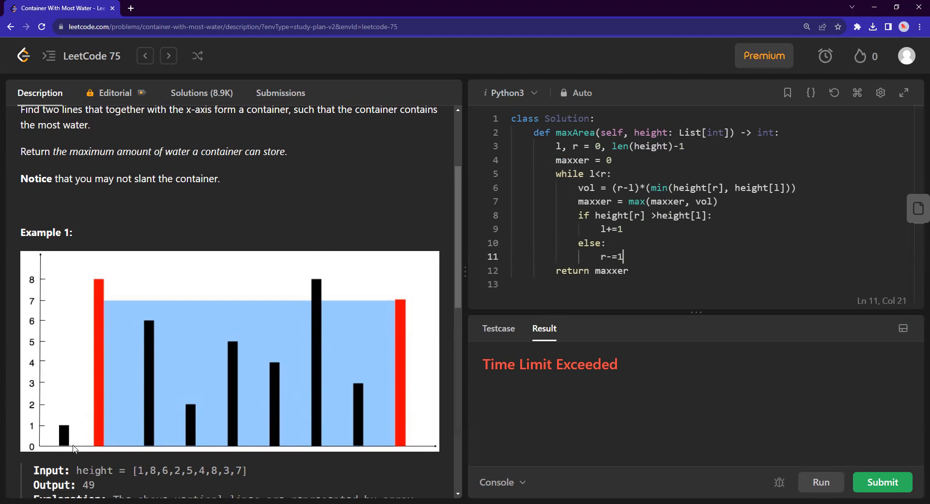
{"action": "mouse_move", "coordinate": [406, 368]}
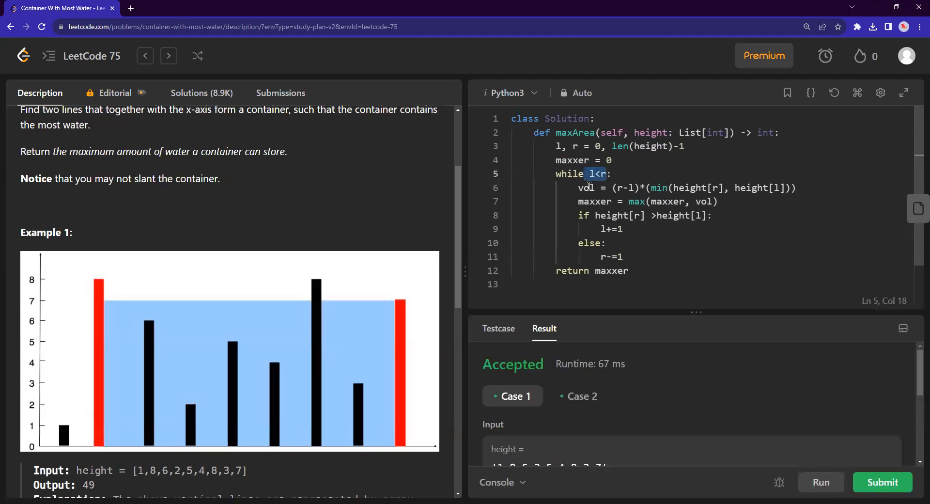
- Rerun for an Accepted 67 ms result and view the Case 2 output
{"action": "scroll", "scroll_direction": "down", "scroll_amount": 3}
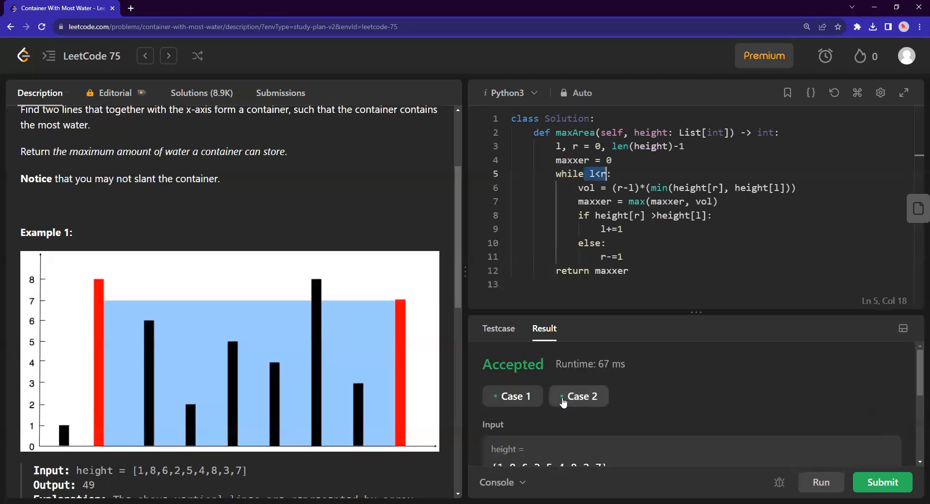
{"action": "left_click", "coordinate": [578, 396]}
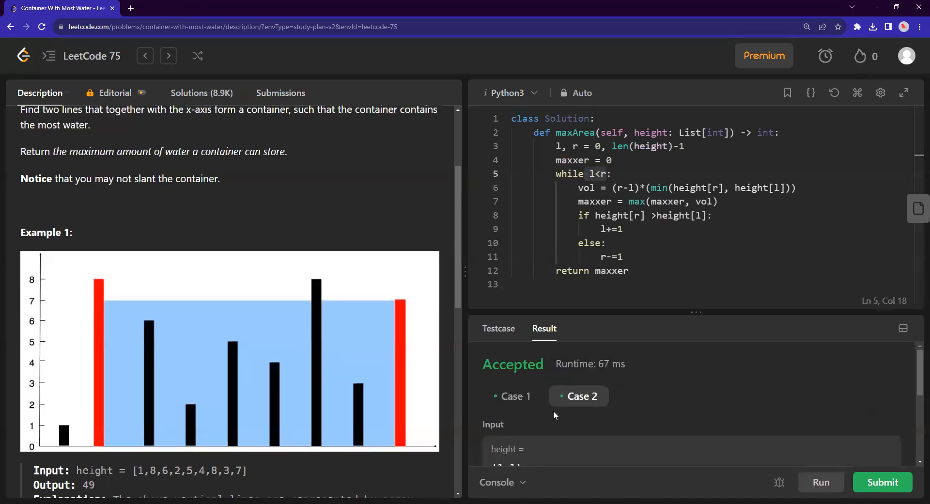
- Scroll through the problem's examples and constraints back to the top before submitting
{"action": "scroll", "scroll_direction": "down", "scroll_amount": 3}
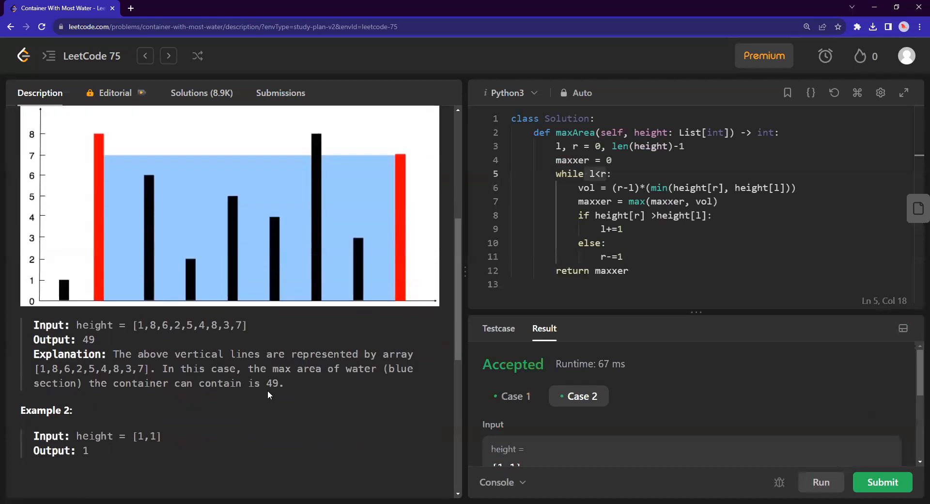
{"action": "scroll", "scroll_direction": "down", "scroll_amount": 3}
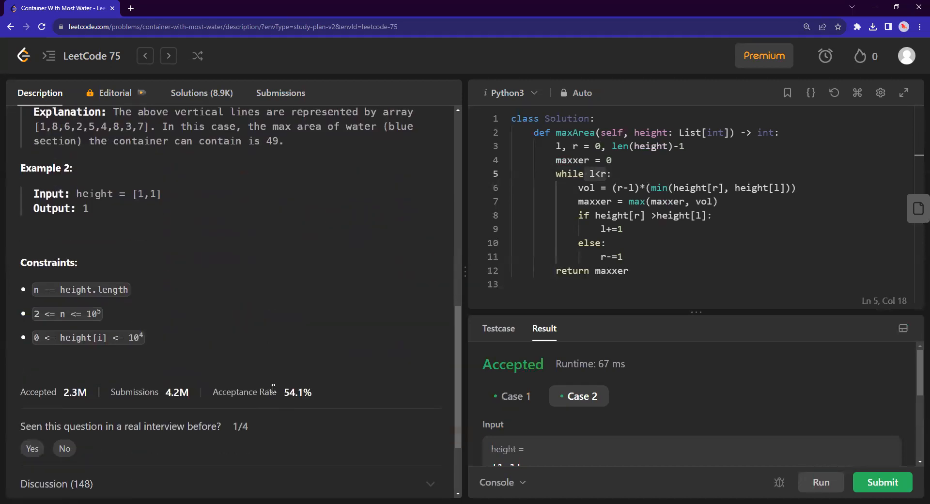
{"action": "mouse_move", "coordinate": [373, 410]}
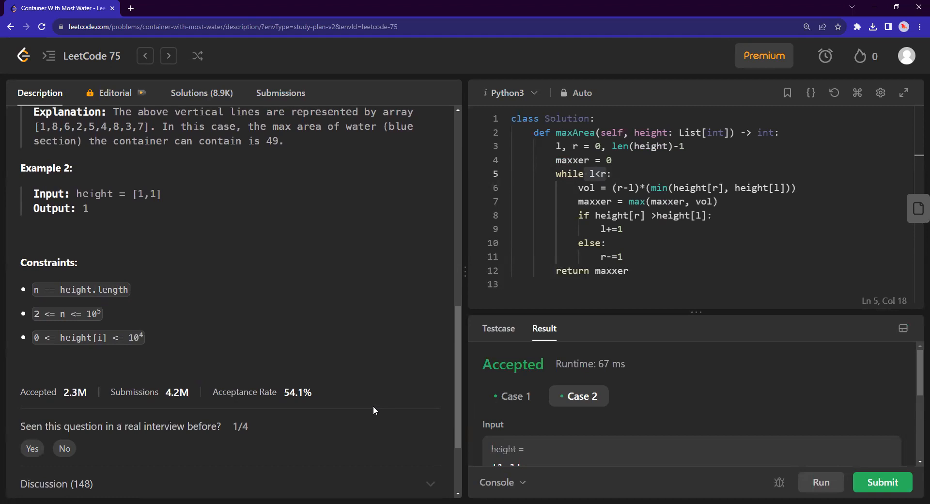
{"action": "scroll", "scroll_direction": "up", "scroll_amount": 3}
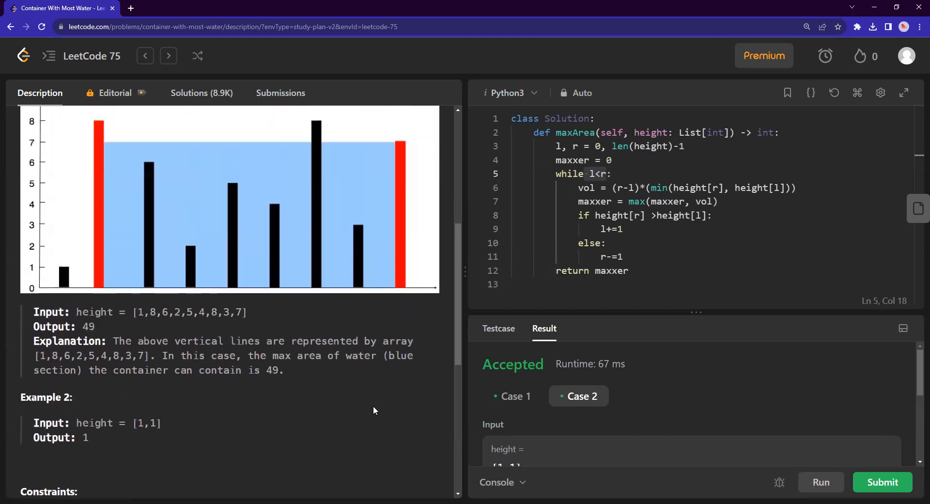
{"action": "scroll", "scroll_direction": "down", "scroll_amount": 3}
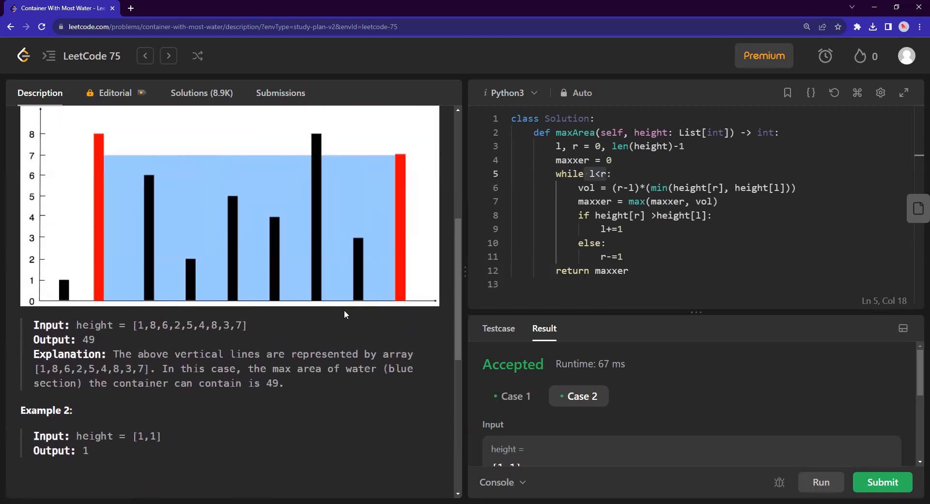
{"action": "scroll", "scroll_direction": "up", "scroll_amount": 3}
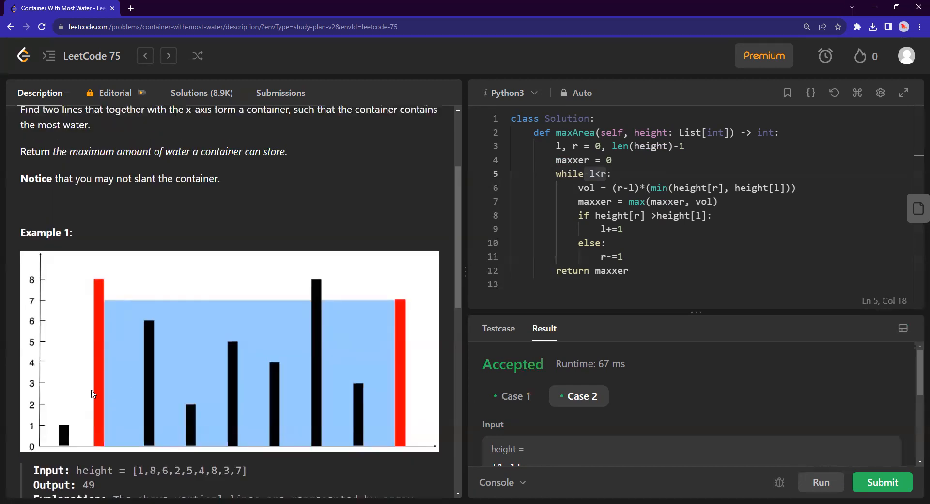
{"action": "mouse_move", "coordinate": [67, 440]}
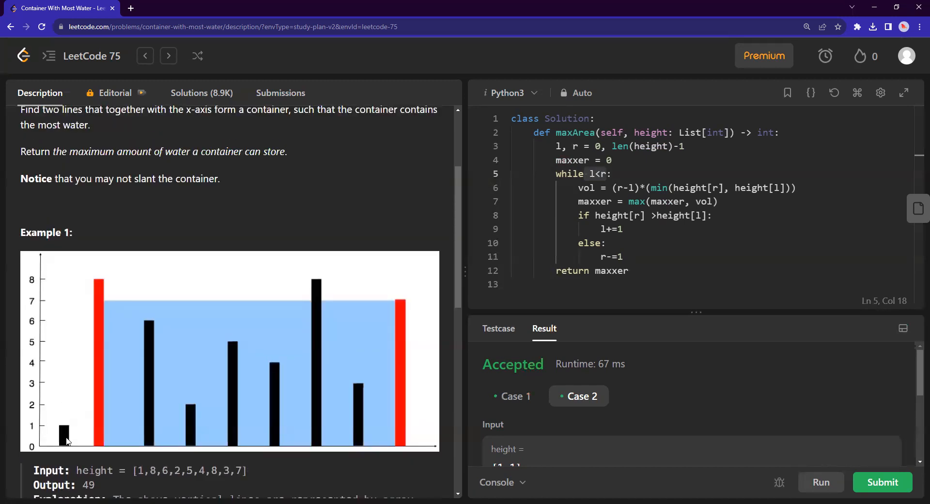
{"action": "mouse_move", "coordinate": [400, 418]}
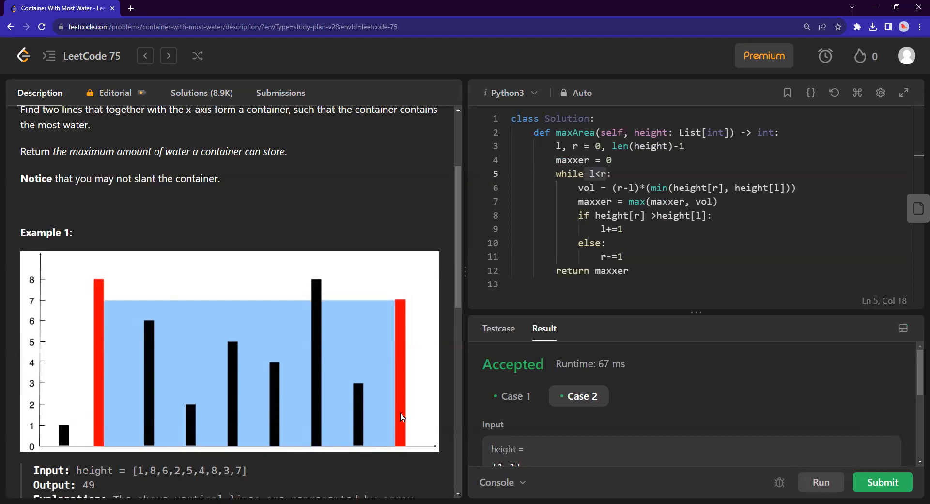
{"action": "mouse_move", "coordinate": [97, 373]}
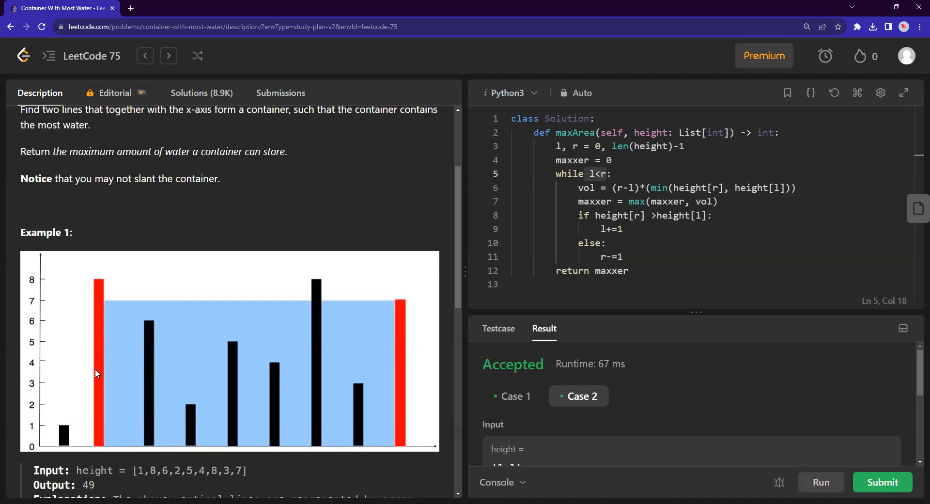
{"action": "mouse_move", "coordinate": [142, 330]}
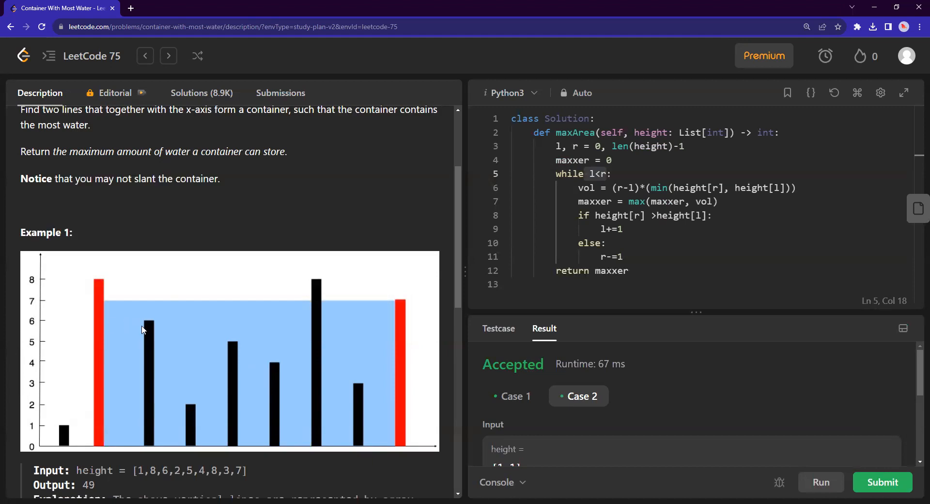
{"action": "mouse_move", "coordinate": [353, 400]}
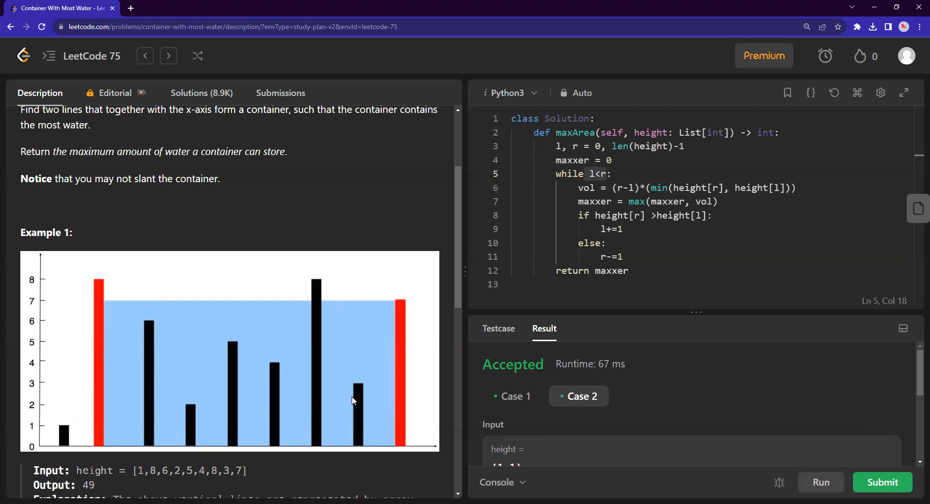
{"action": "mouse_move", "coordinate": [402, 343]}
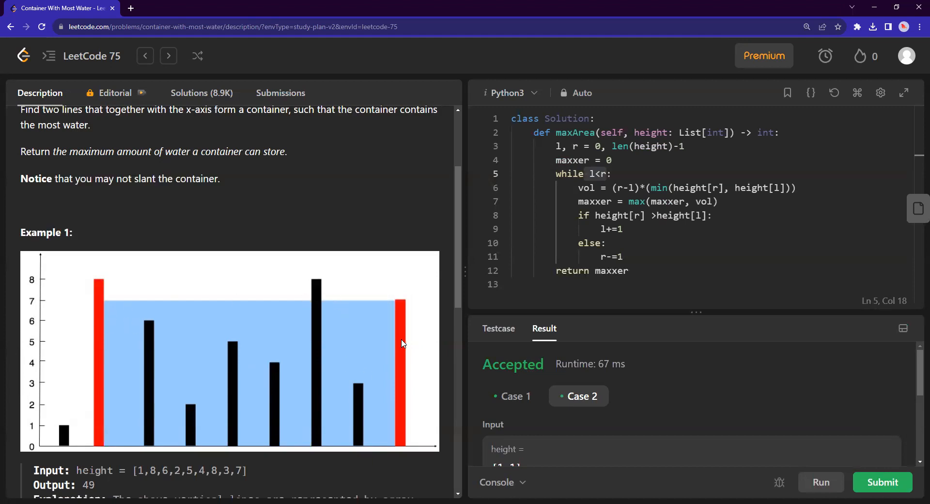
{"action": "mouse_move", "coordinate": [358, 390]}
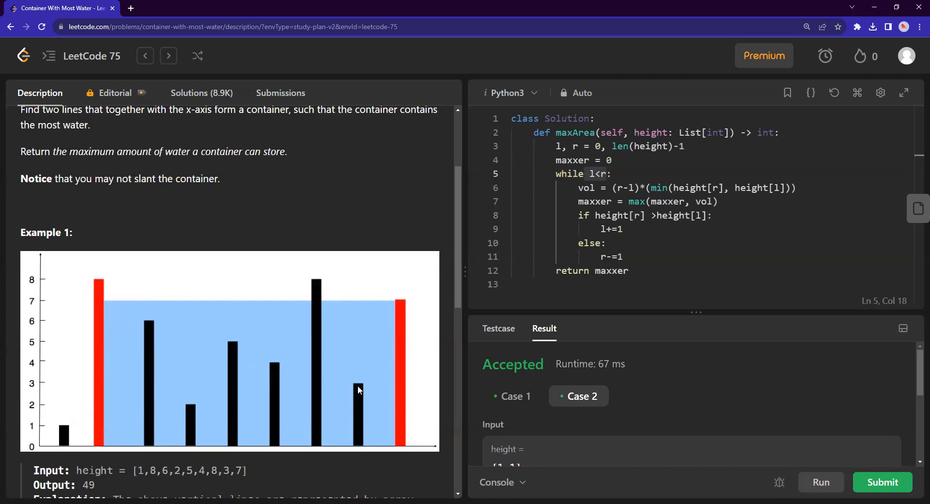
{"action": "mouse_move", "coordinate": [315, 463]}
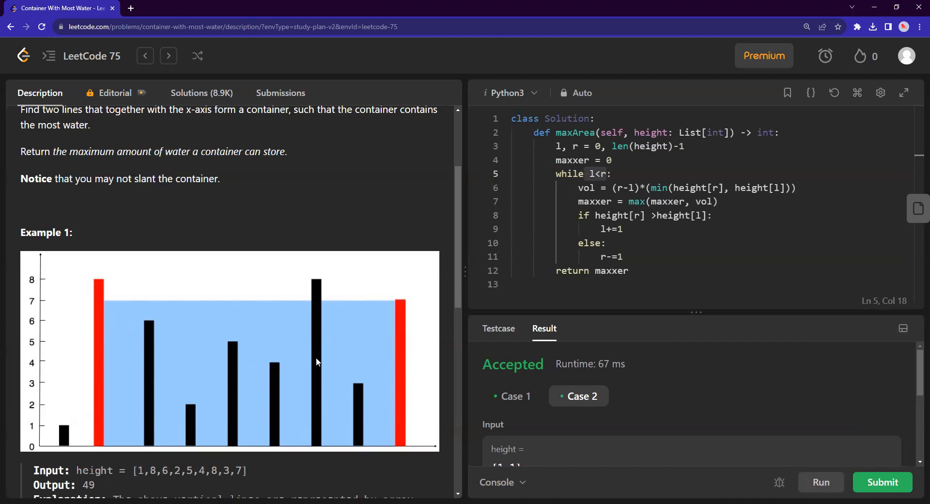
{"action": "mouse_move", "coordinate": [13, 295]}
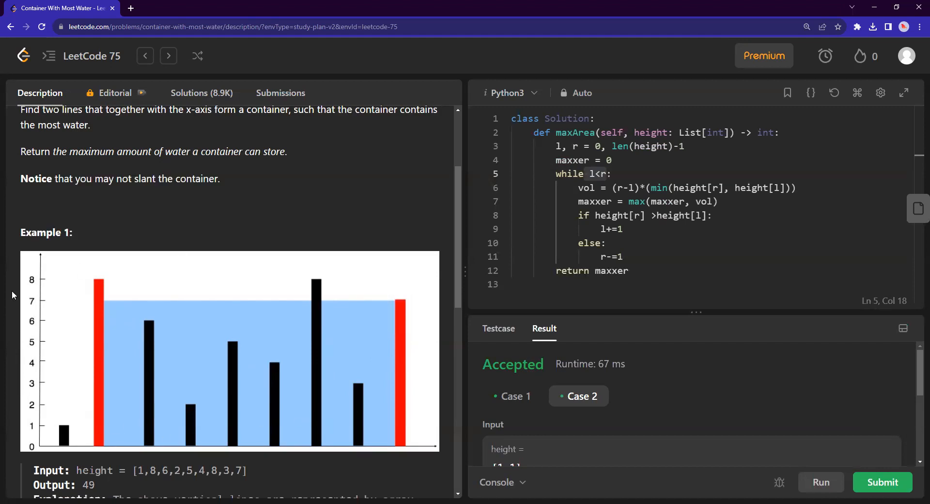
{"action": "mouse_move", "coordinate": [96, 305]}
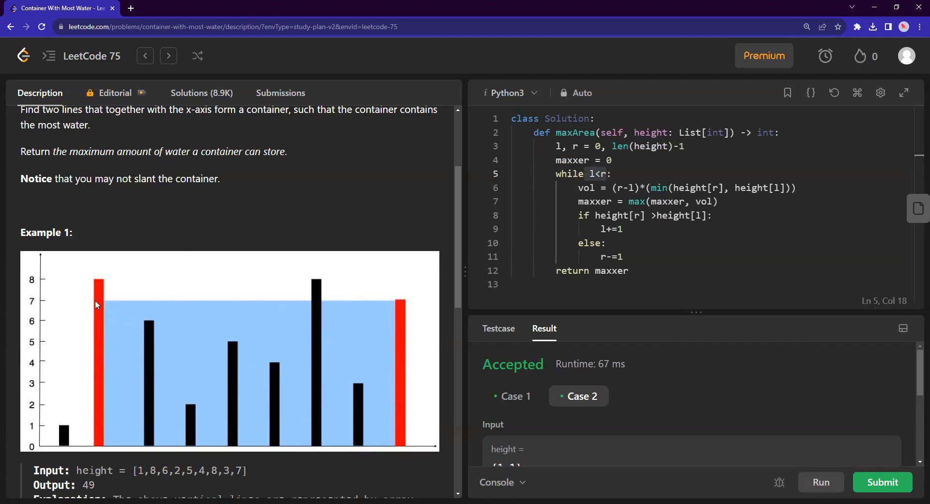
{"action": "mouse_move", "coordinate": [203, 310]}
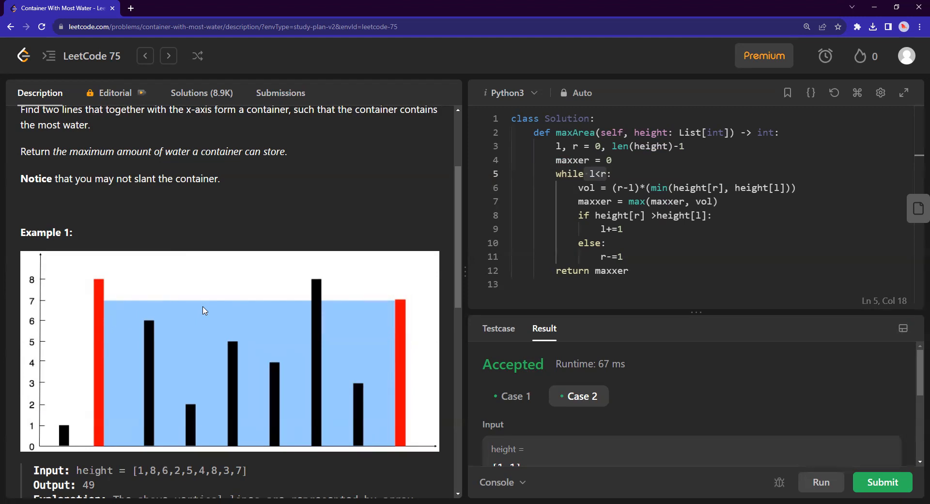
{"action": "mouse_move", "coordinate": [98, 359]}
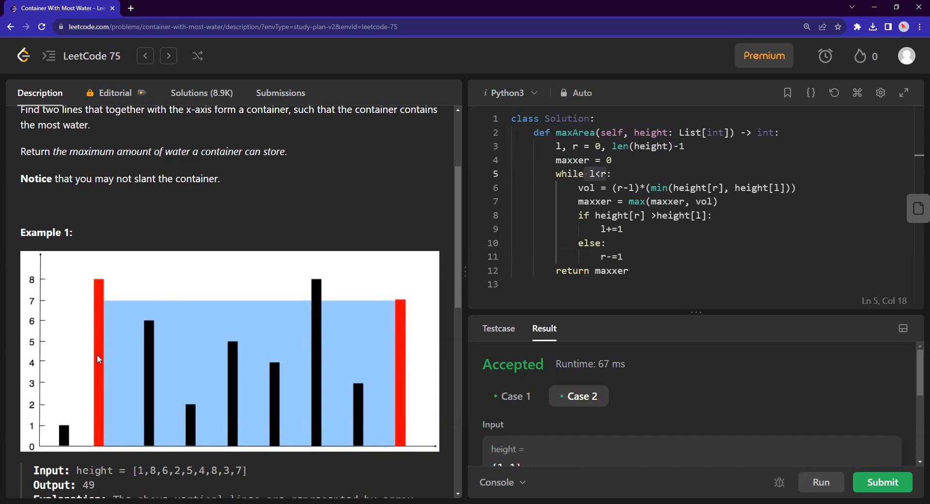
{"action": "mouse_move", "coordinate": [182, 339]}
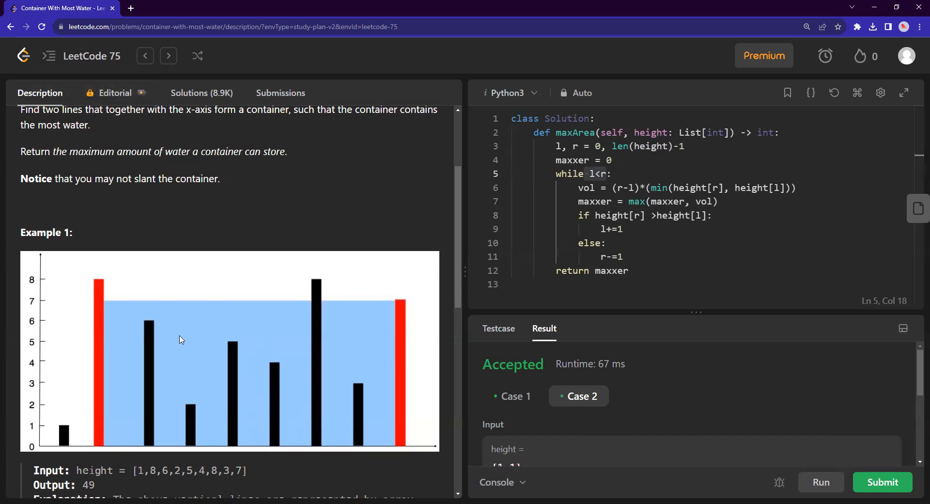
{"action": "mouse_move", "coordinate": [94, 331]}
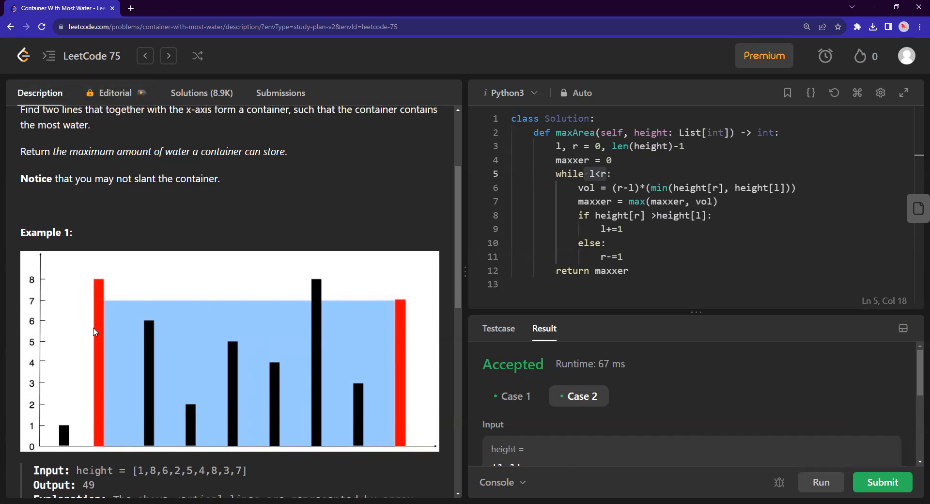
{"action": "mouse_move", "coordinate": [260, 358]}
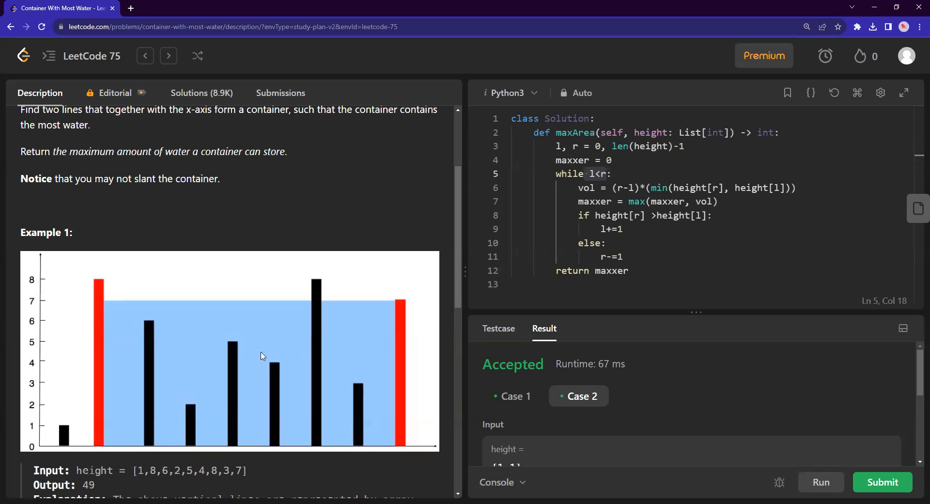
{"action": "mouse_move", "coordinate": [331, 305]}
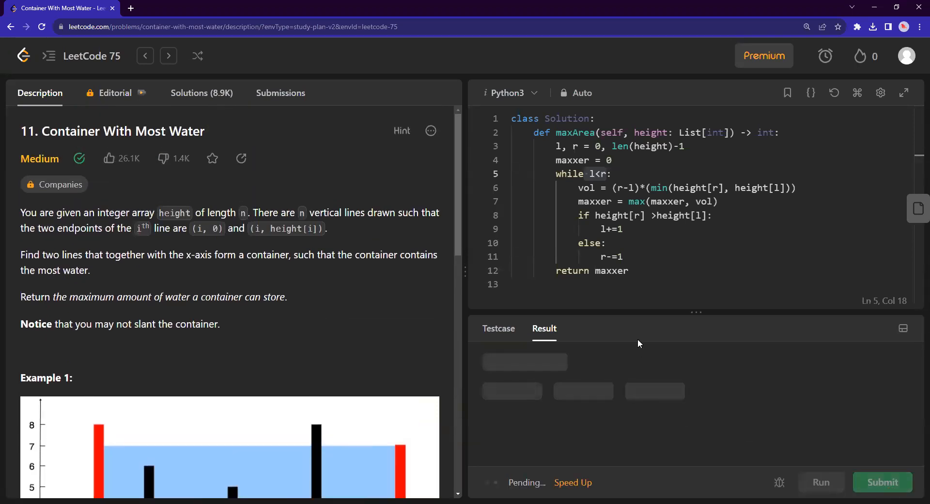
- View the Accepted submission (583 ms, beats 90.43%), glance at Description, and return to the results
{"action": "left_click", "coordinate": [280, 93]}
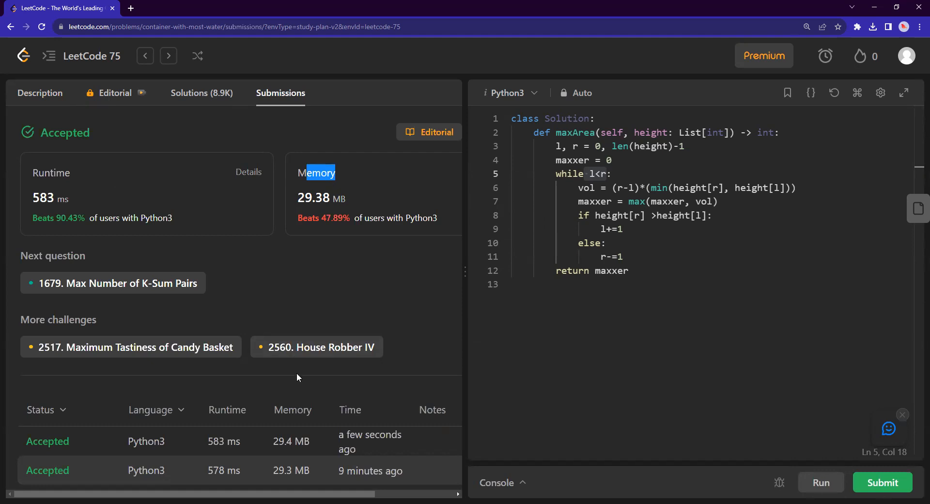
{"action": "mouse_move", "coordinate": [360, 172]}
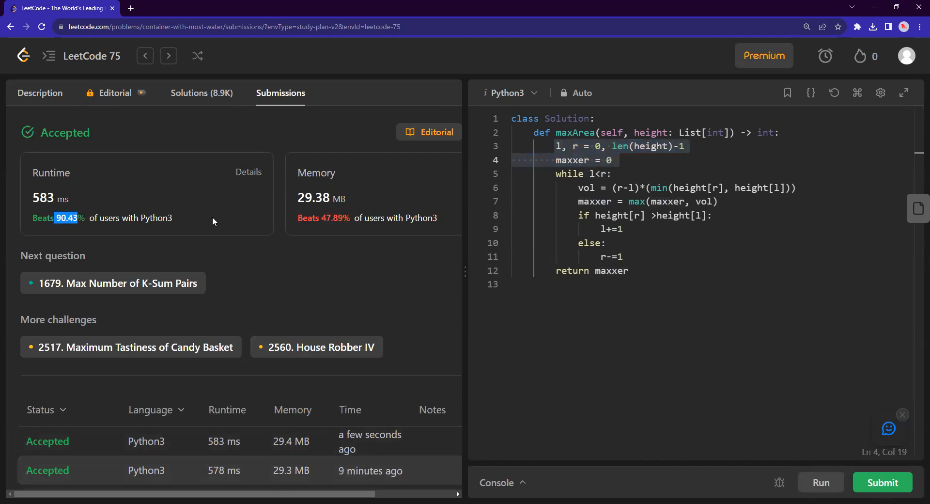
{"action": "left_click", "coordinate": [597, 188]}
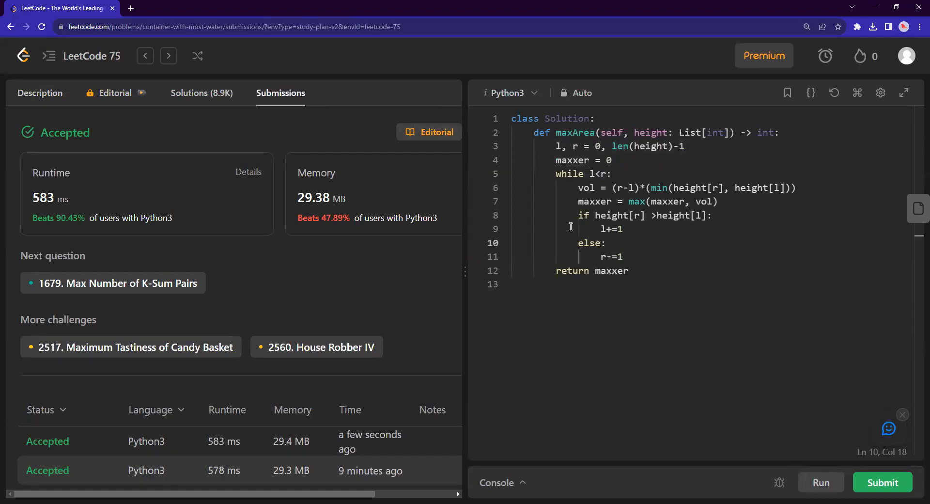
{"action": "left_click", "coordinate": [40, 93]}
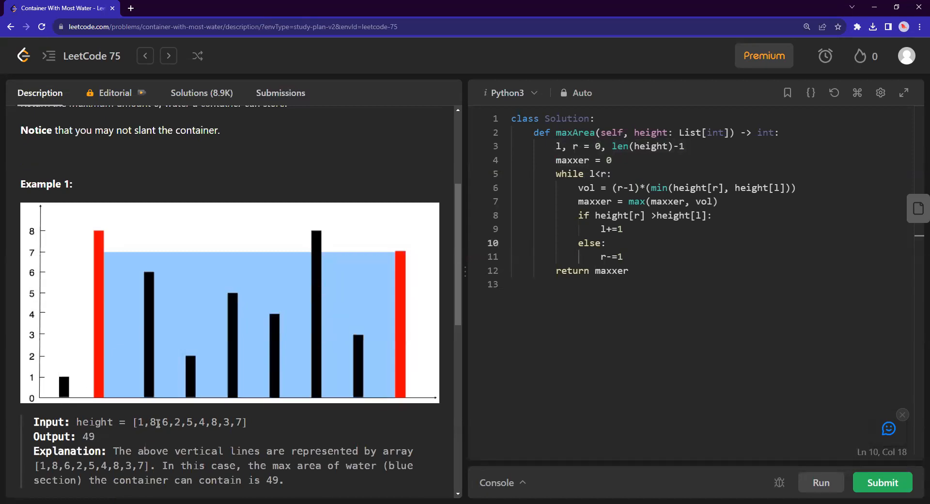
{"action": "mouse_move", "coordinate": [223, 410]}
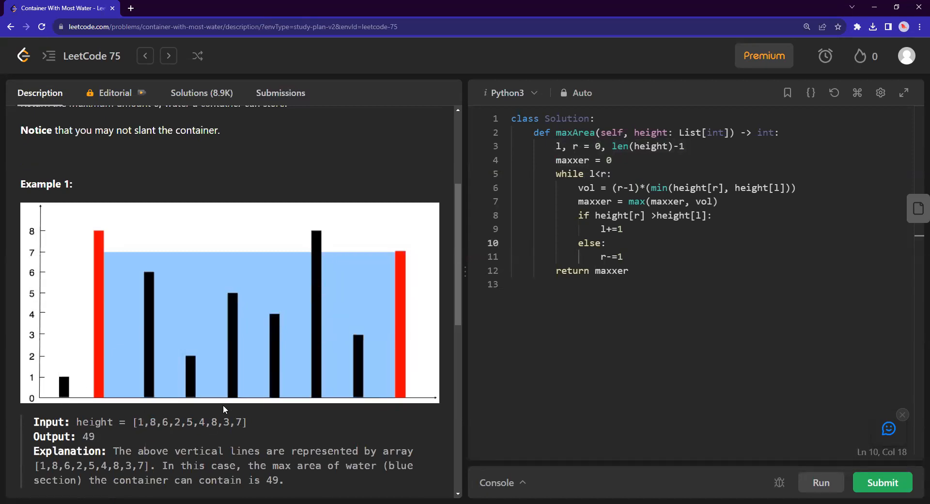
{"action": "left_click", "coordinate": [881, 481]}
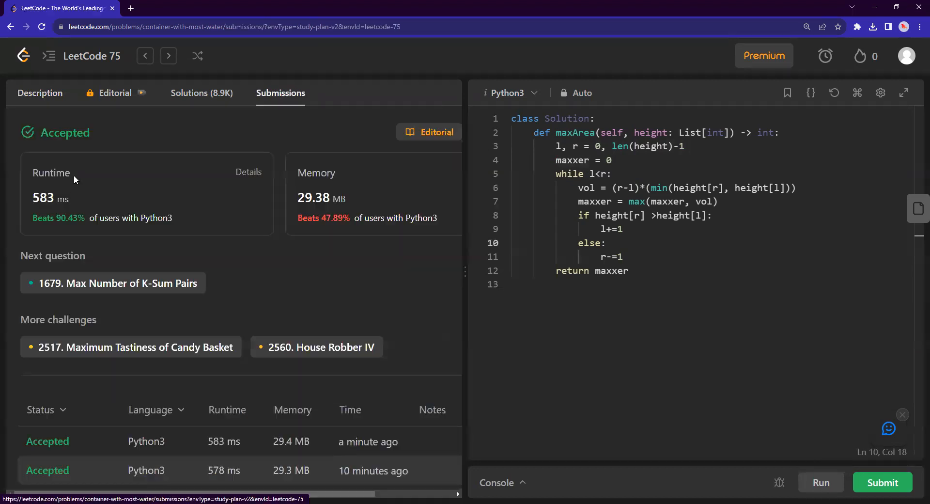
{"action": "mouse_move", "coordinate": [470, 176]}
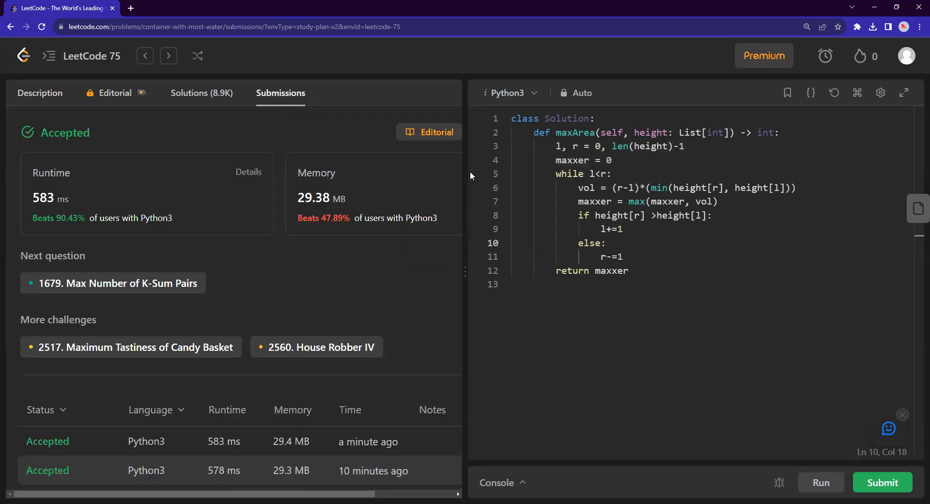
{"action": "mouse_move", "coordinate": [349, 184]}
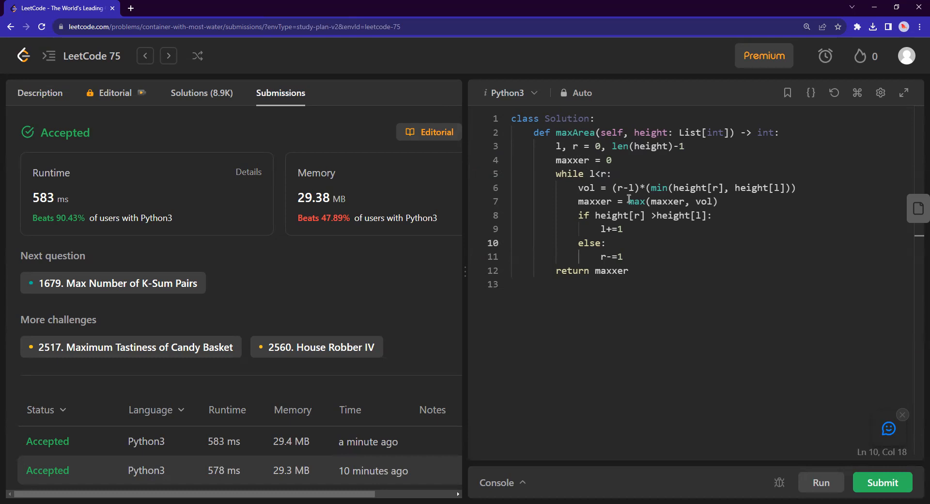
{"action": "mouse_move", "coordinate": [534, 153]}
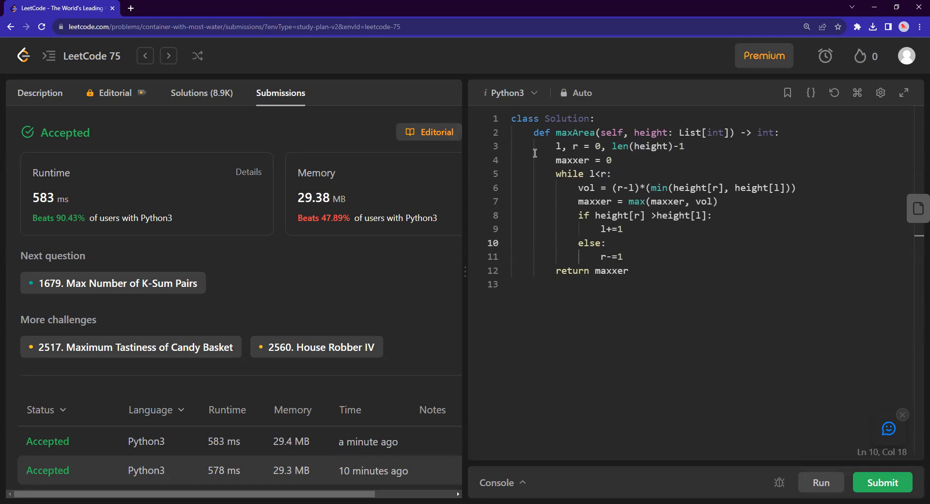
{"action": "mouse_move", "coordinate": [642, 218]}
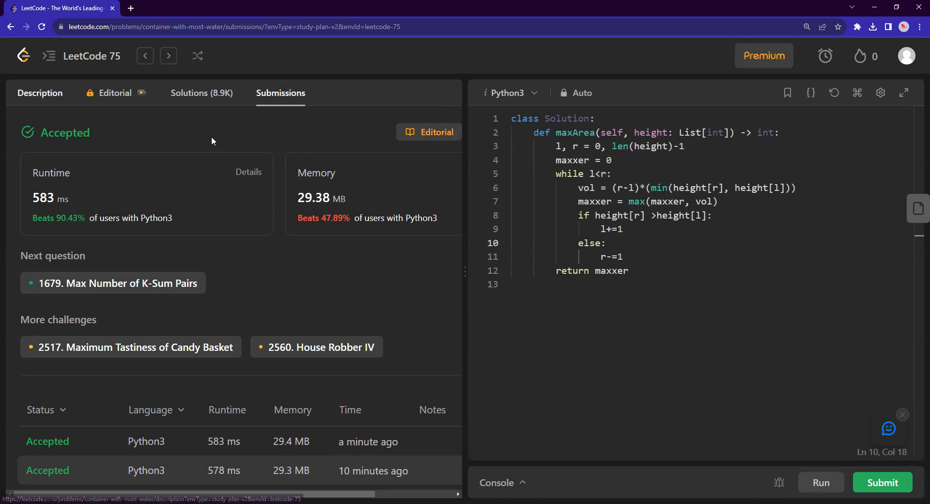
- Return to the problem Description from the submission results
{"action": "left_click", "coordinate": [39, 93]}
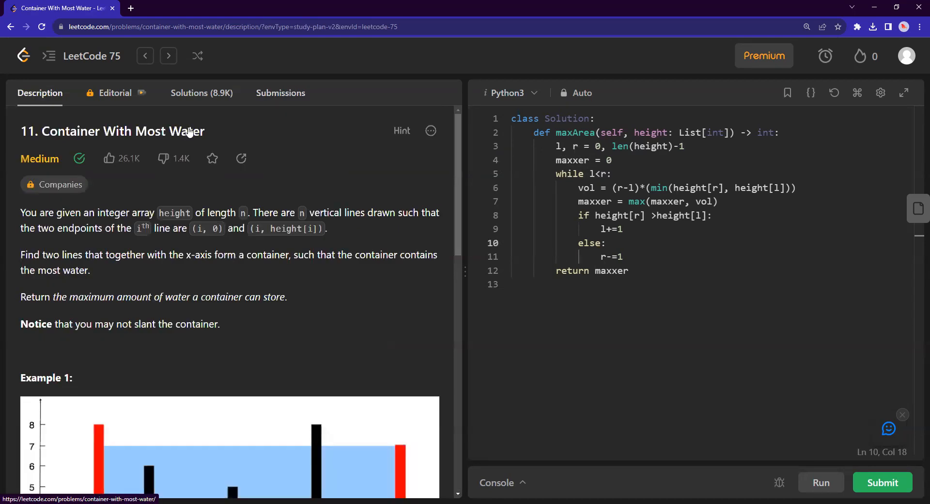